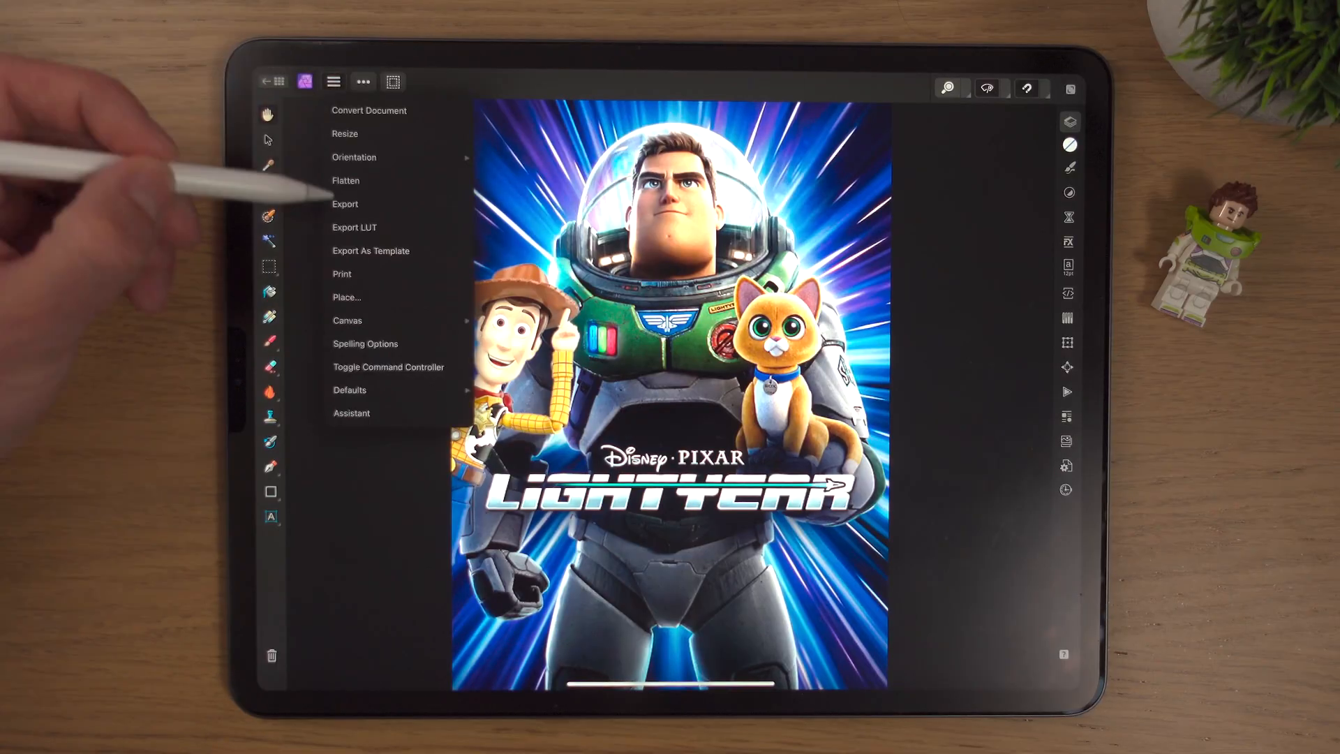
Bring up the poster's export options with PSD as the format, then dismiss them.
click(345, 204)
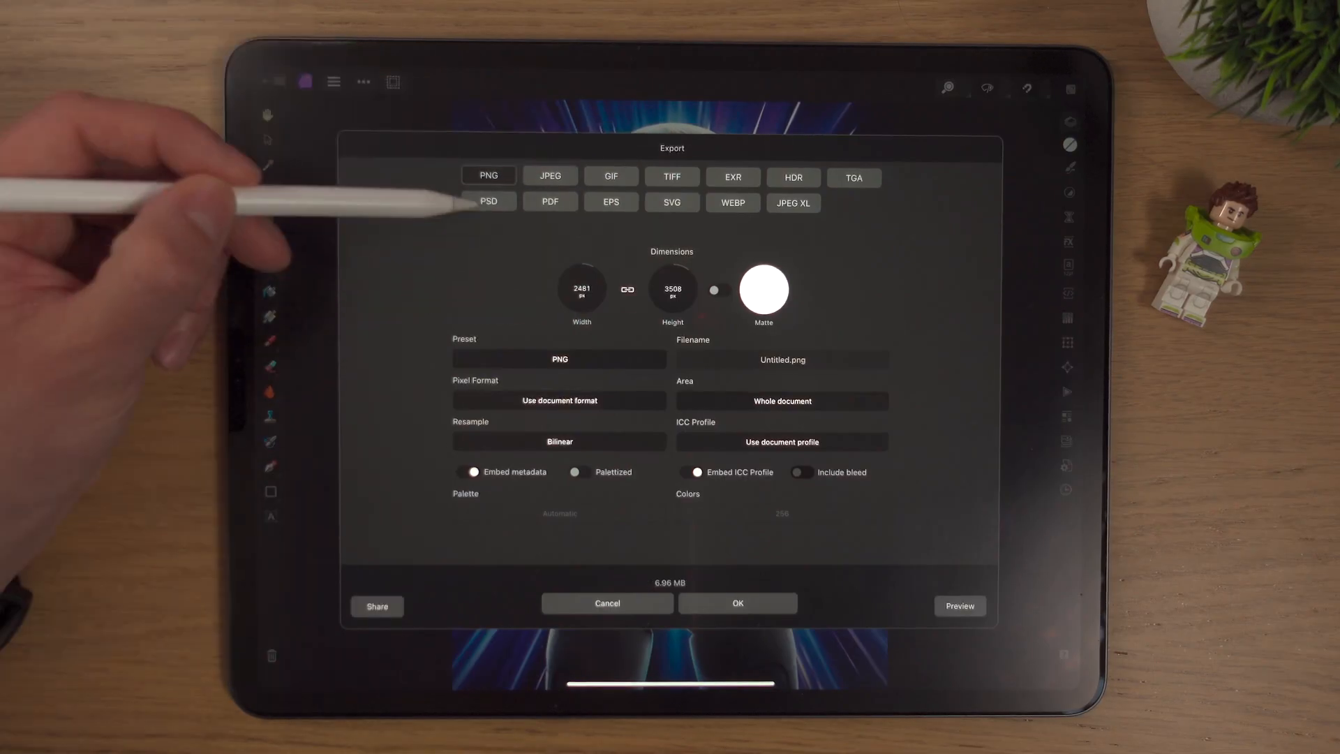
click(489, 201)
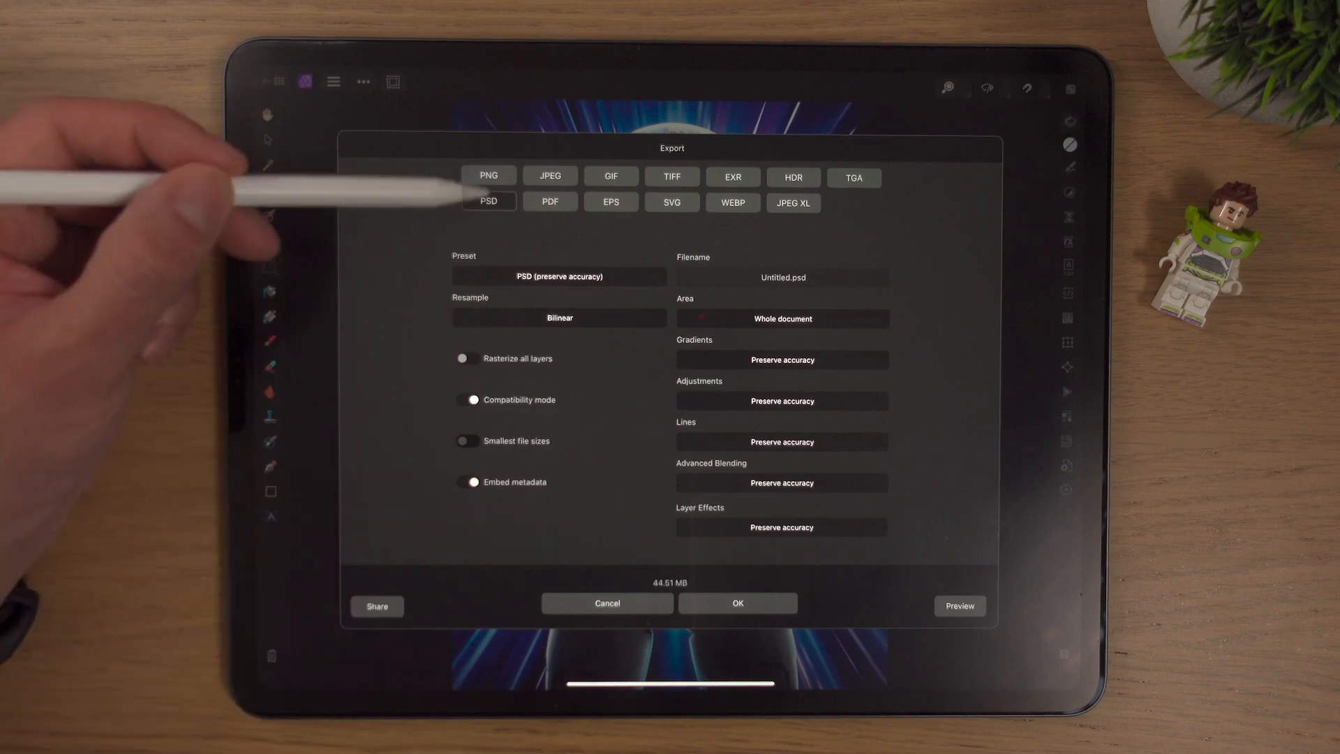
click(607, 603)
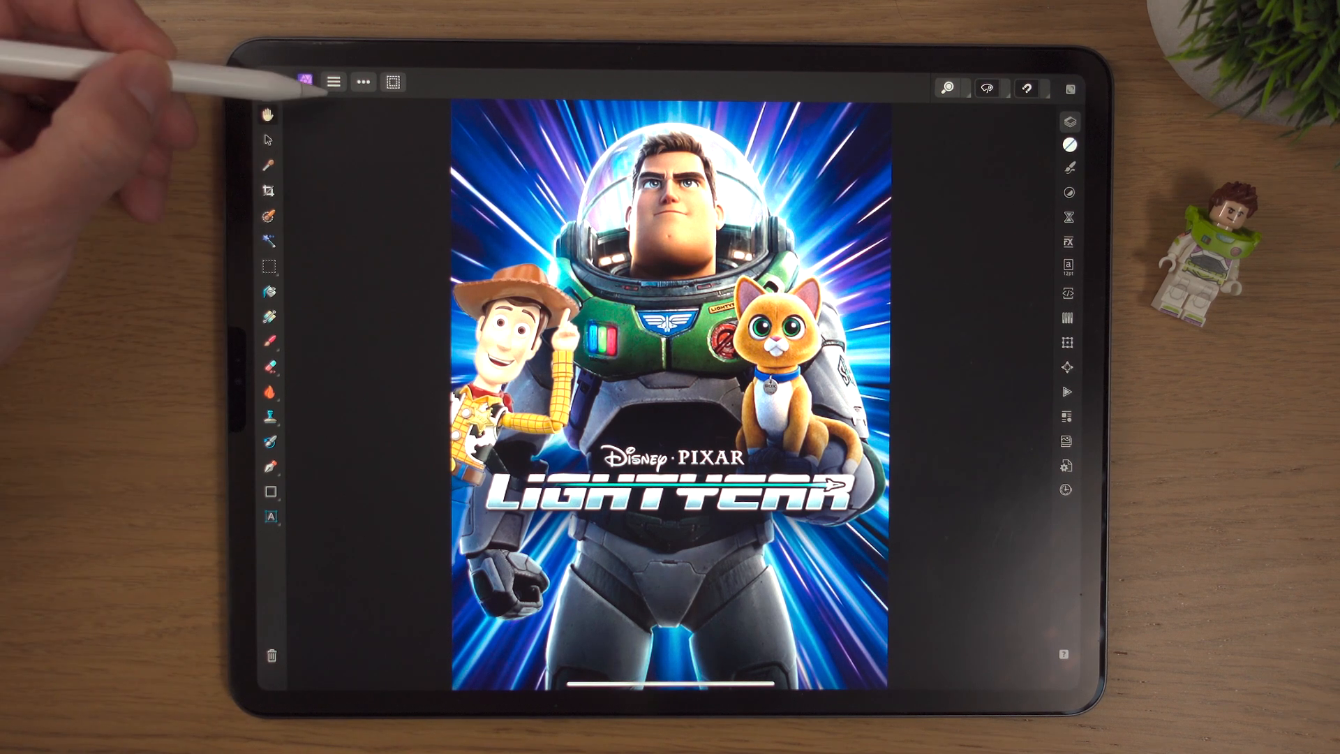
Reopen the export options from the Document menu and choose PSD again.
click(333, 81)
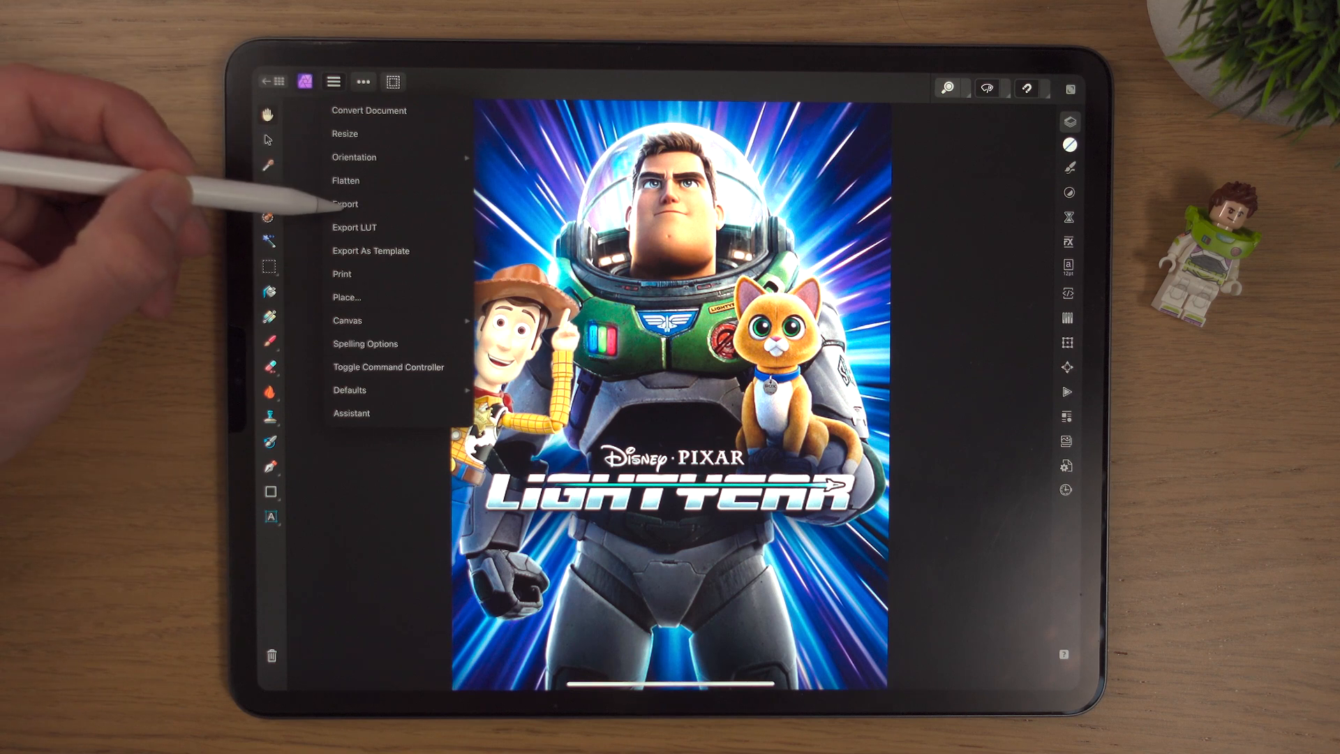
click(345, 204)
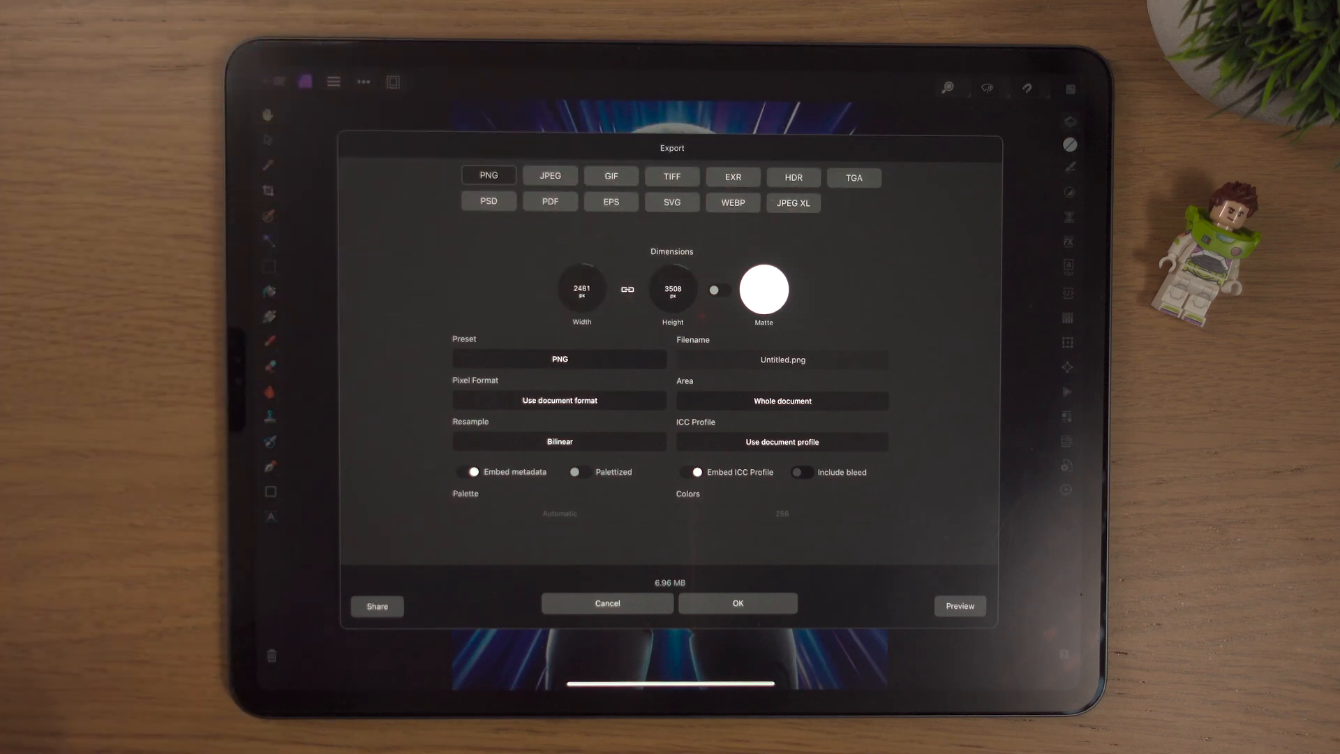
click(488, 202)
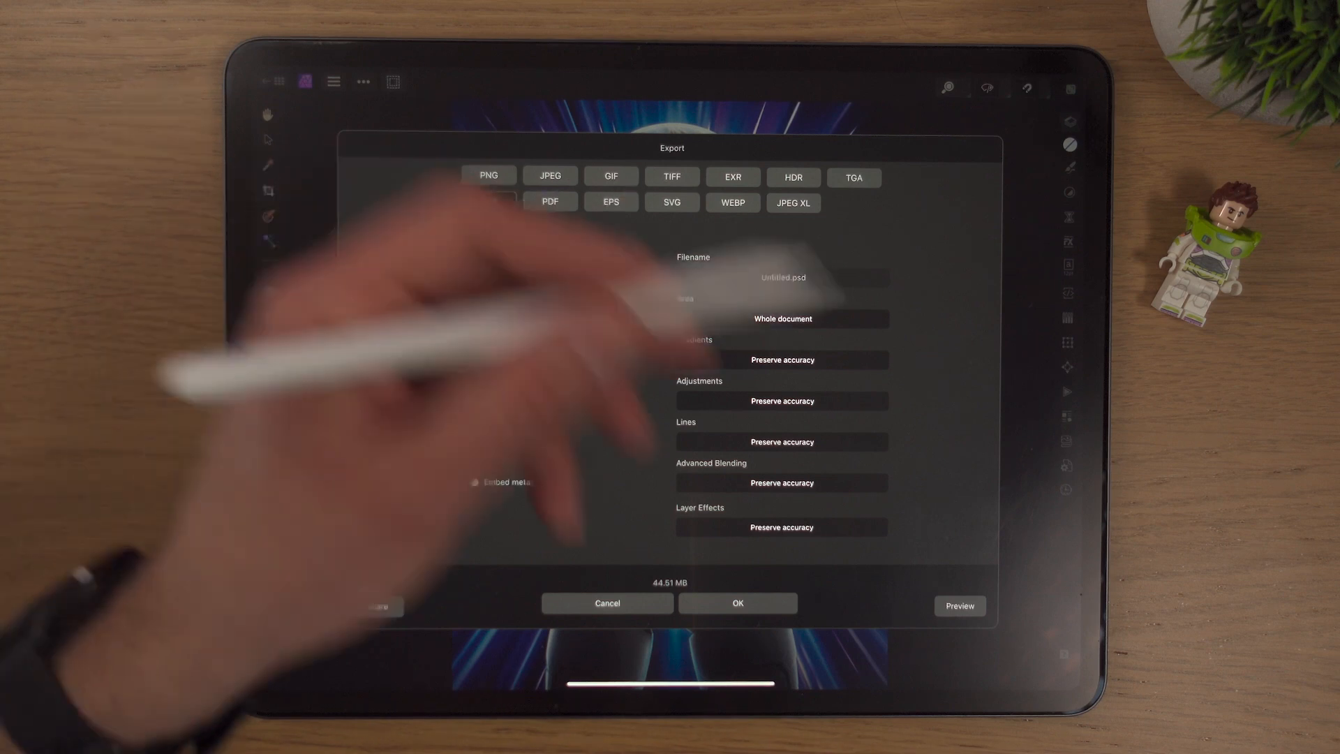
click(489, 203)
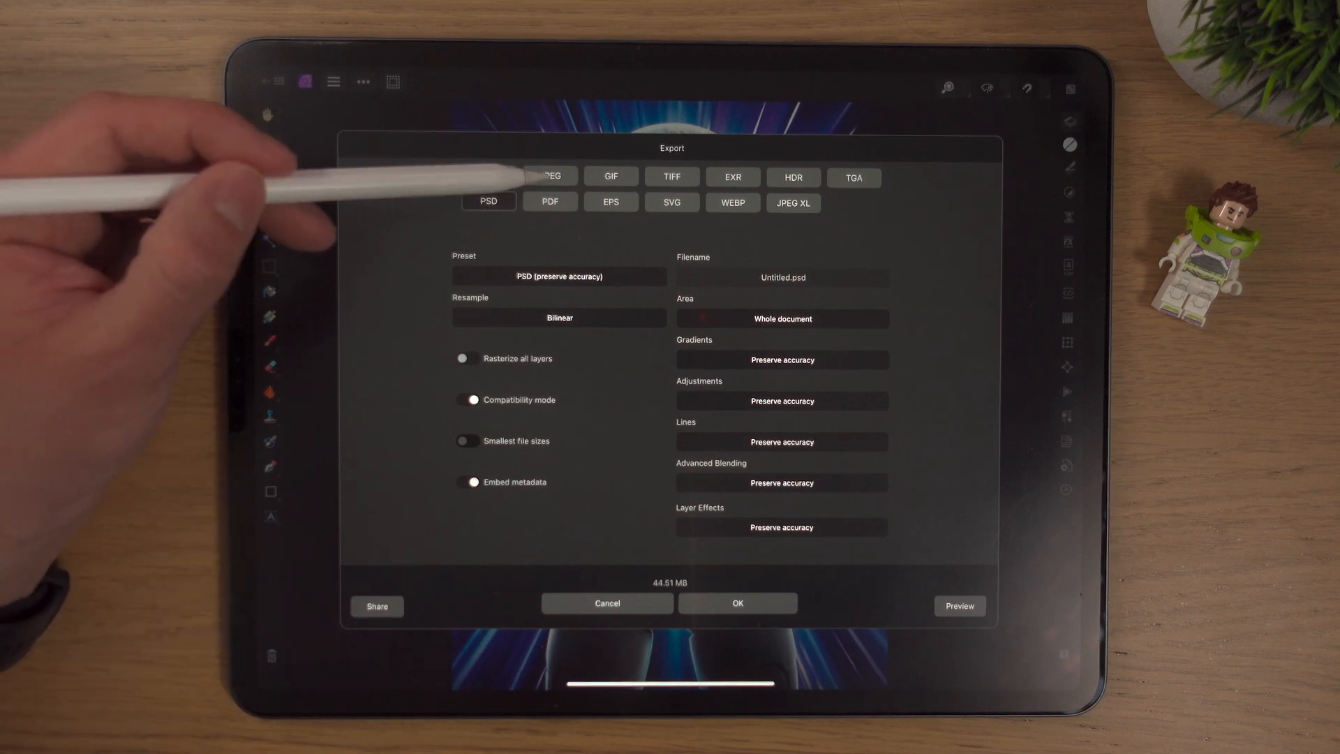
Set the export to JPEG at 1000 px wide, height following at 1414 px.
click(549, 176)
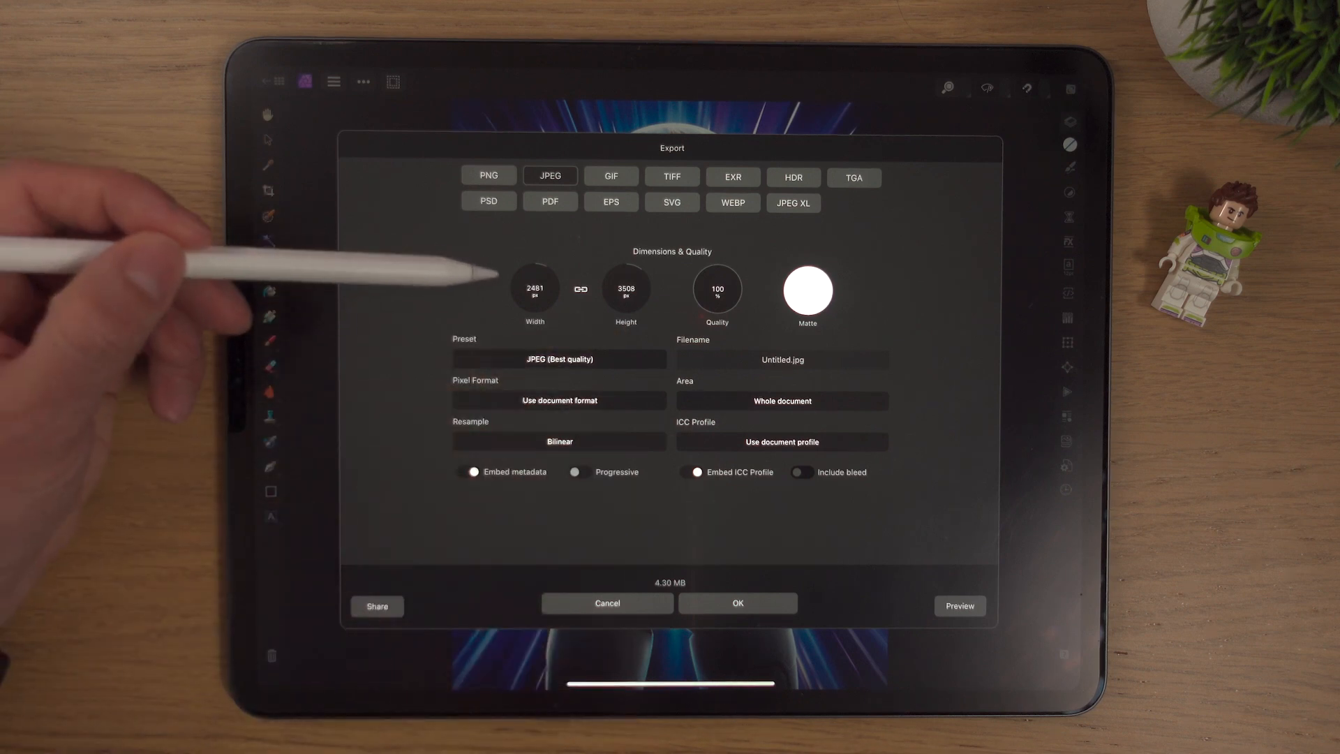
mouse_move(257, 342)
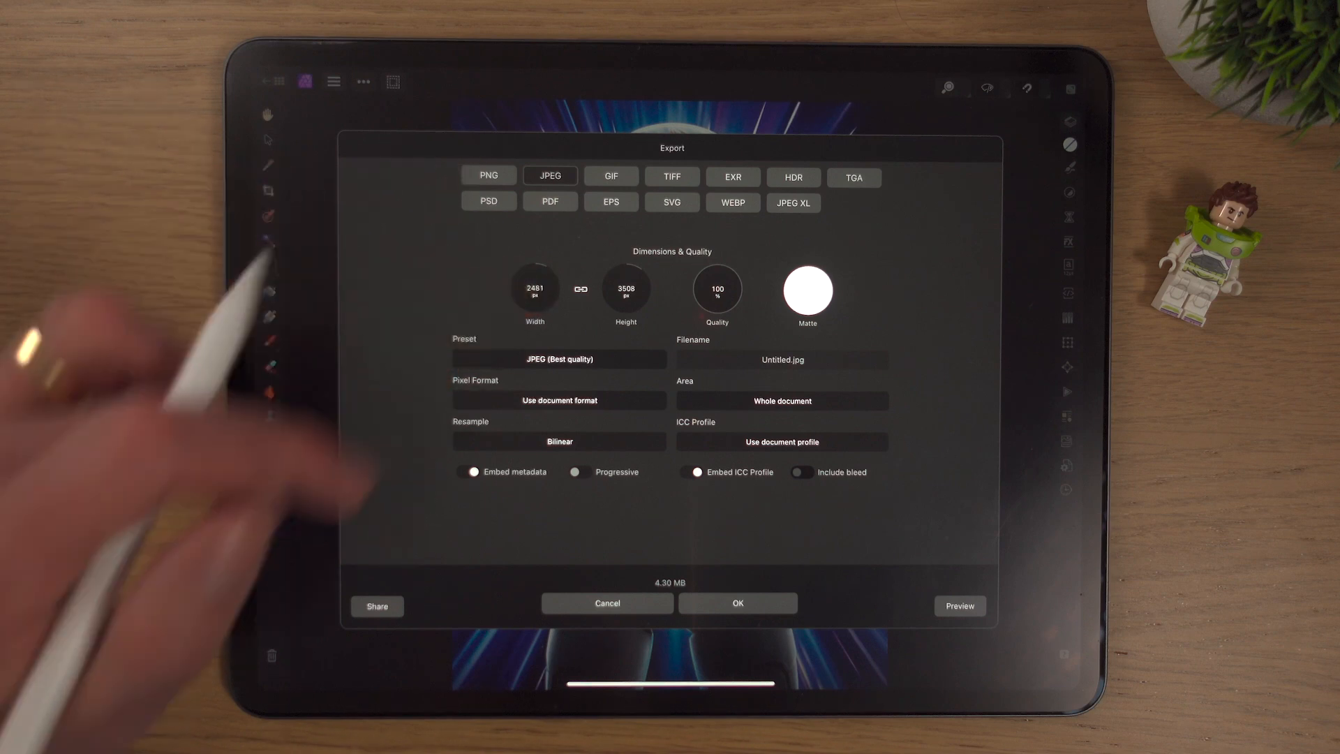
click(533, 289)
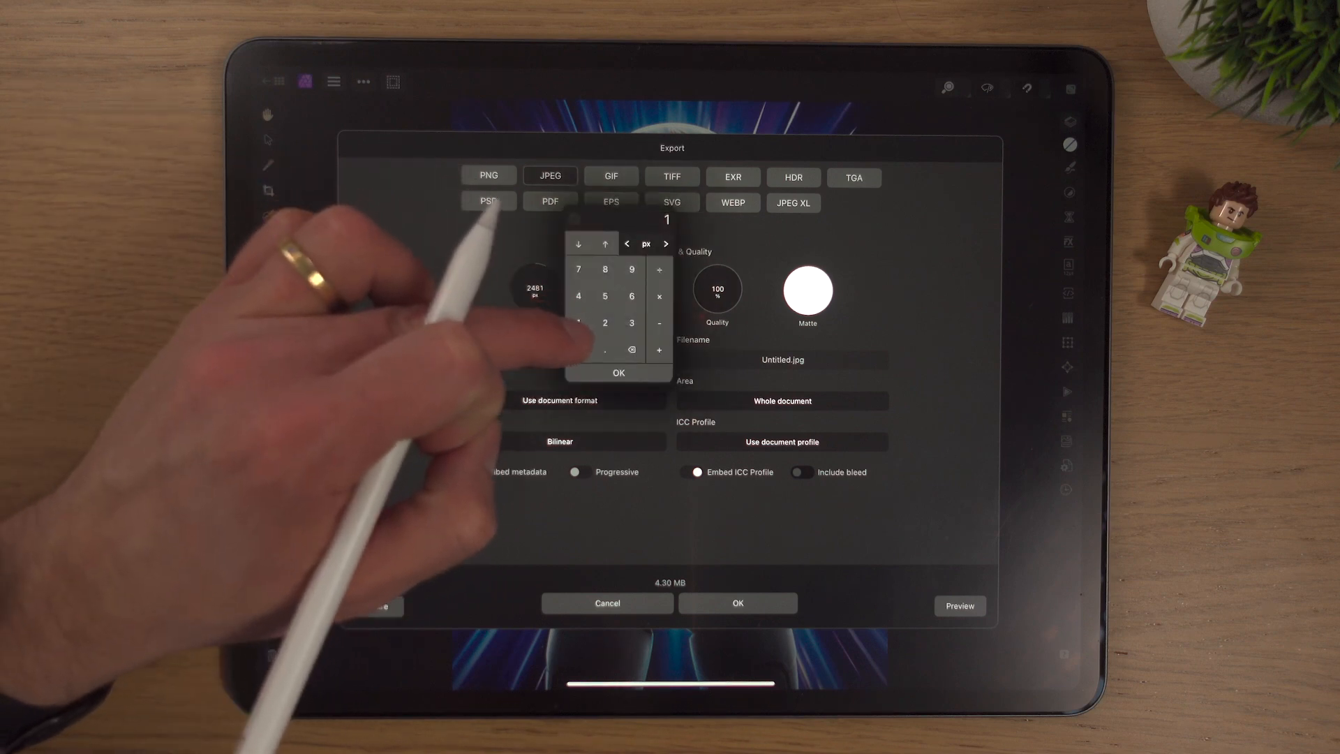
click(578, 349)
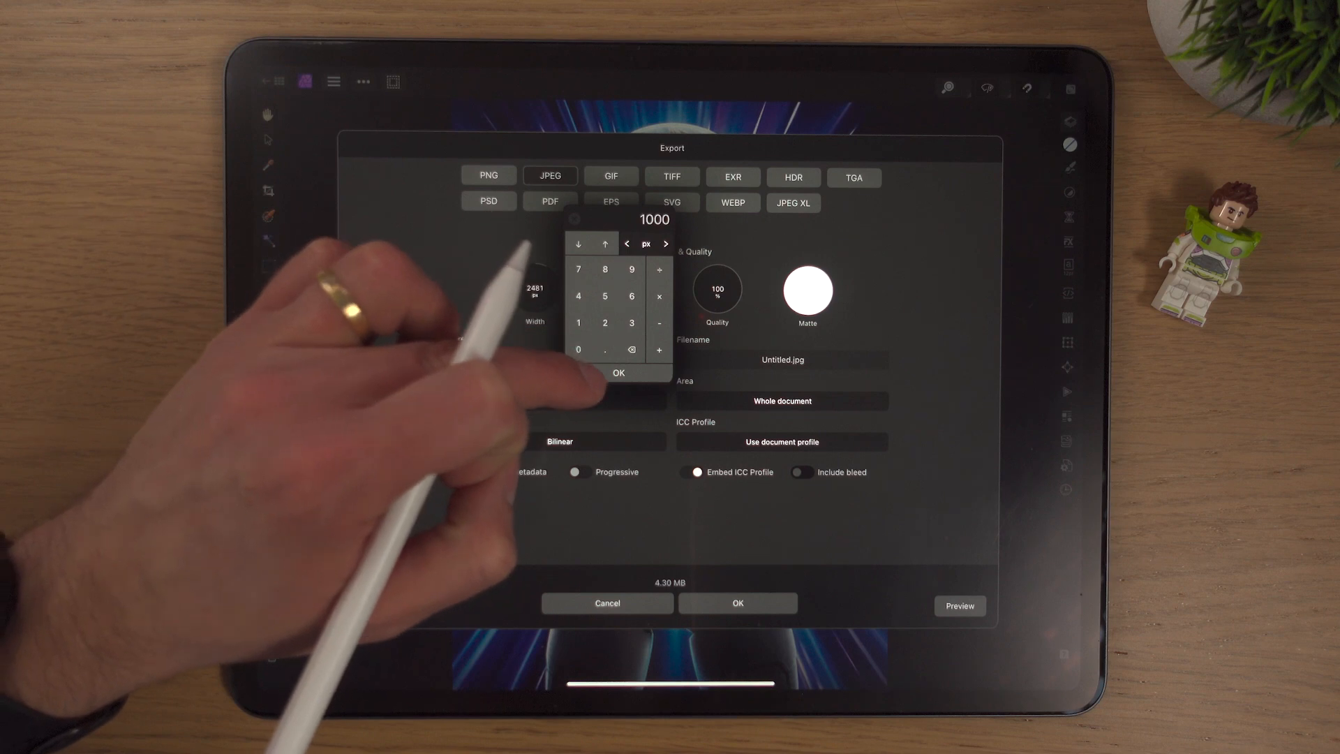
click(618, 373)
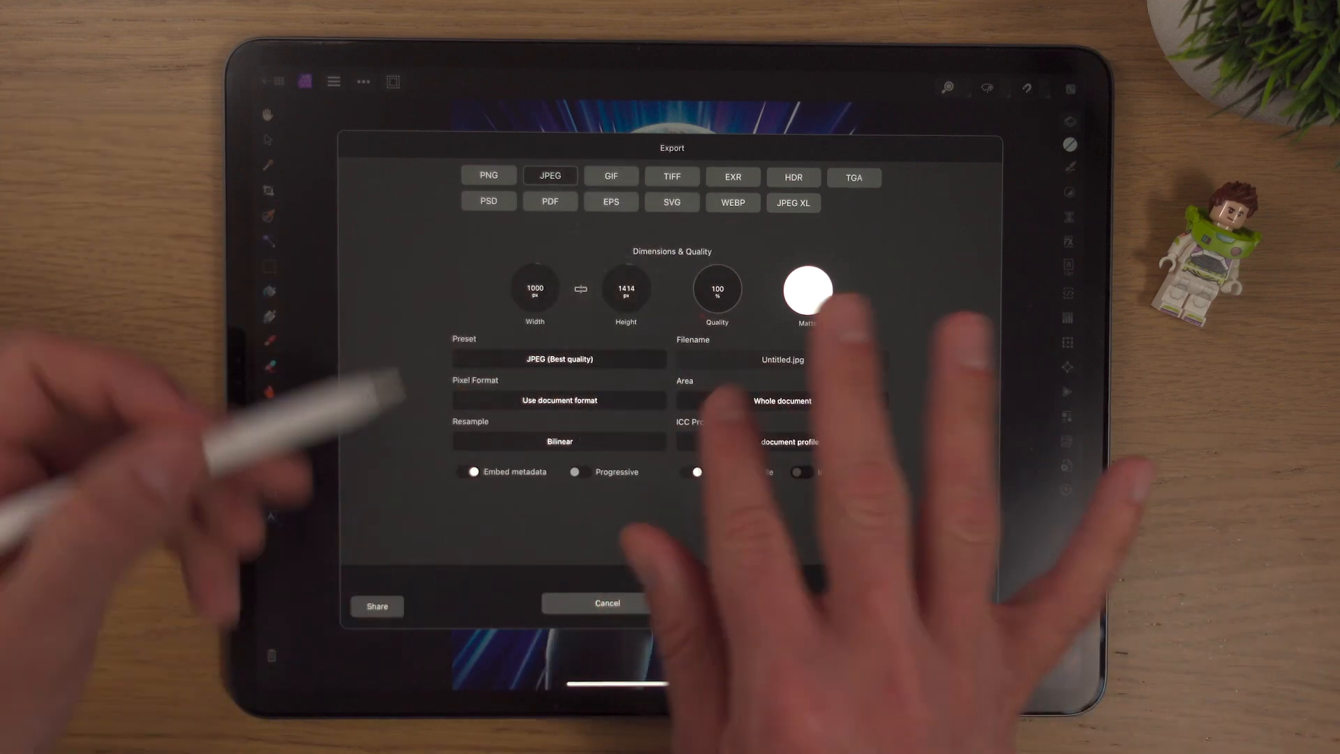
Close the export options without exporting, reopen them, and close again.
click(607, 603)
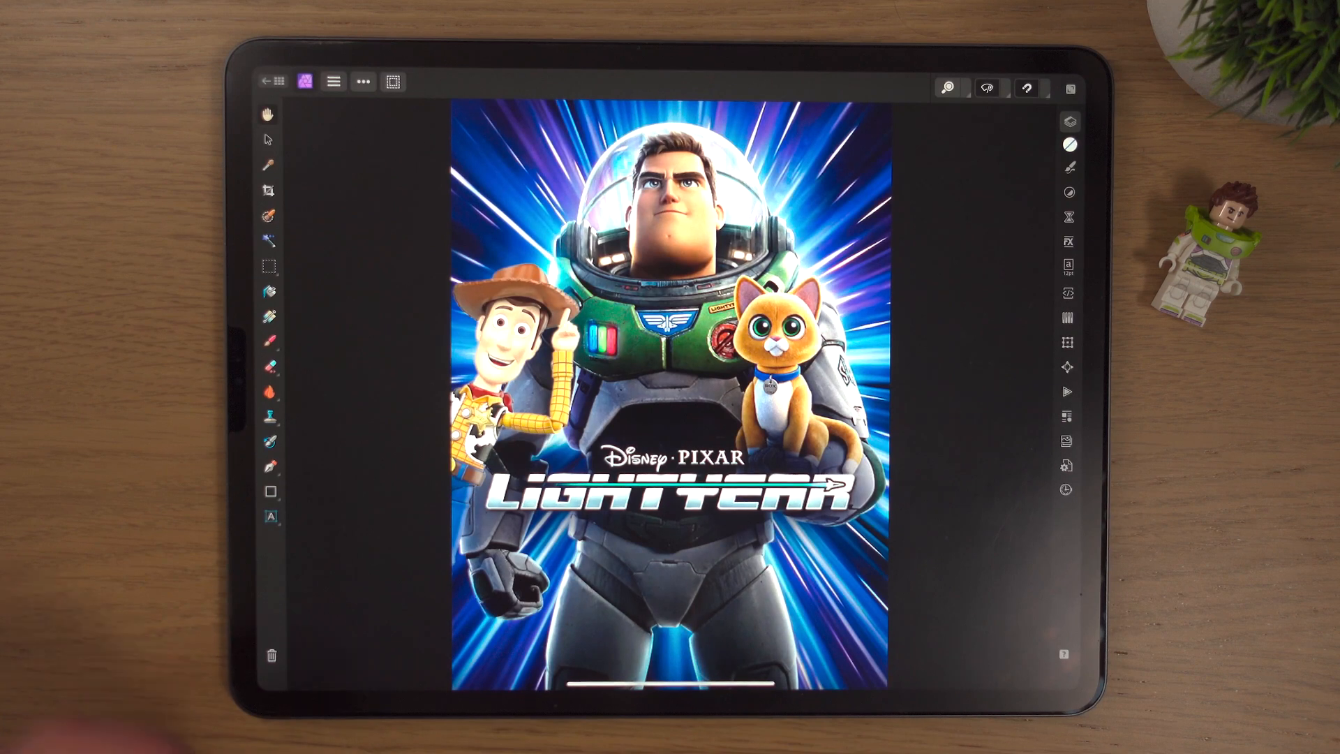
click(363, 81)
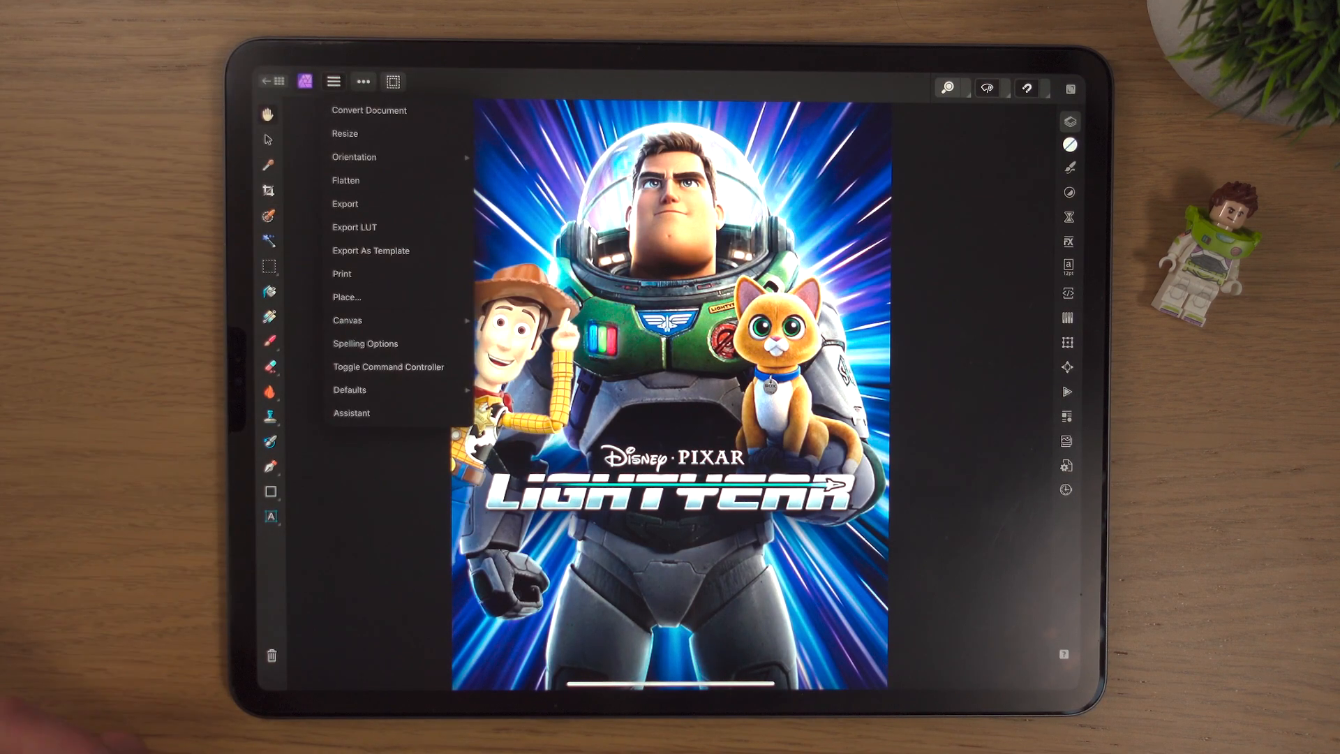
click(345, 204)
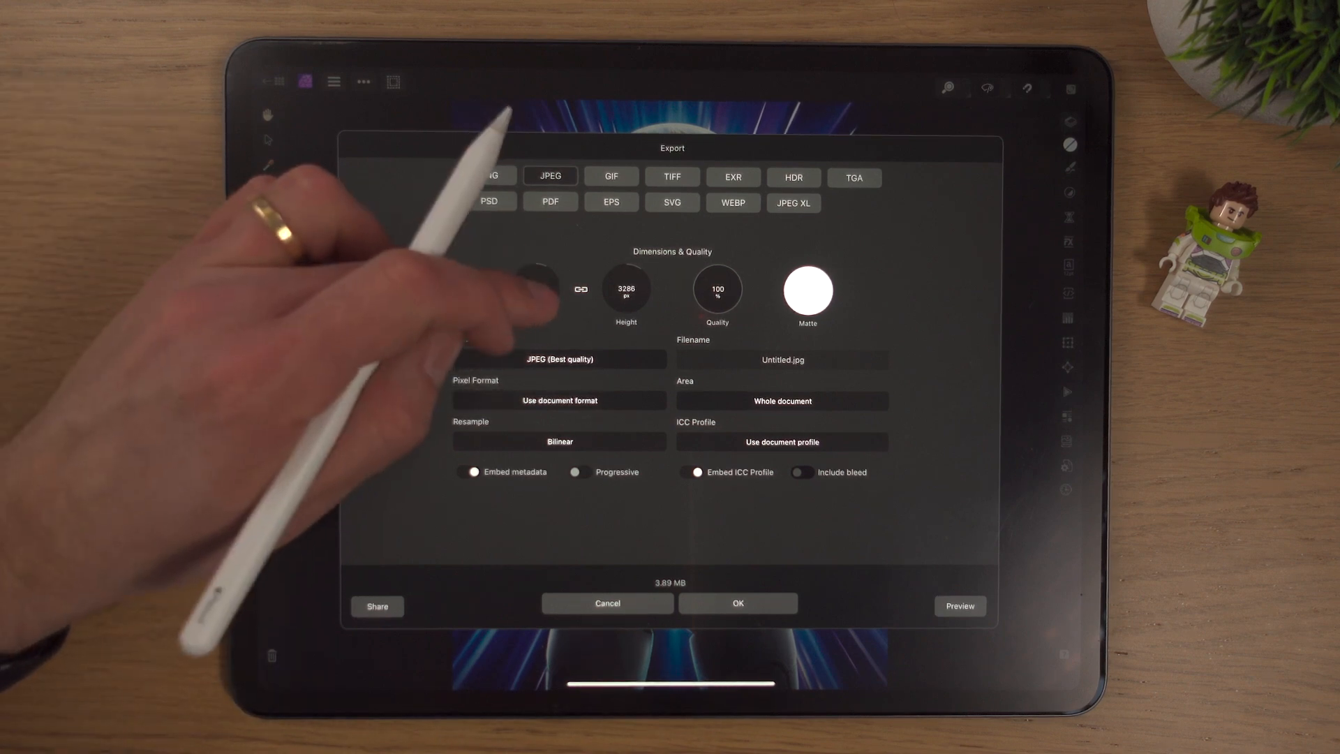
click(535, 288)
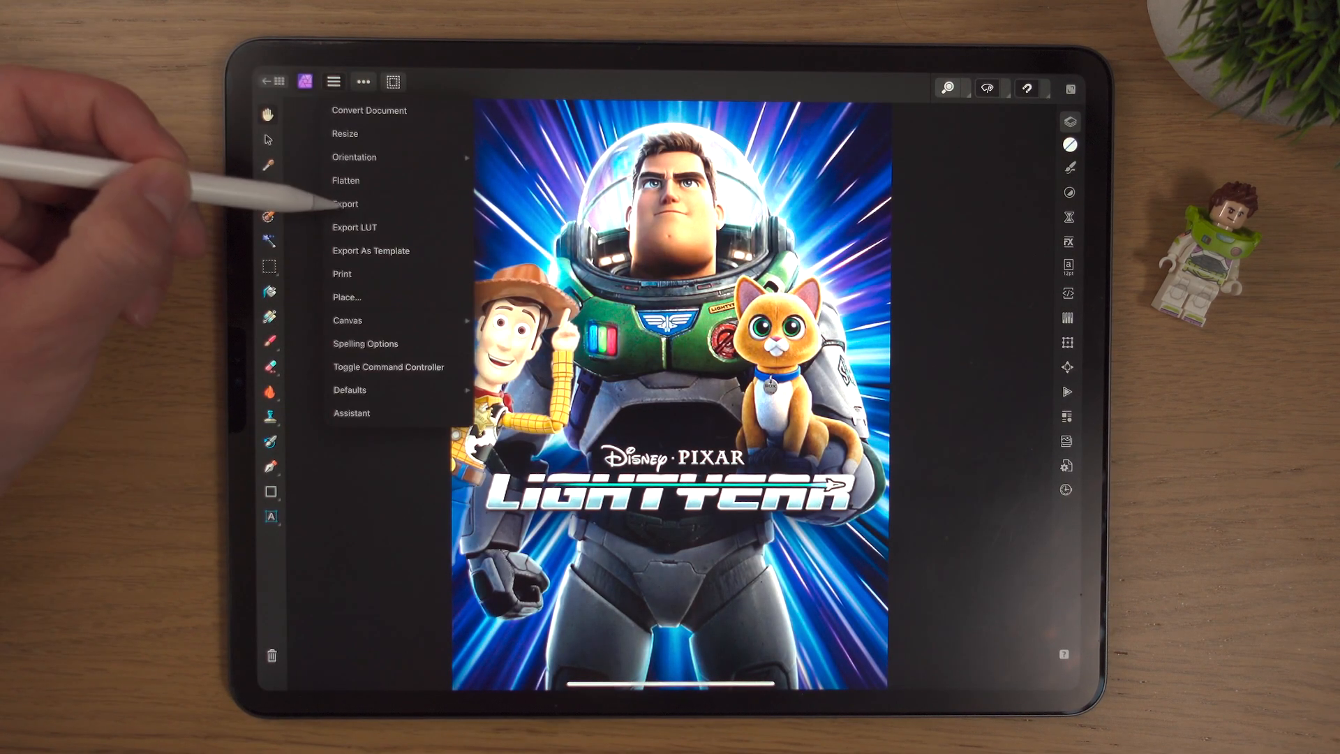
click(344, 204)
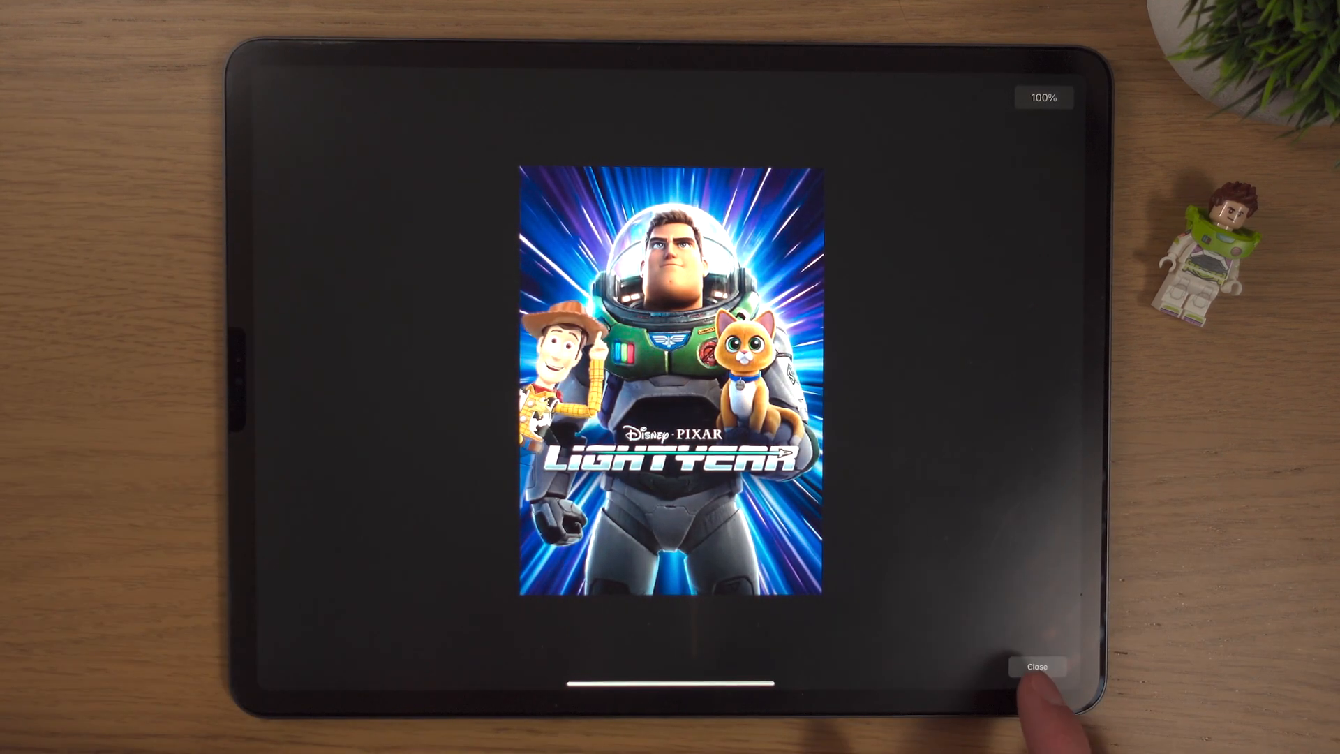
click(1037, 667)
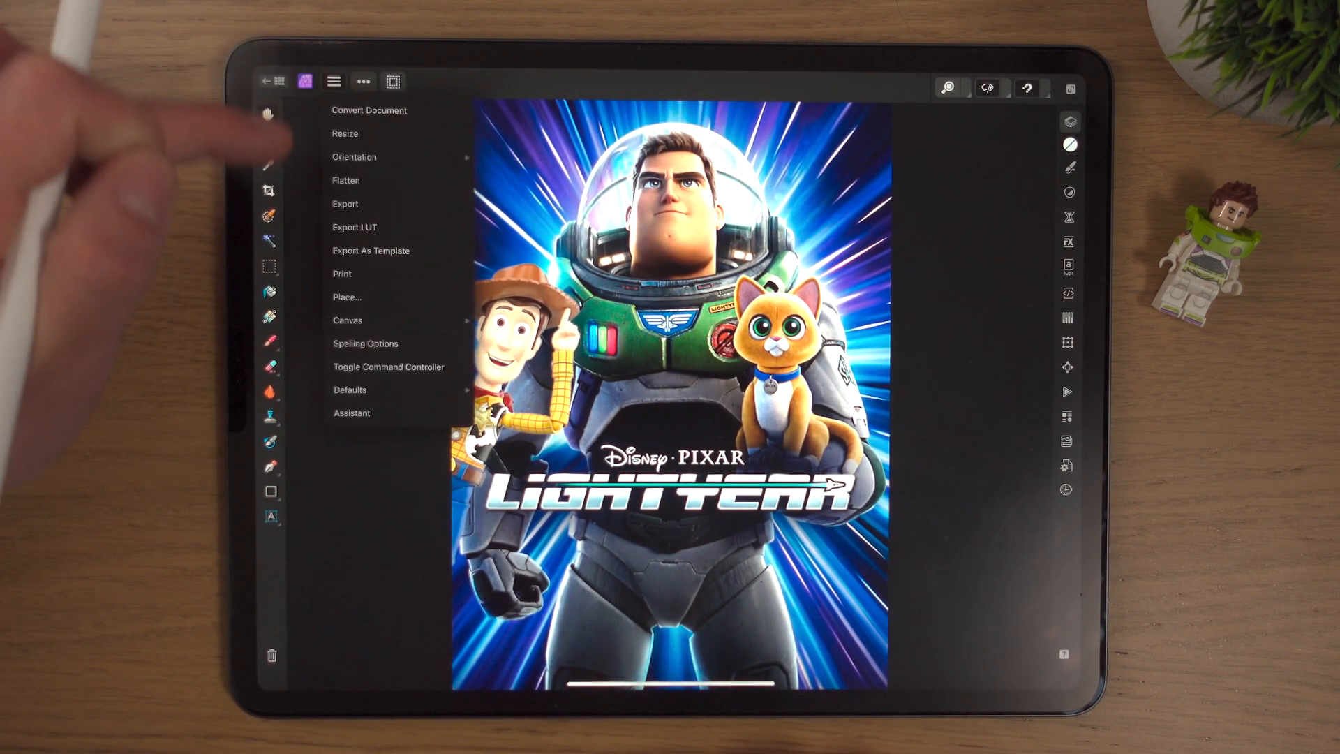
Reopen JPEG export at 2481 × 3508 px, try 50% quality, then return to 100%.
click(345, 204)
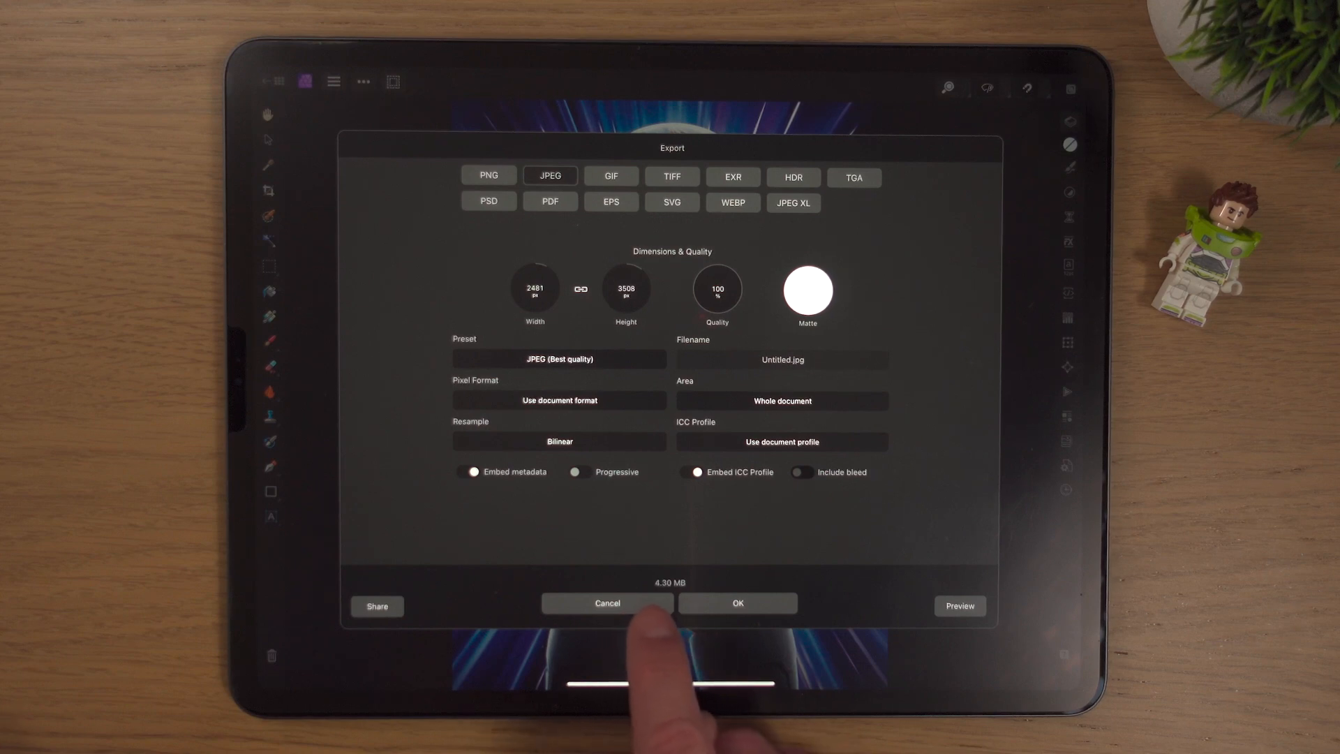
mouse_move(658, 683)
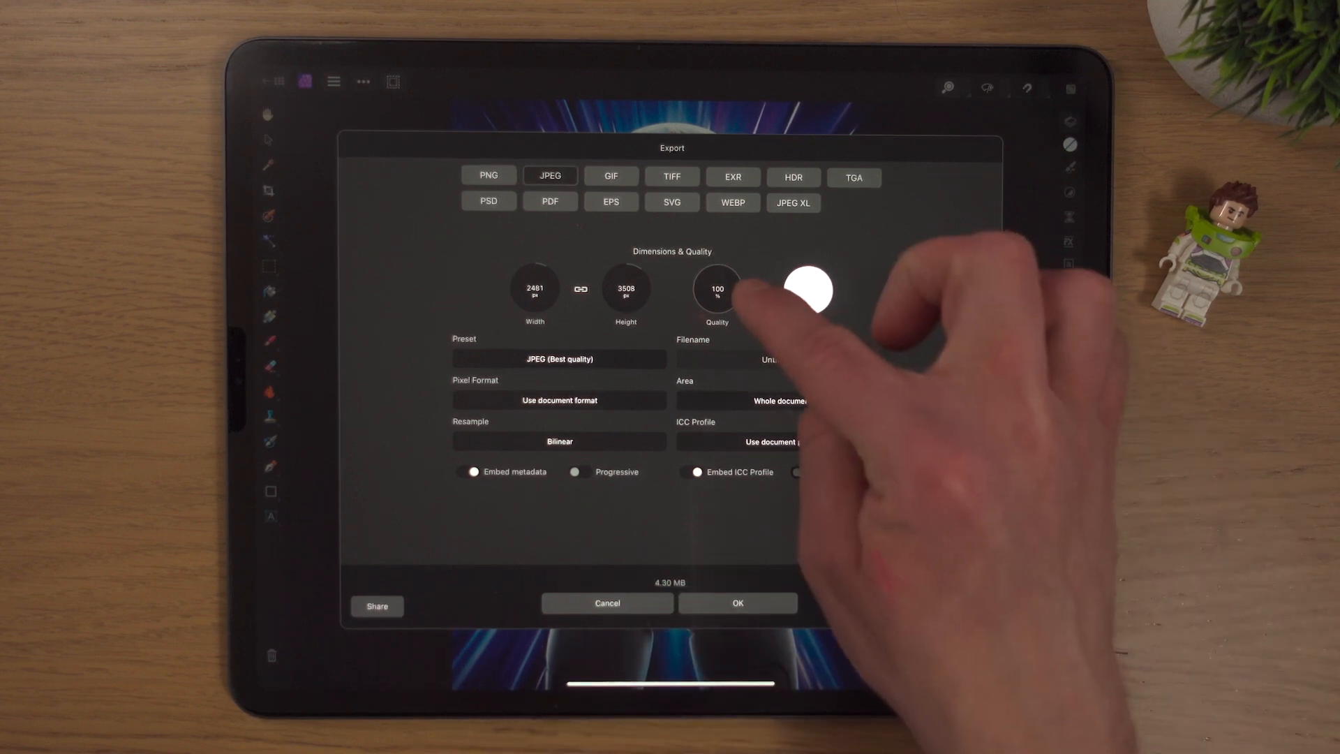
click(717, 289)
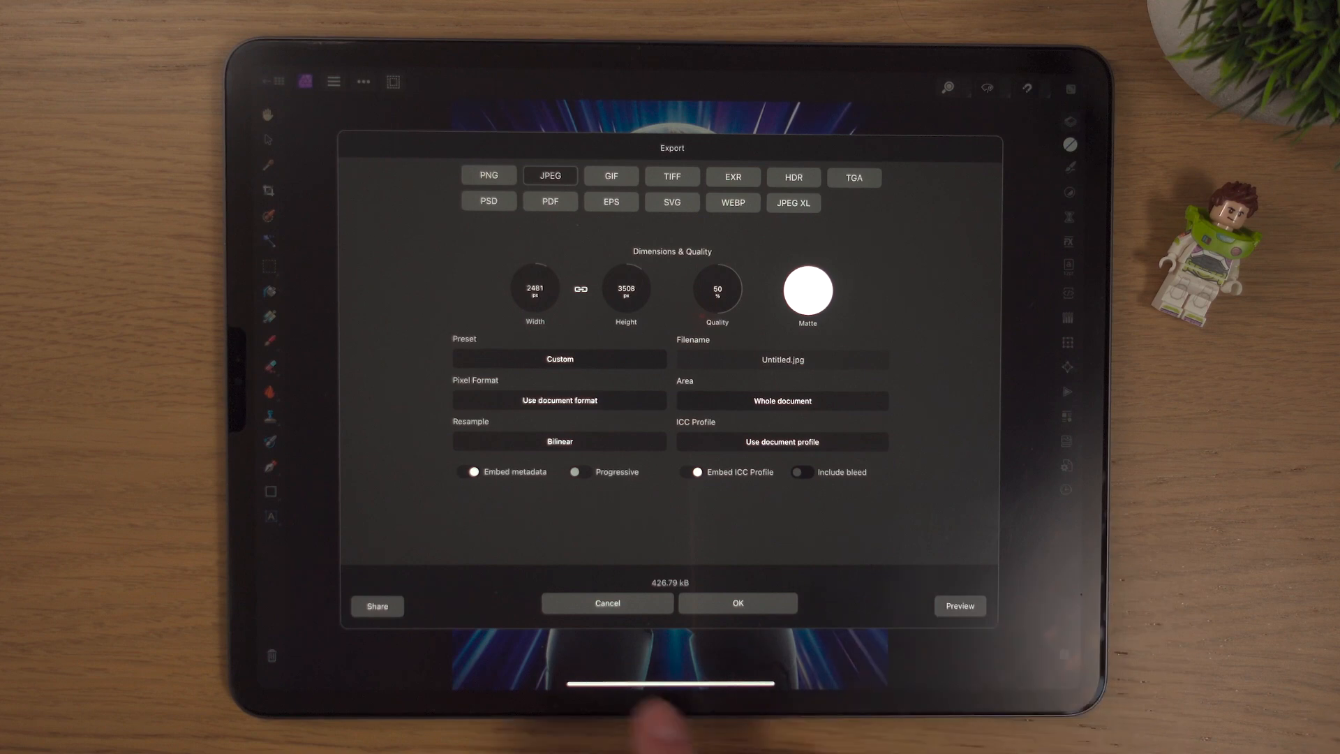
mouse_move(607, 603)
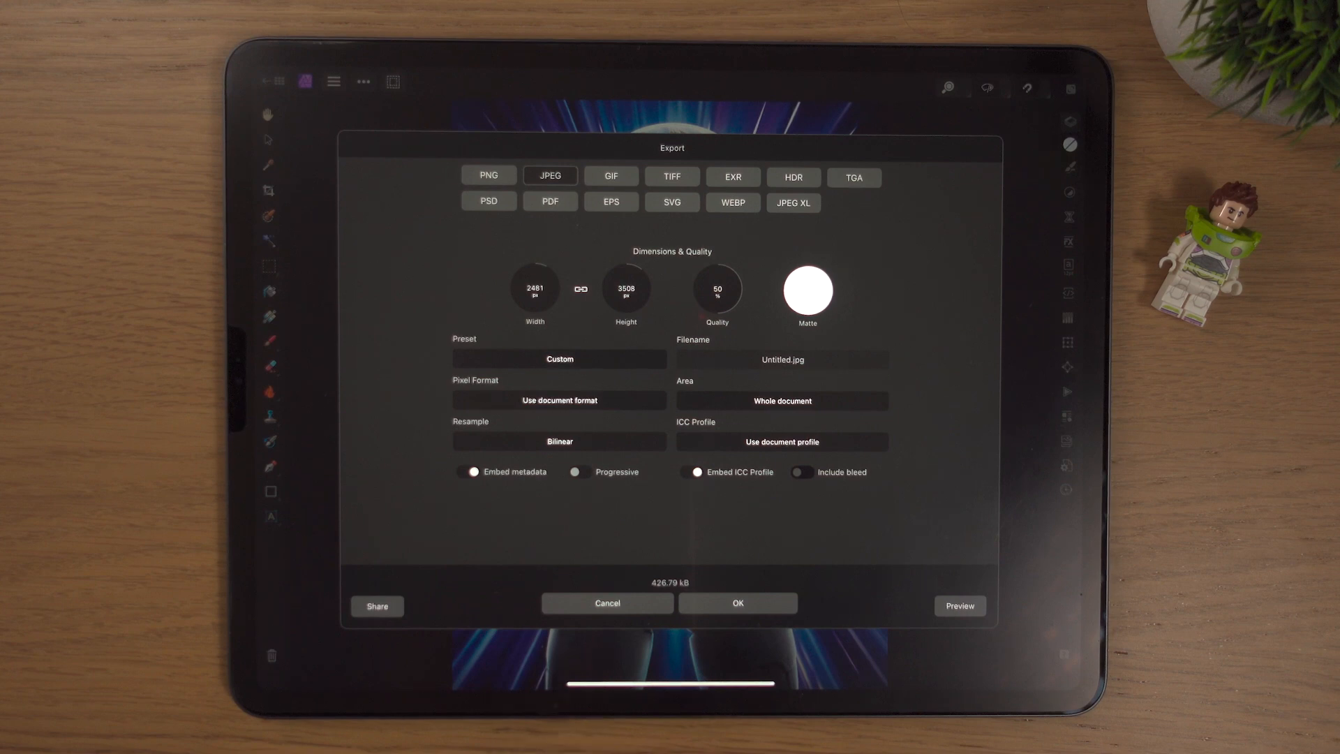
click(958, 605)
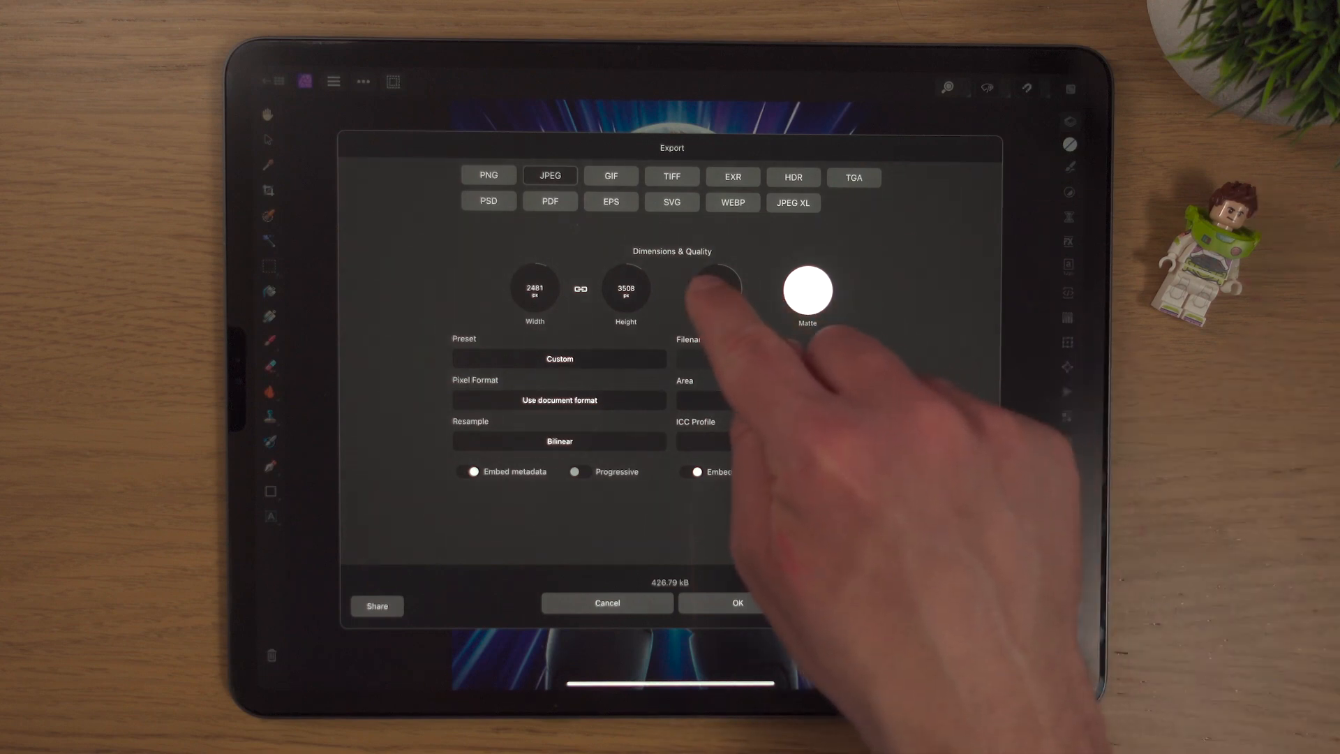
click(736, 602)
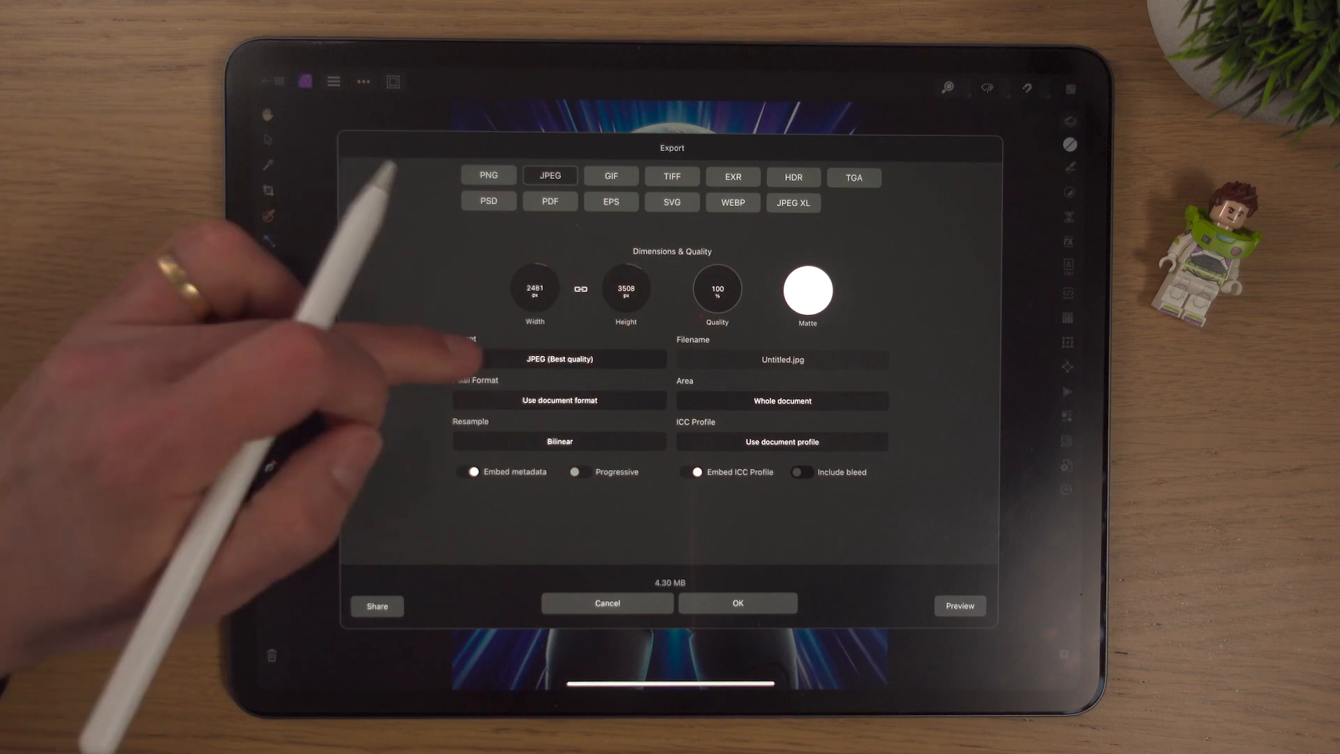
Confirm the best-quality JPEG export, reaching the save browser with file name Buzz.
click(558, 359)
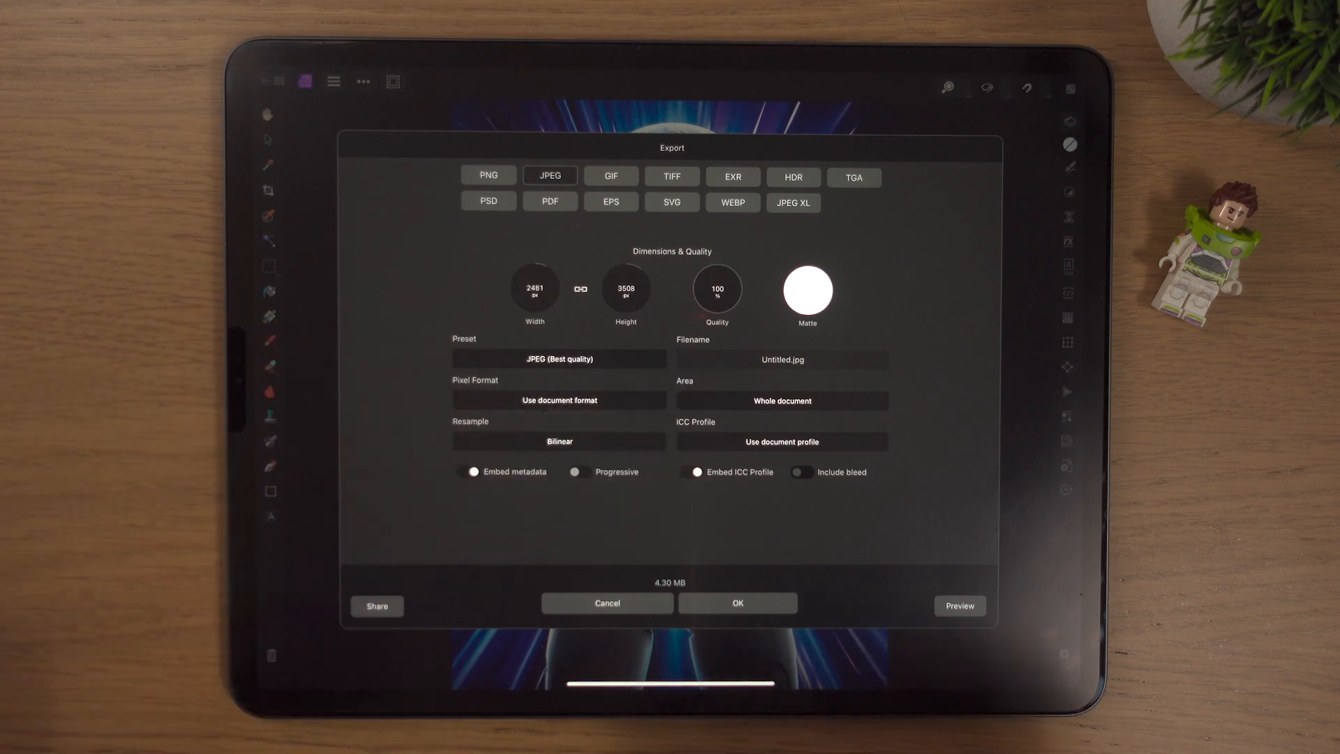
click(782, 358)
text(Buzz)
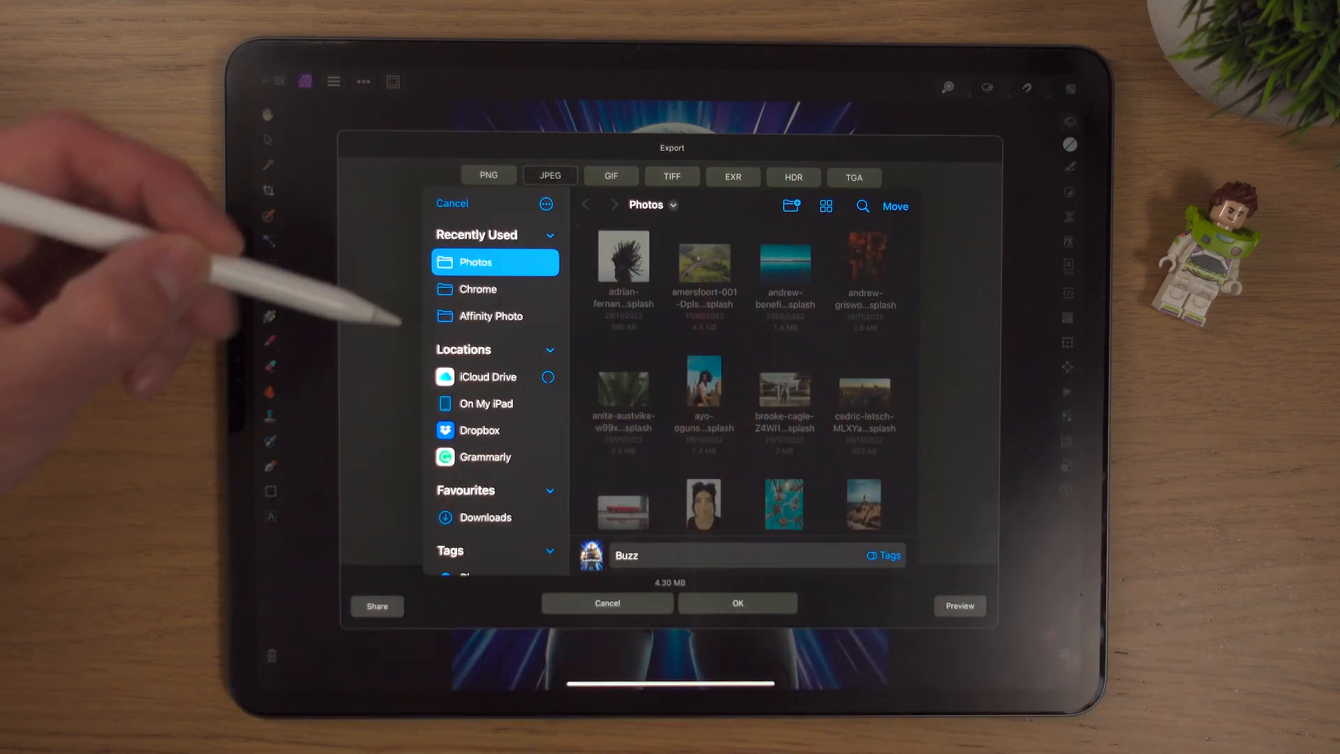
Choose the Photos folder as the destination for the Buzz JPEG.
click(490, 315)
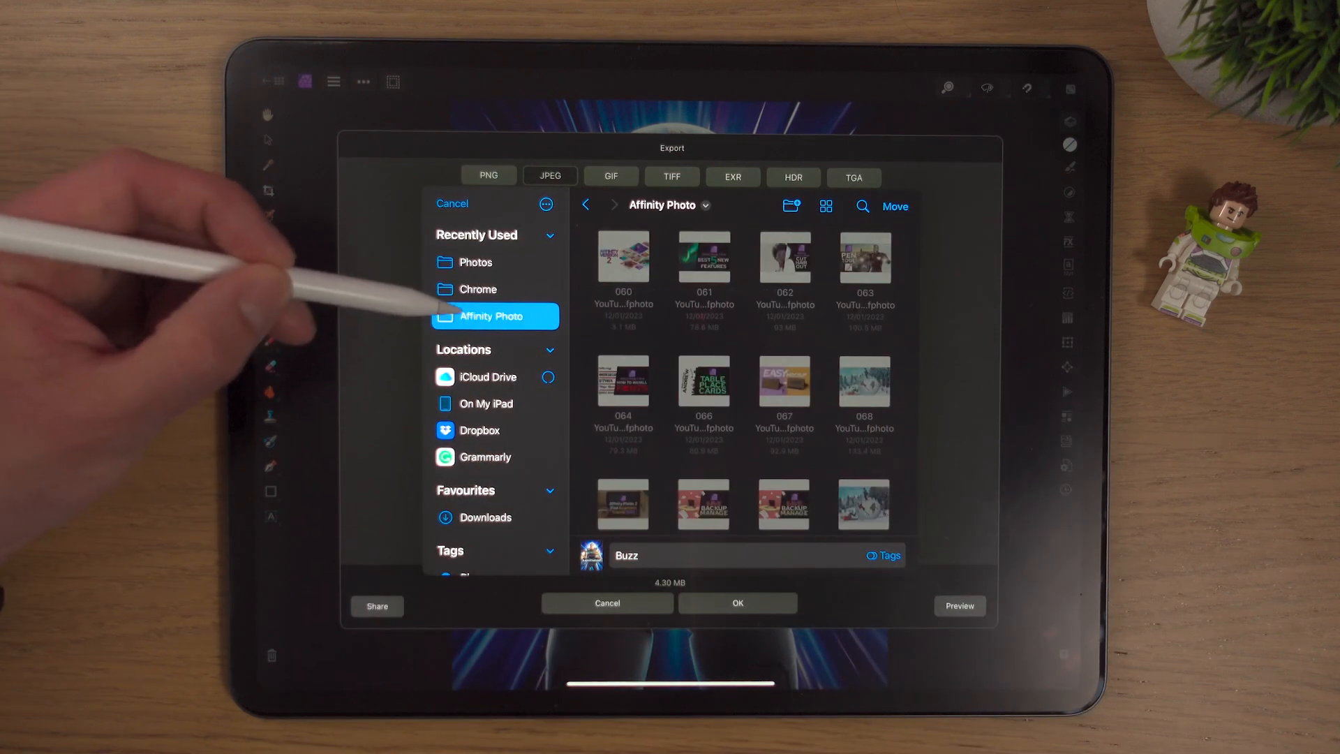
click(474, 261)
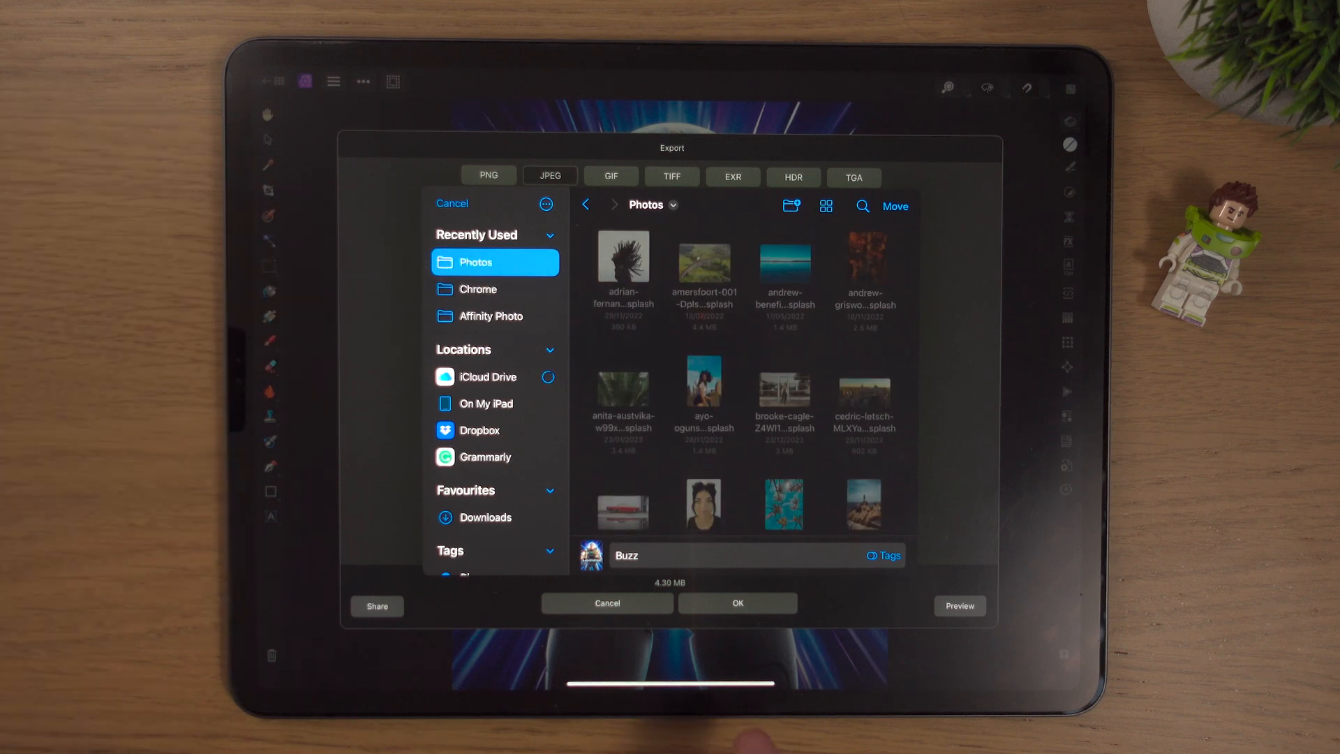
mouse_move(897, 649)
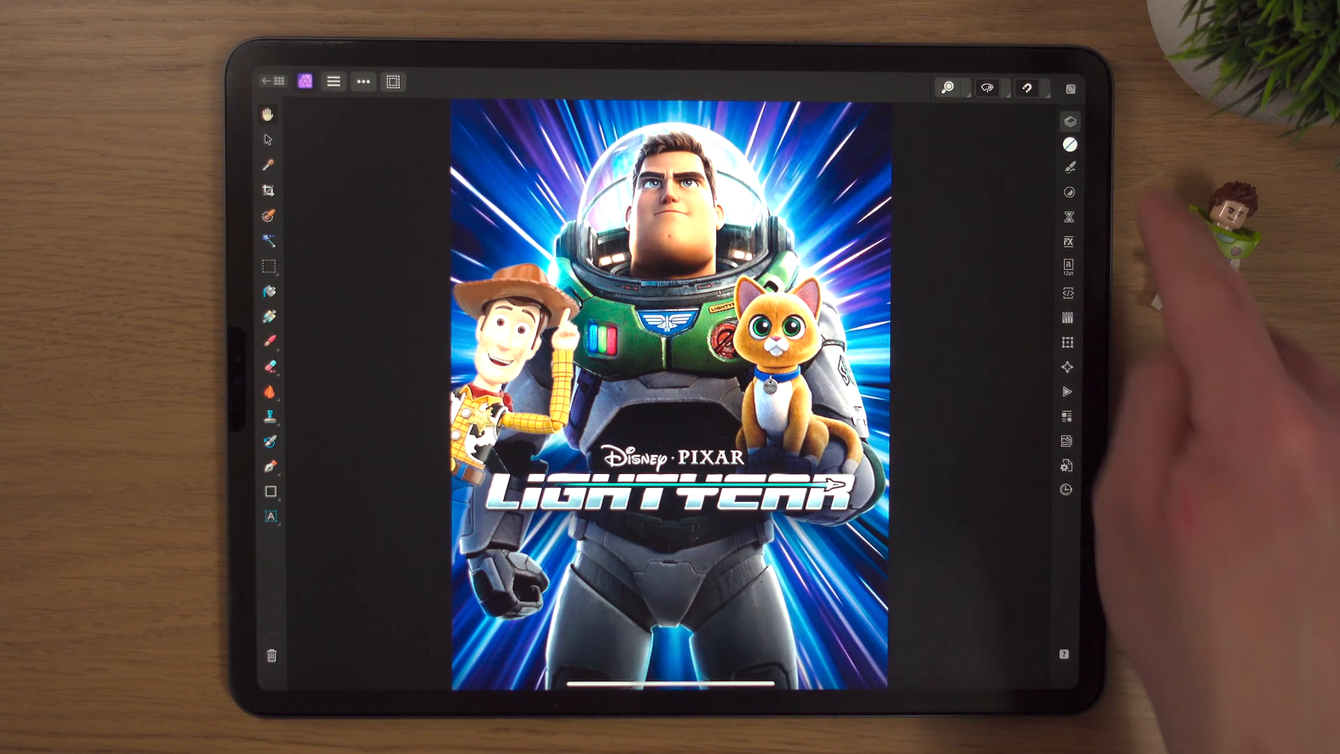
Switch to the Woody document and compare its PNG export options before cancelling.
click(1069, 120)
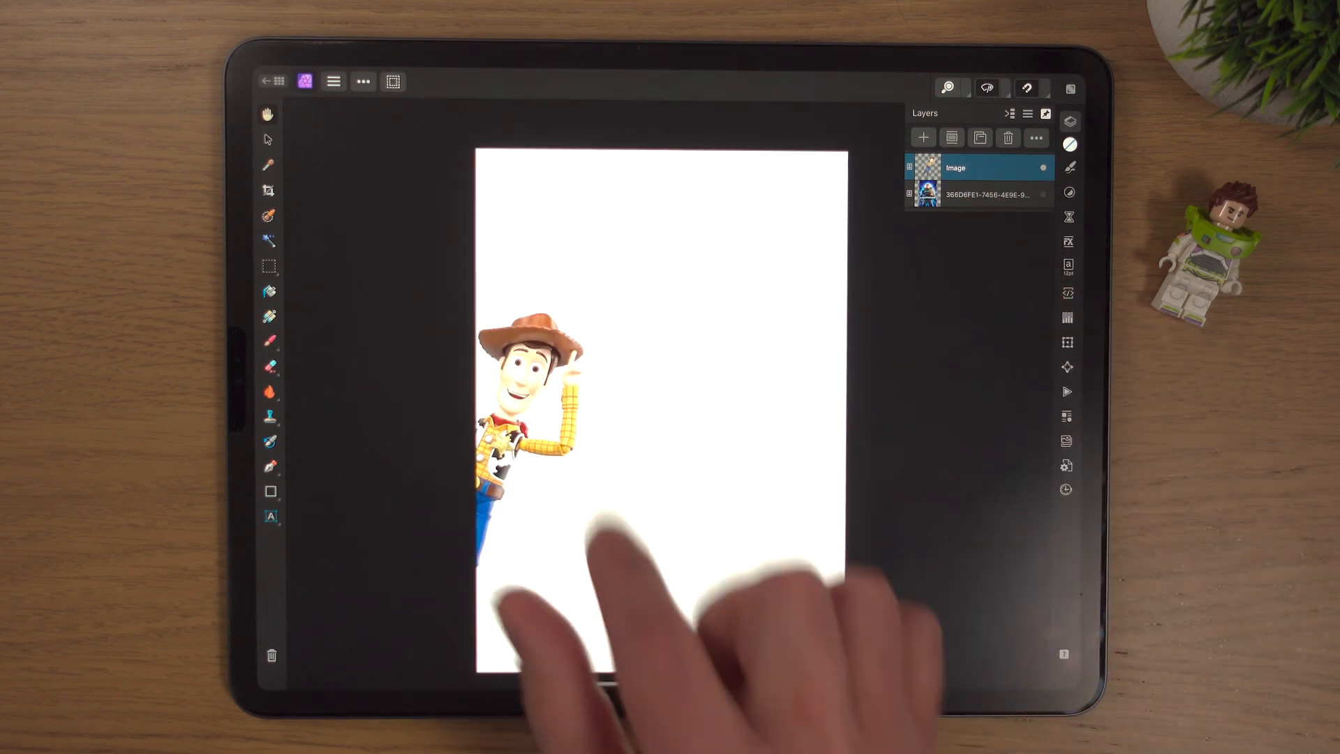
click(363, 81)
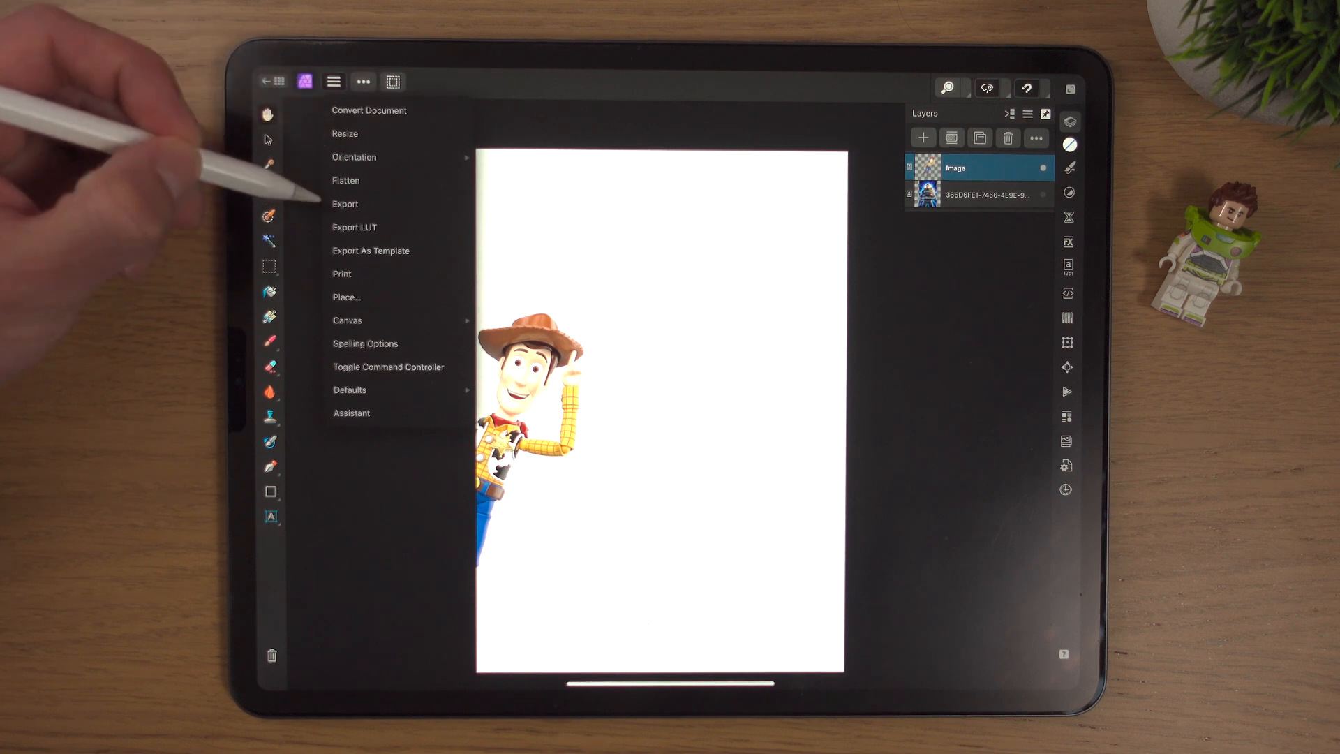
click(345, 204)
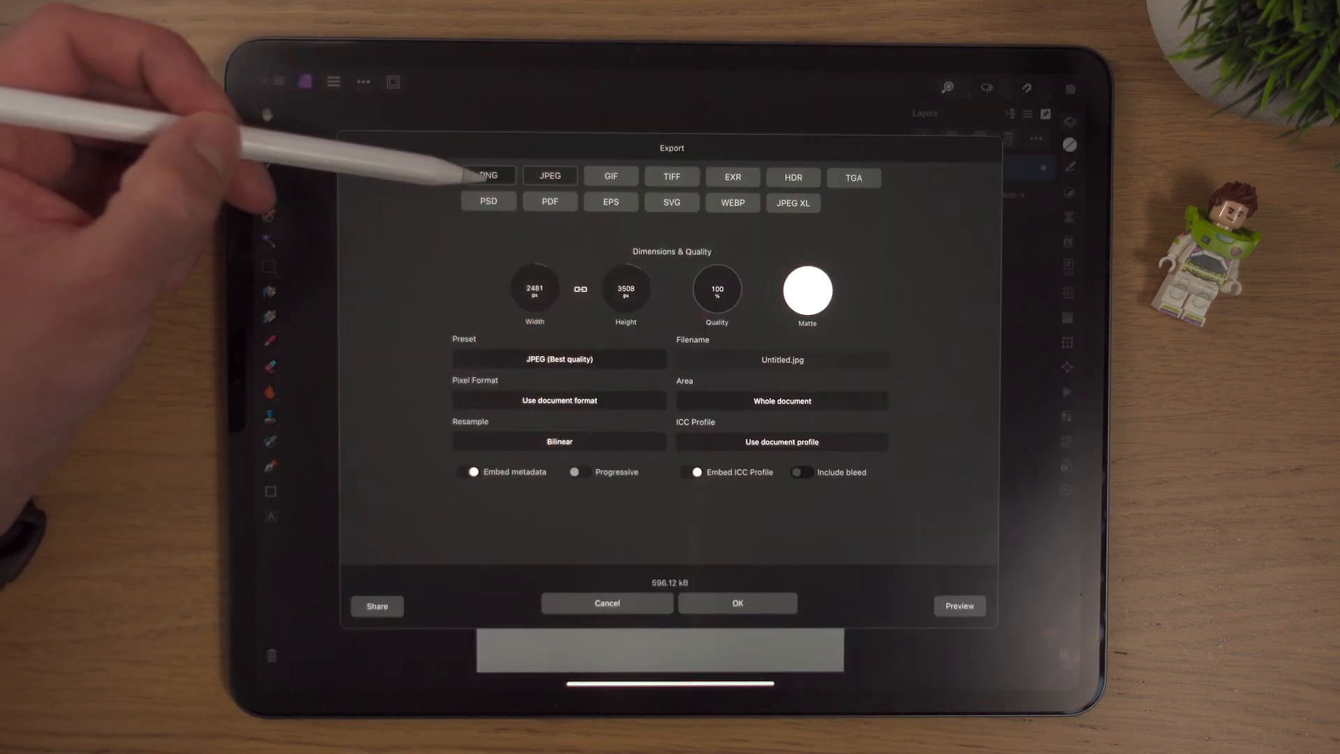
click(488, 176)
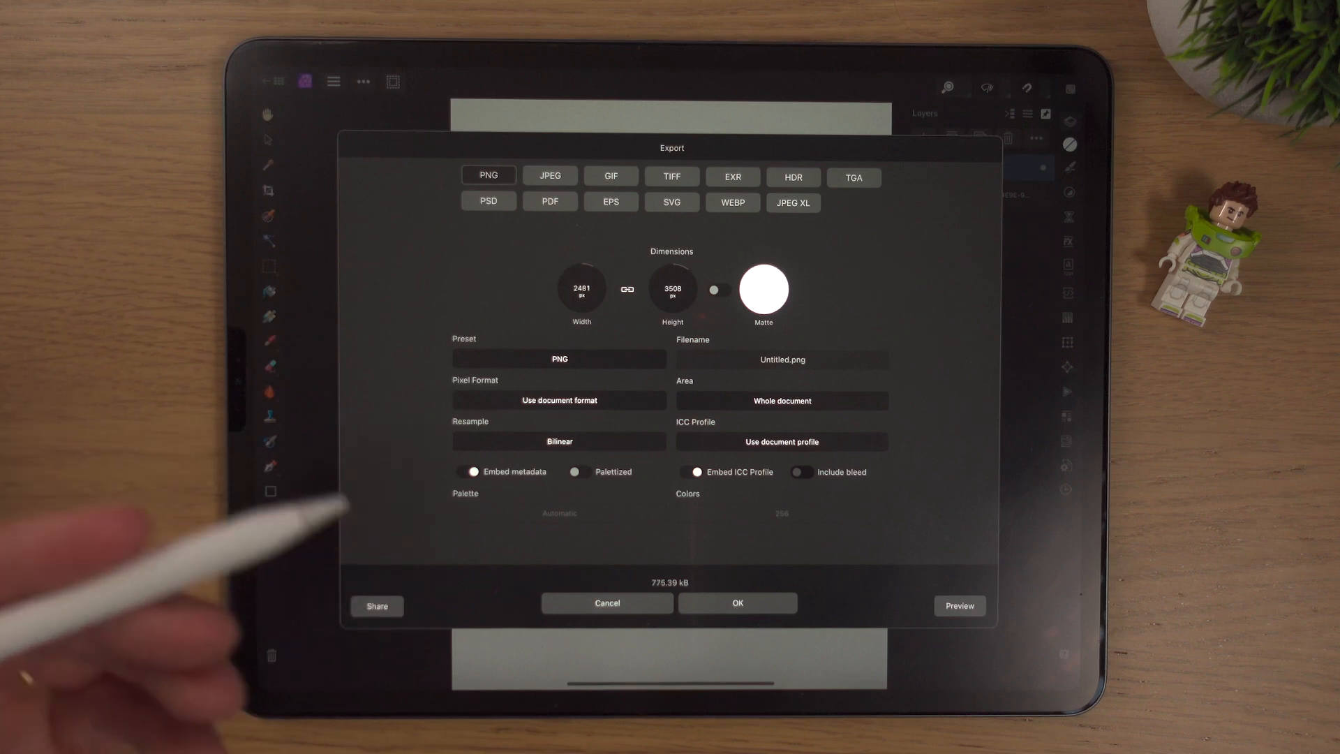
mouse_move(385, 547)
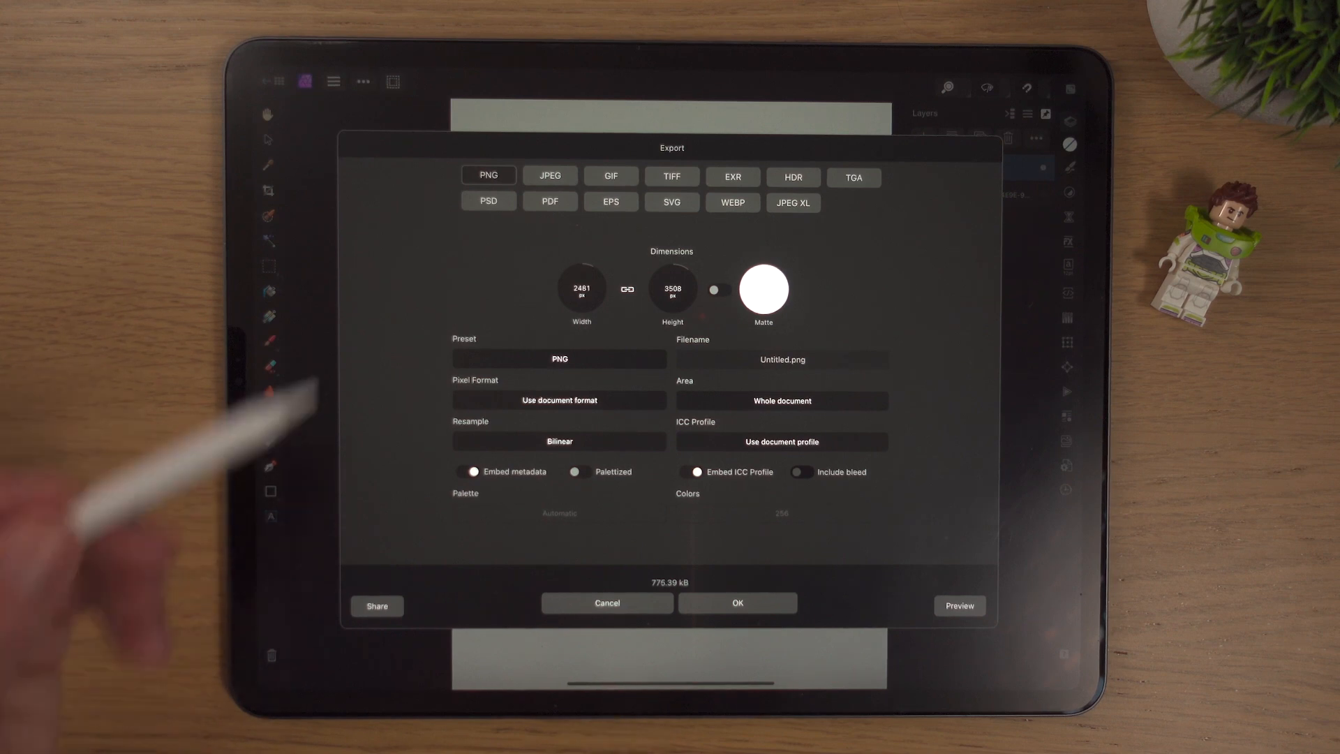
mouse_move(599, 649)
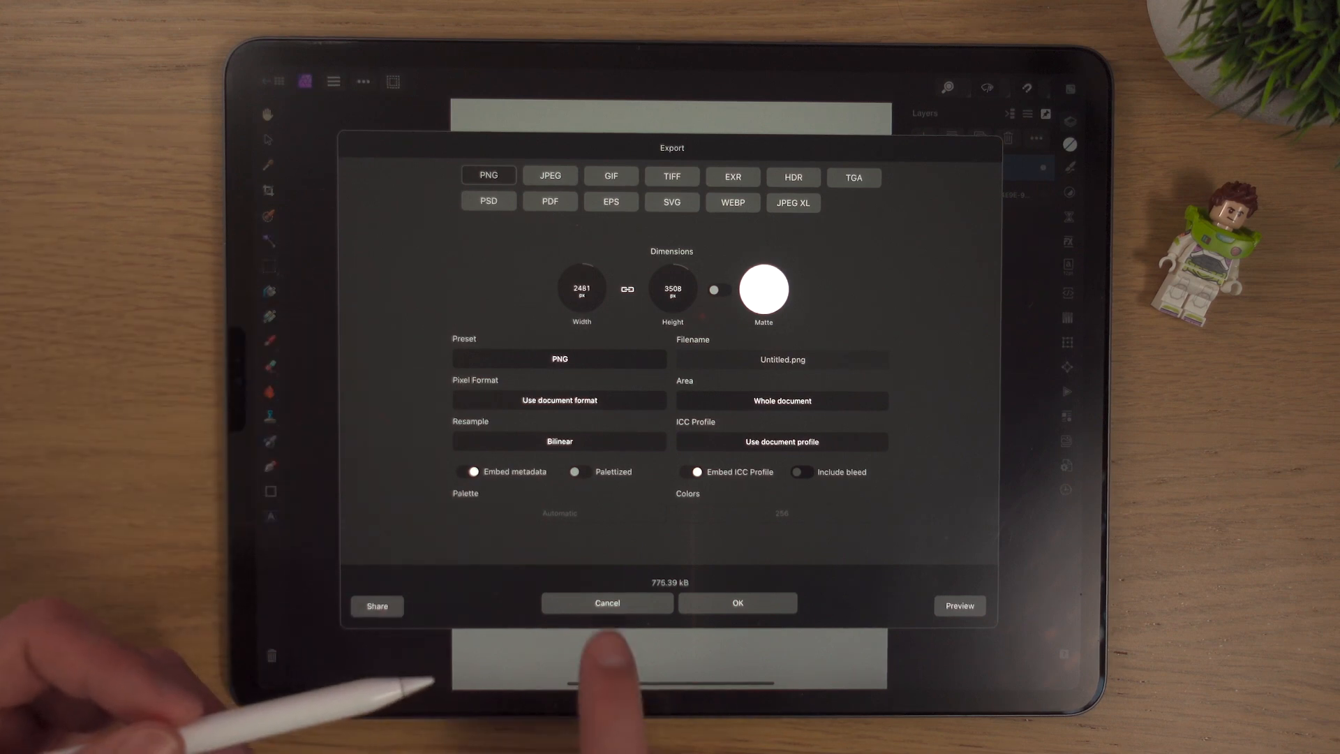
click(608, 603)
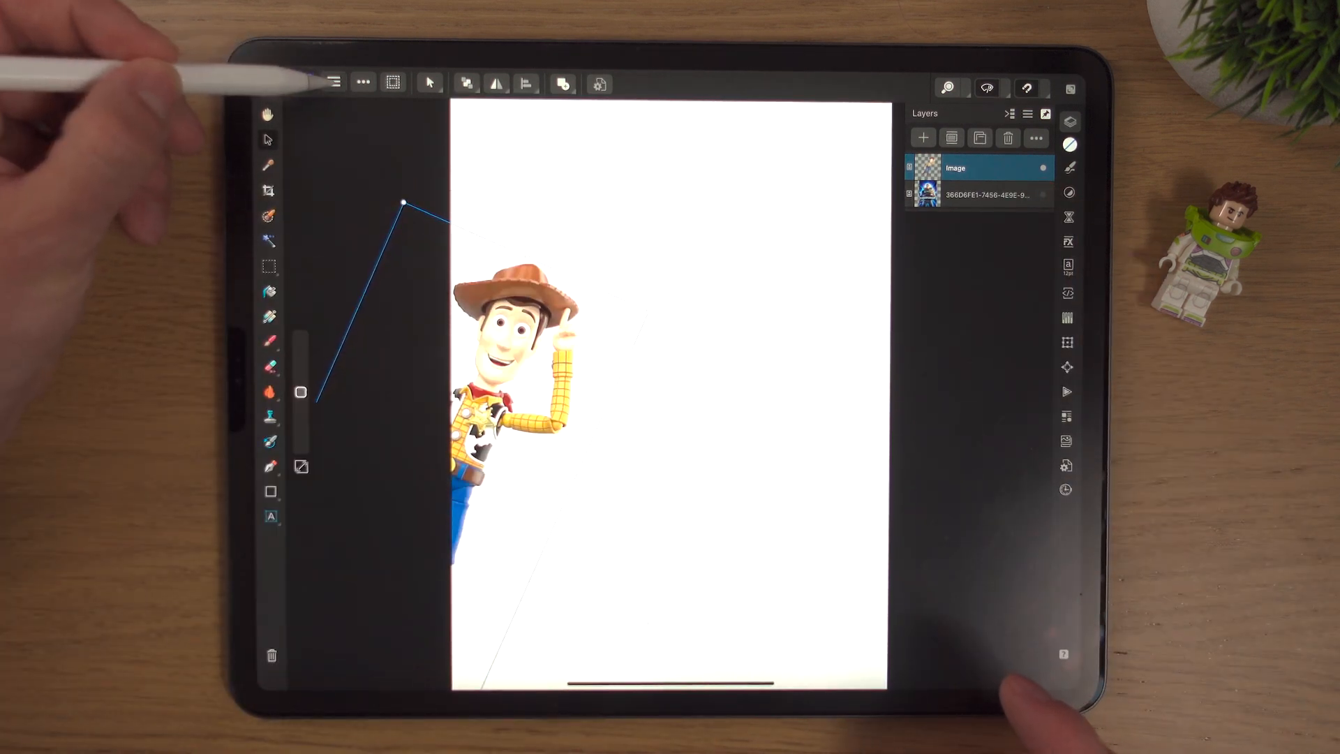
Export Woody as a white-background JPEG named Woody into Photos.
click(334, 82)
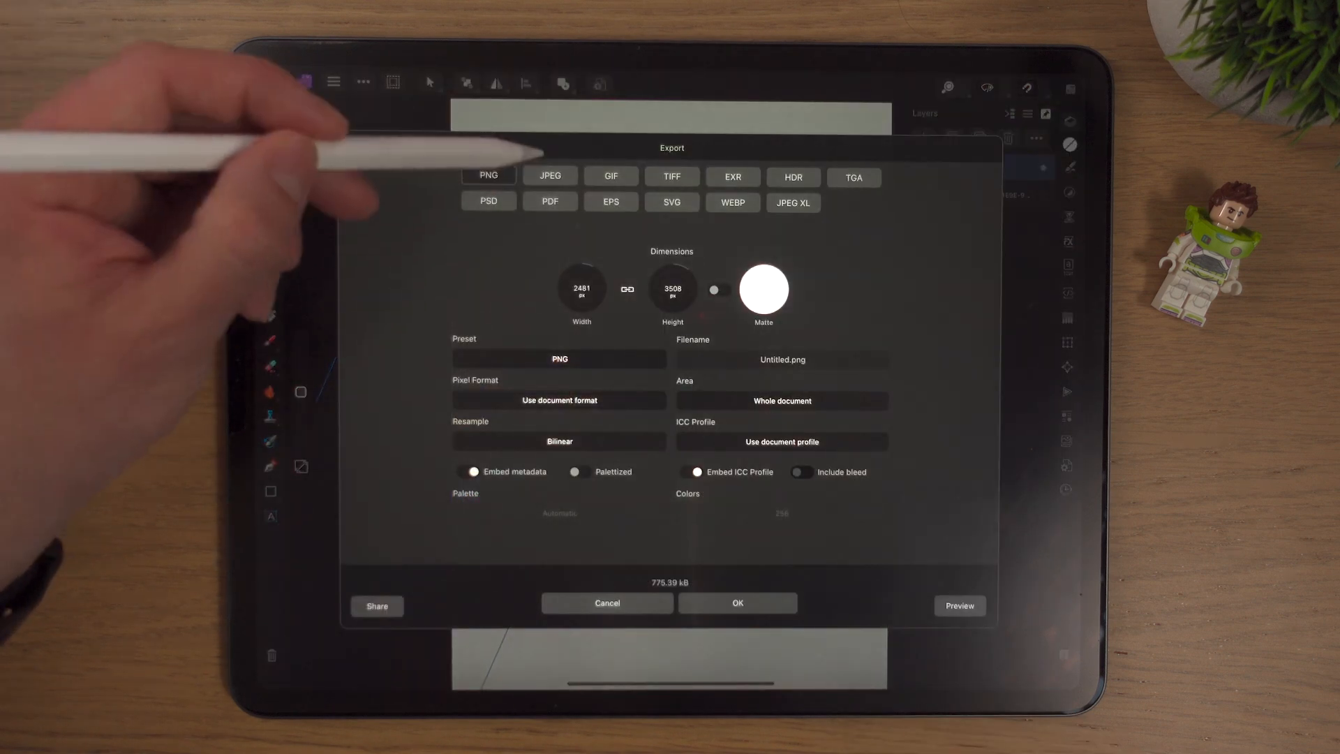
click(550, 176)
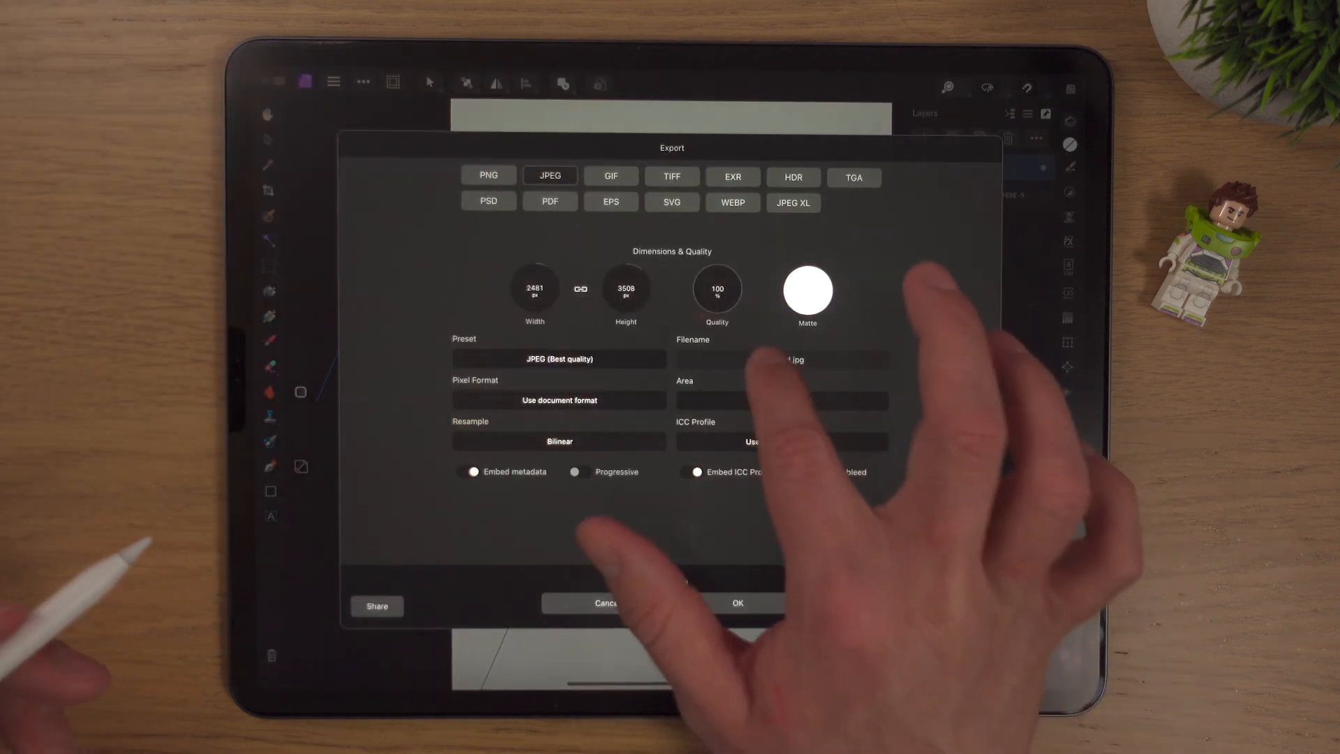
click(780, 359)
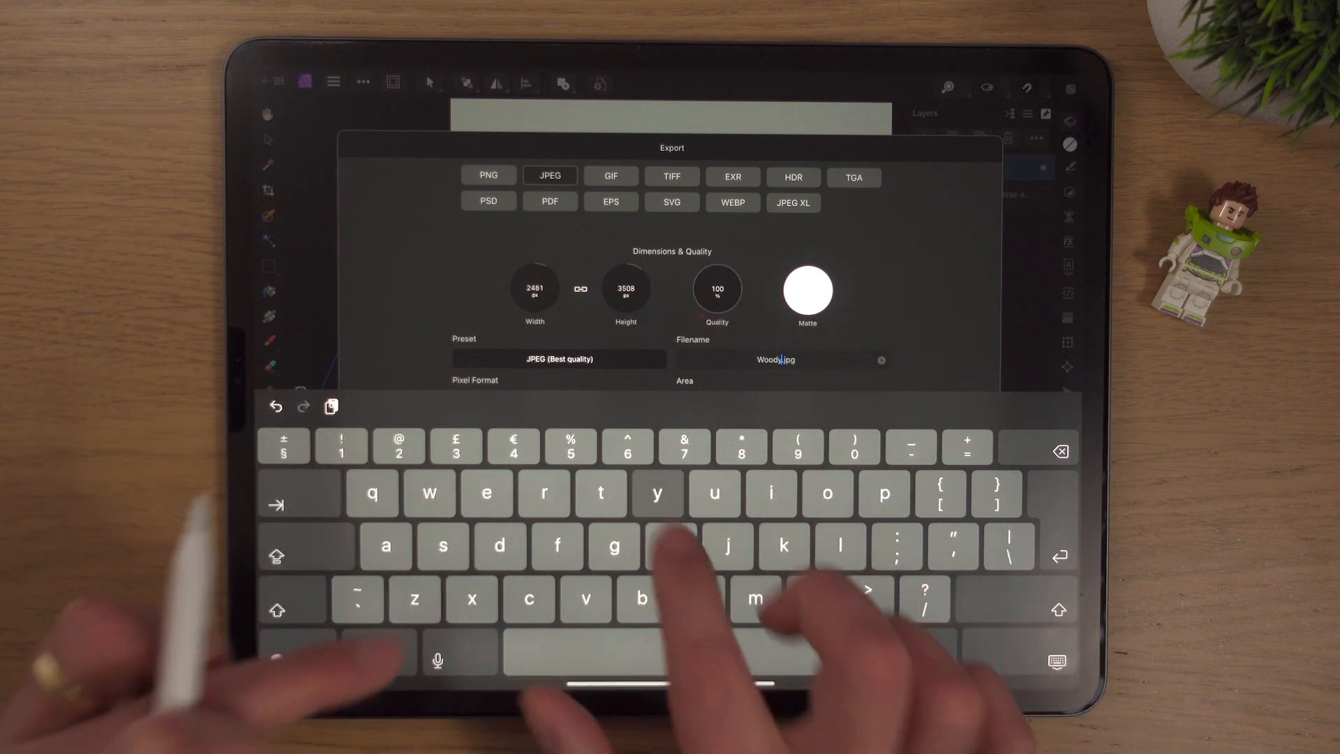
click(1056, 660)
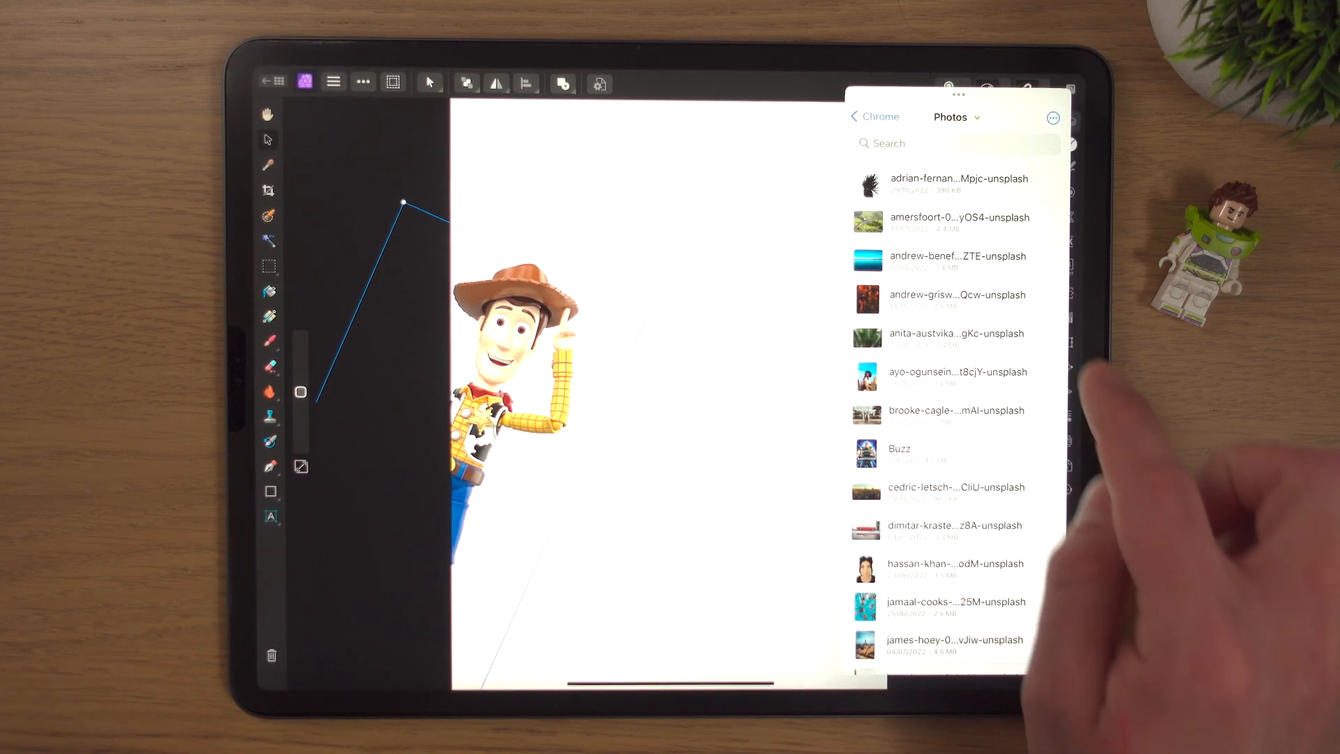
Preview the saved Woody JPEG in Files and close it.
scroll(down, 3)
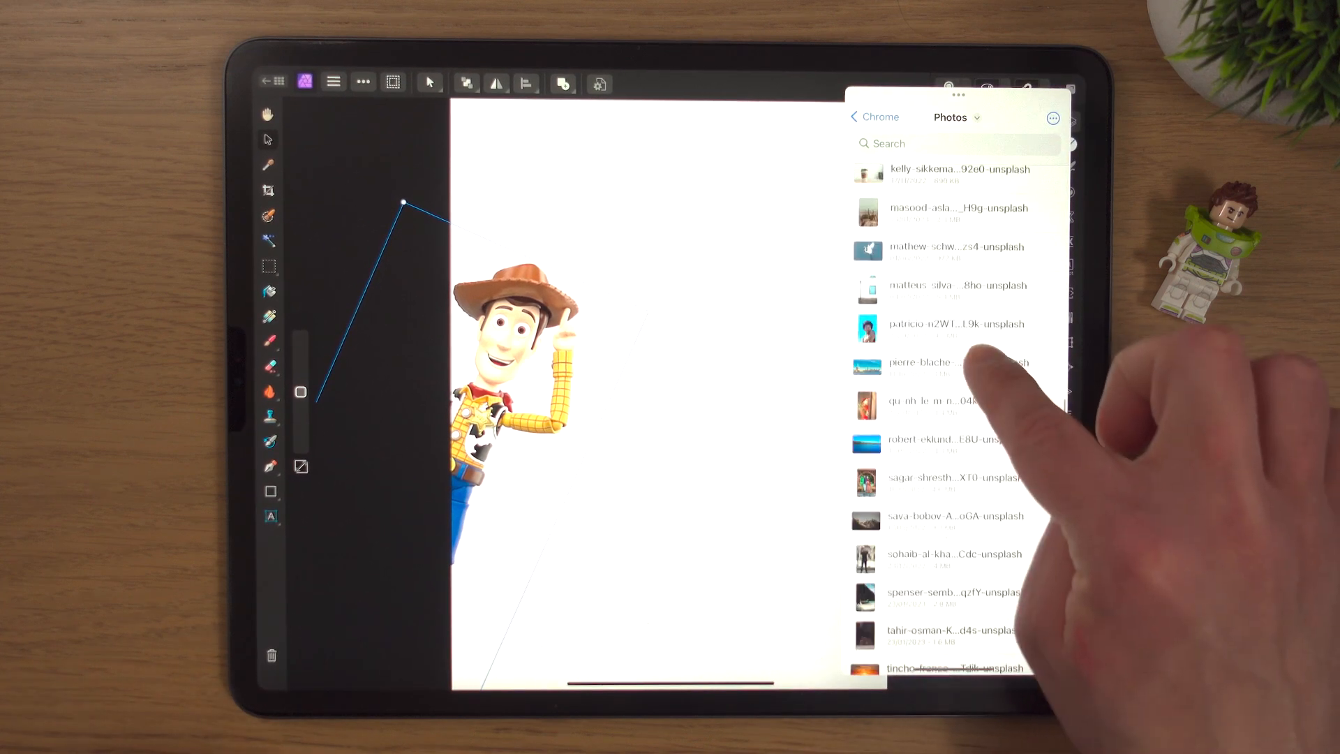
scroll(down, 3)
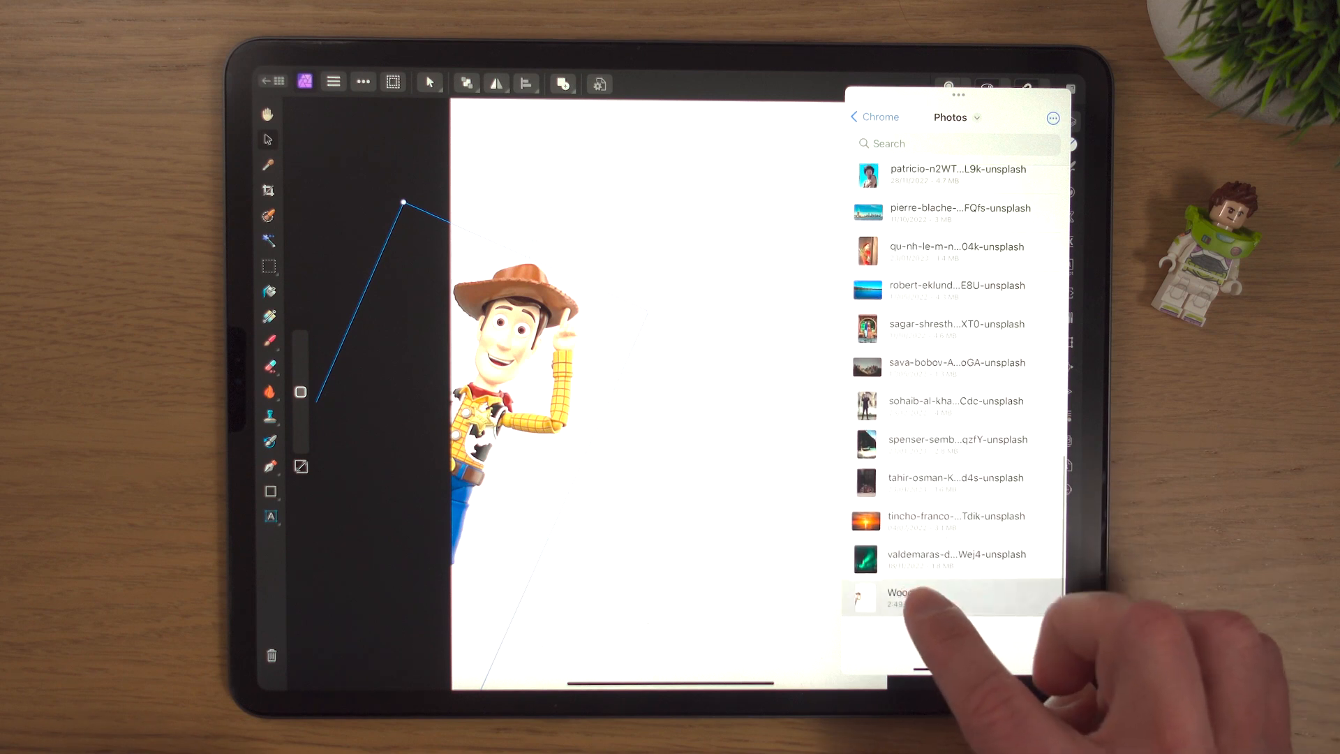
click(902, 596)
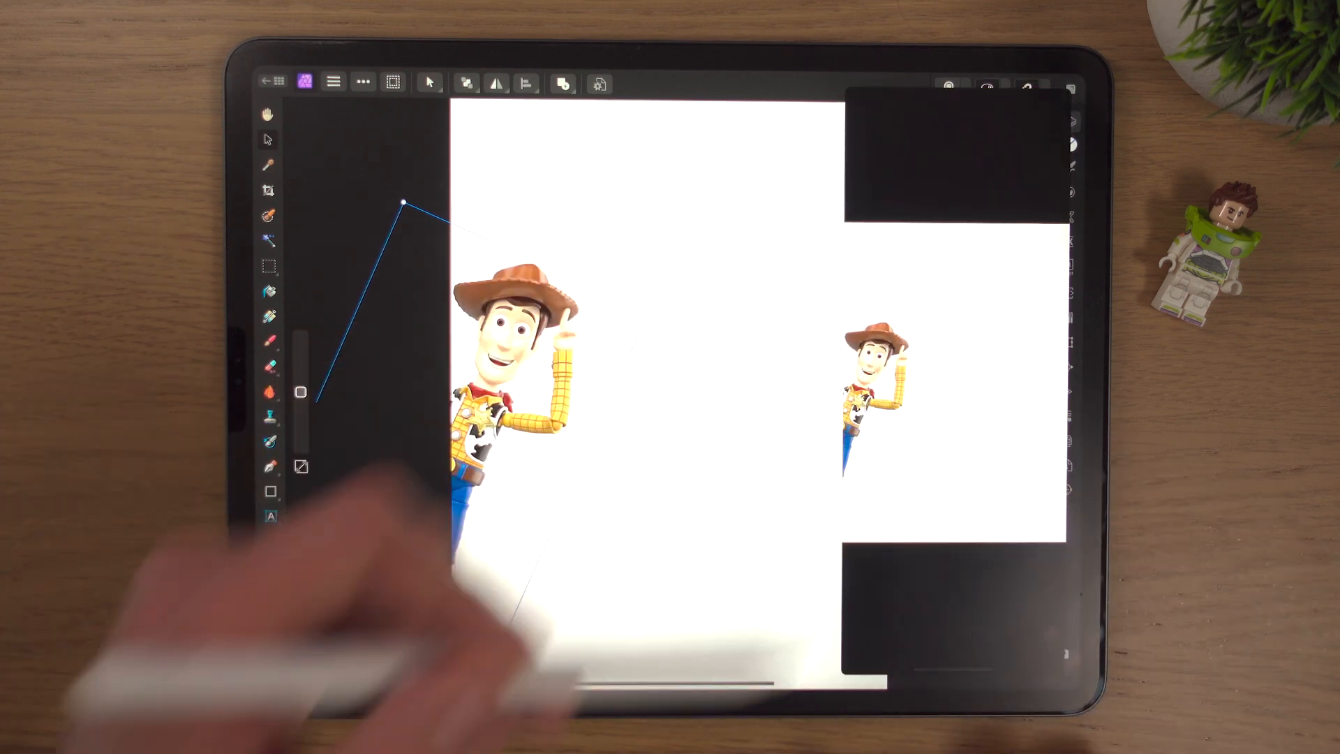
click(1070, 88)
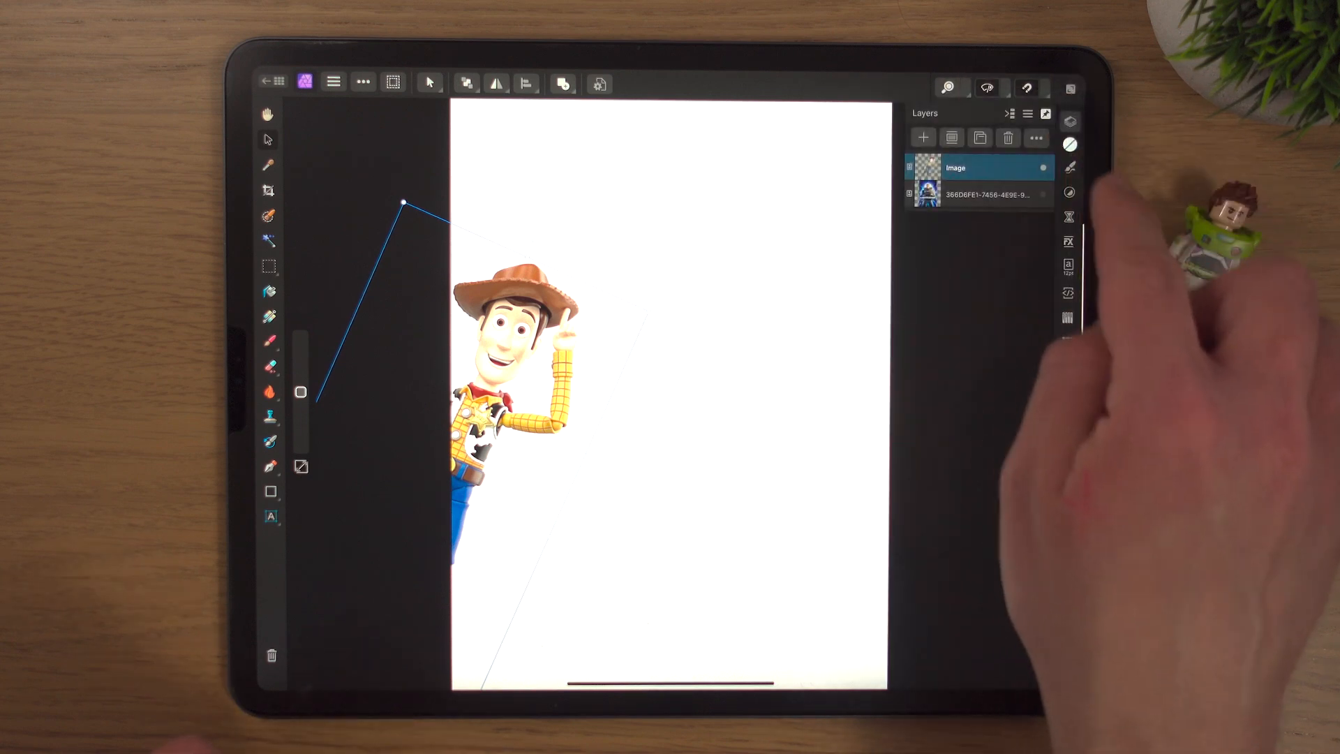
Review Woody's PNG export options, cancel them, and bring the document commands back up.
click(363, 83)
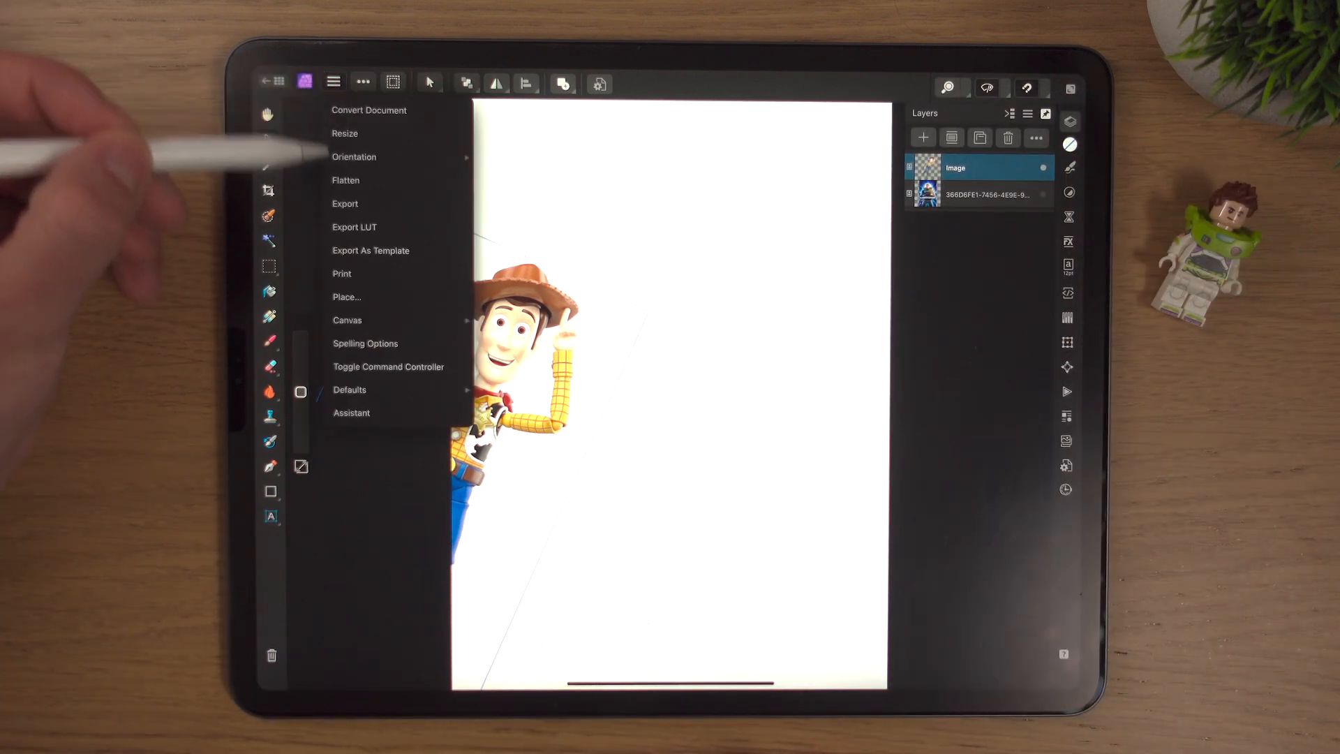
click(345, 204)
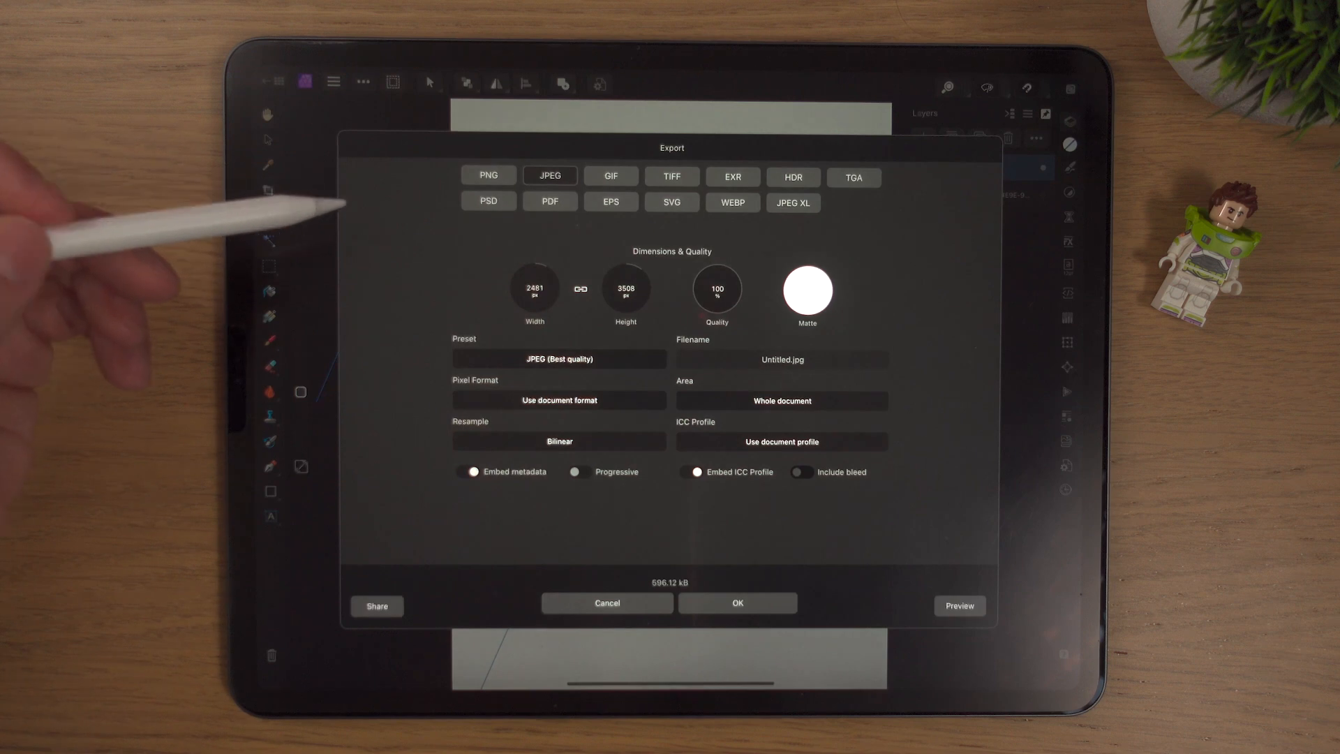
click(487, 174)
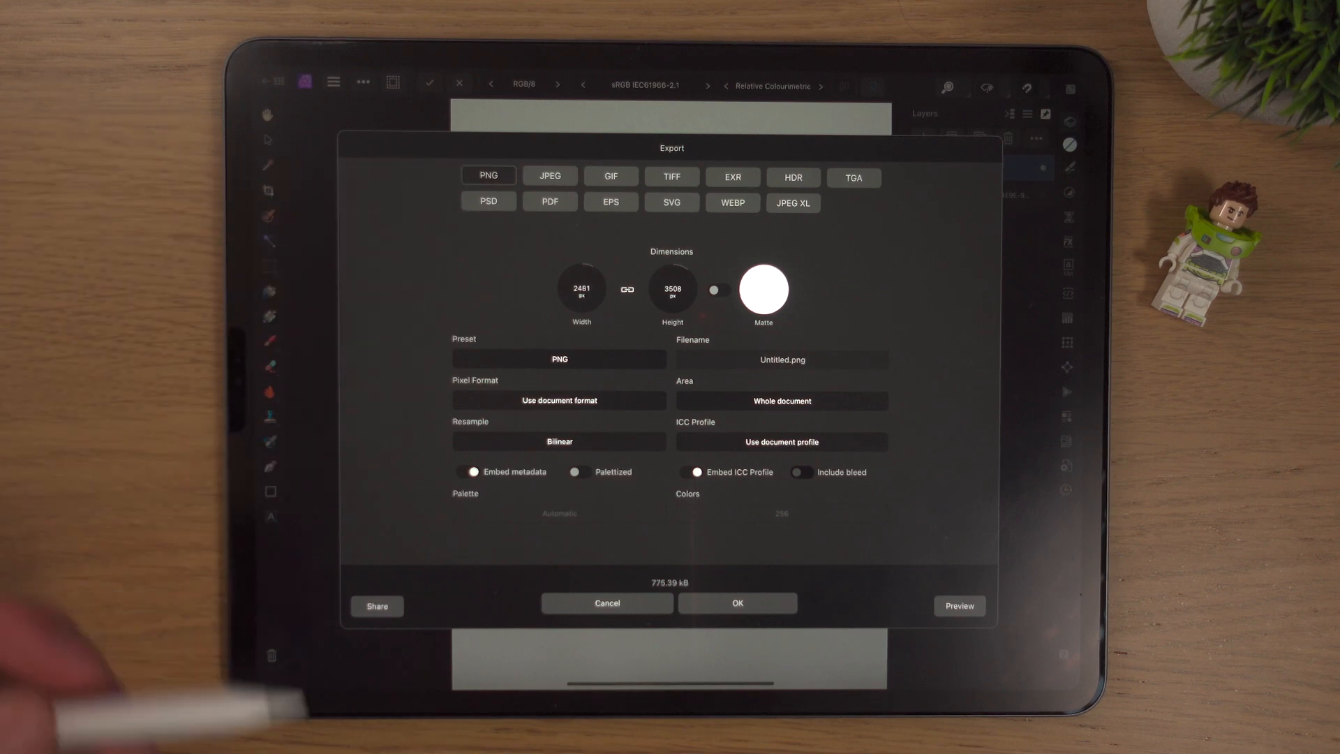
click(607, 603)
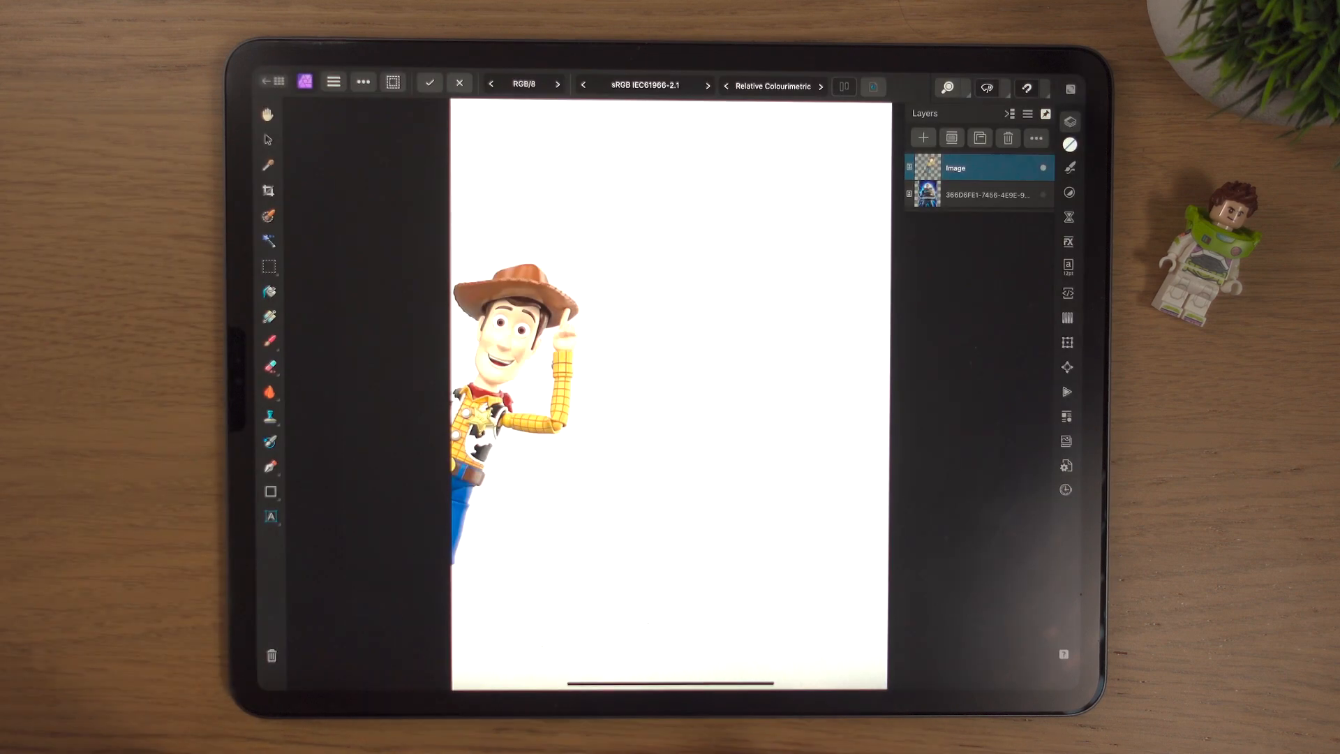
click(334, 82)
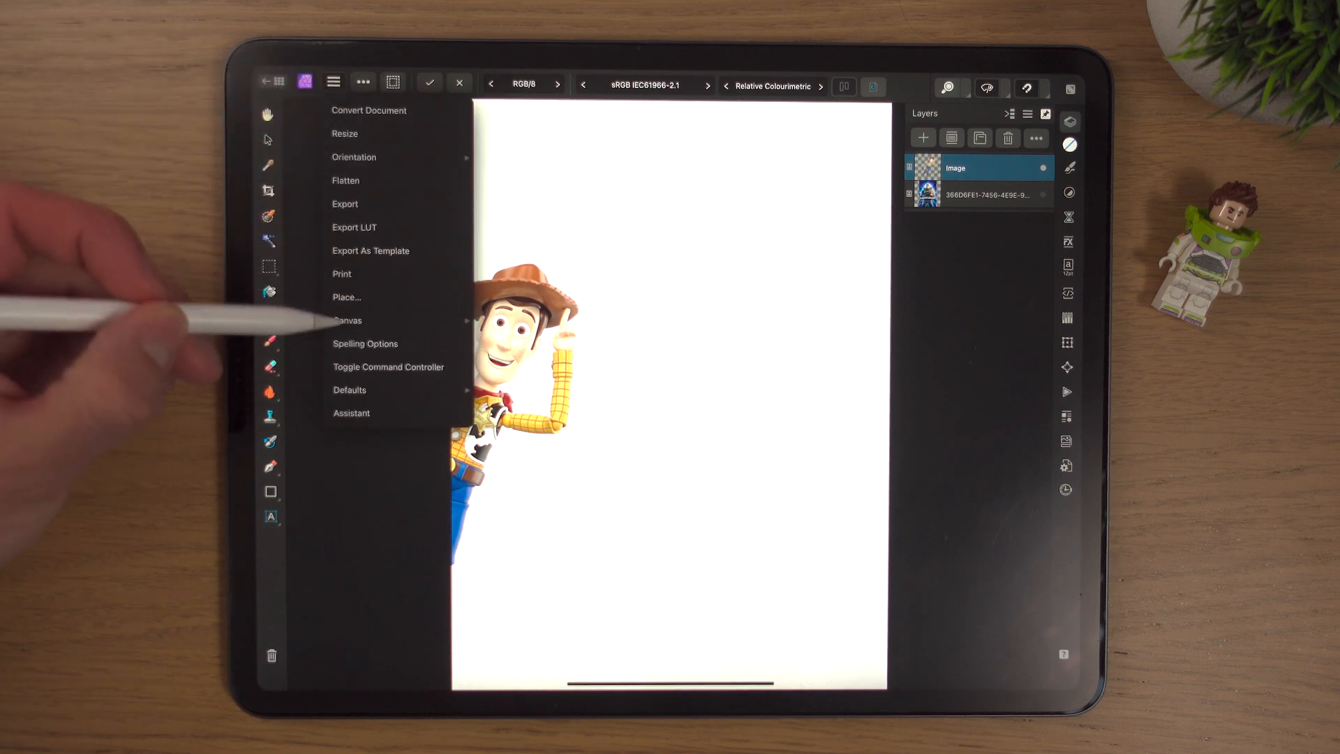
Reopen the Woody export options in PNG format, estimating 950.70 kB.
click(347, 321)
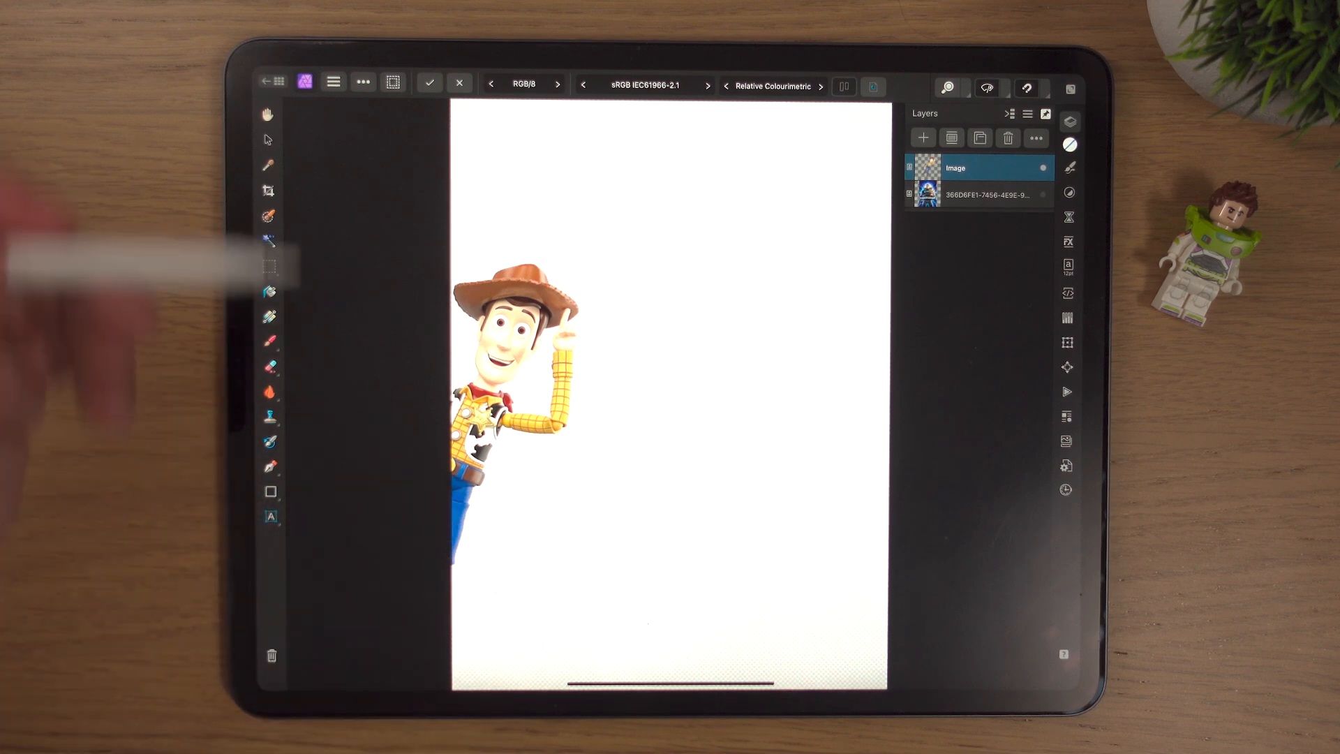
click(333, 83)
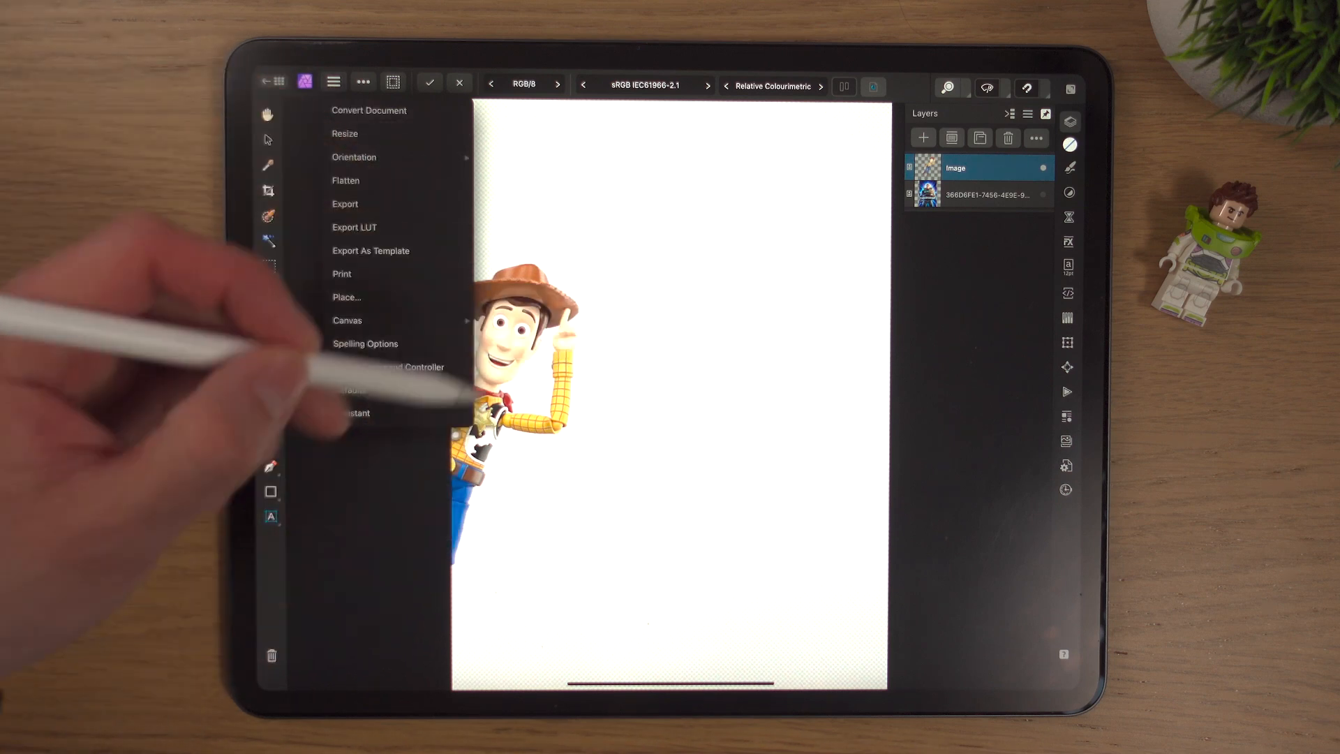
click(333, 82)
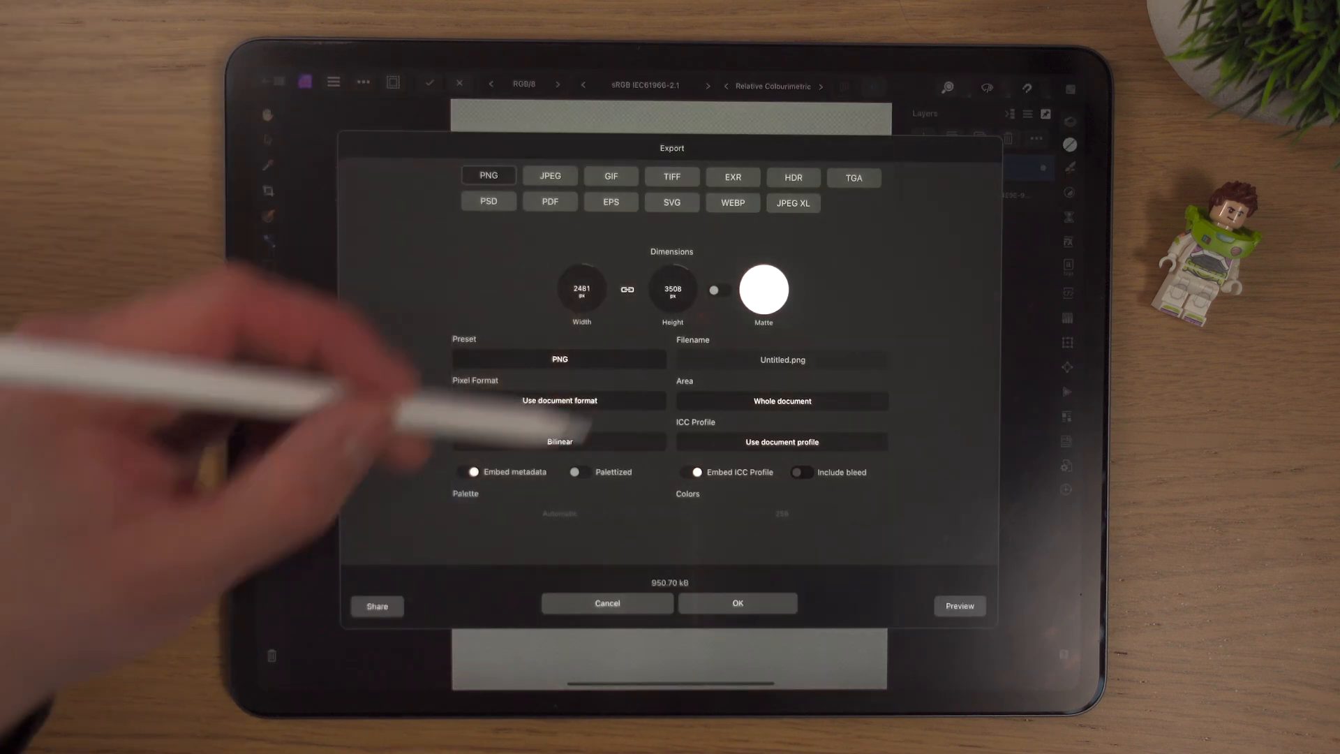
Name the transparent PNG Woody2 and confirm the export to reach the save picker.
click(781, 360)
text(Woody2)
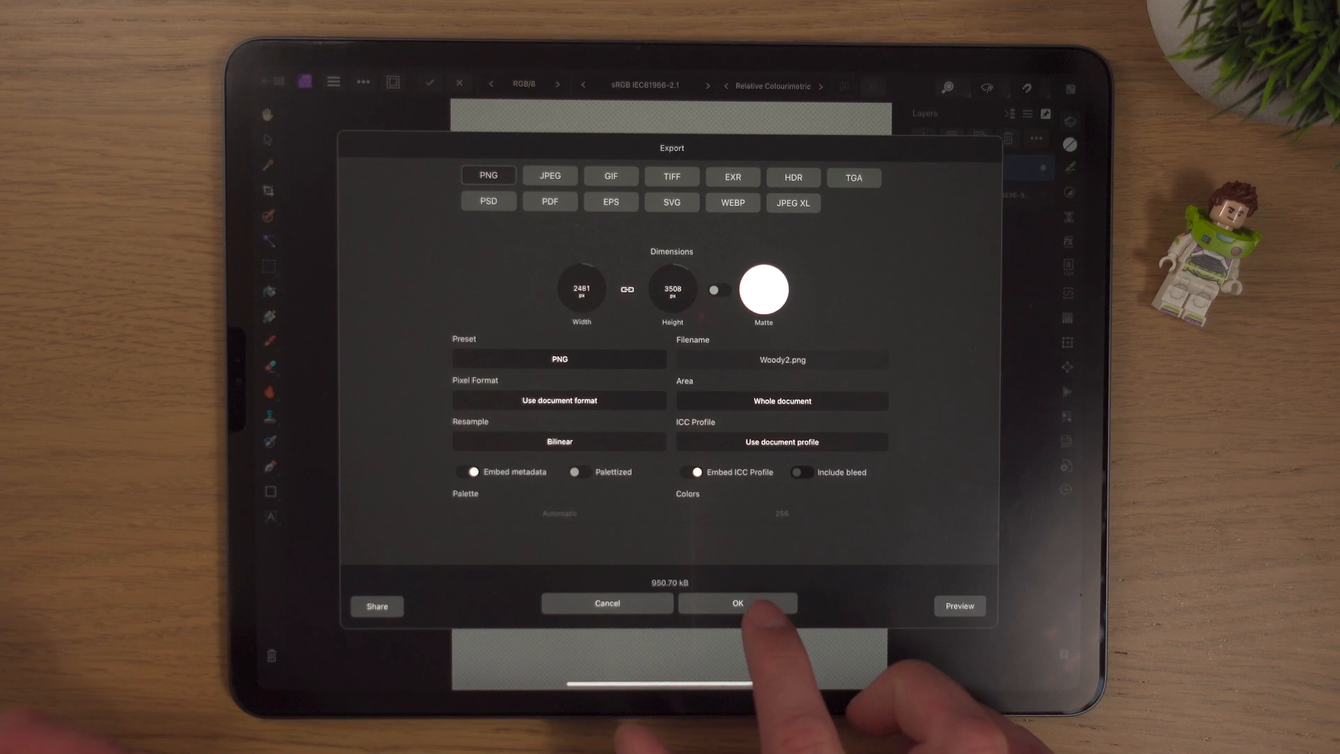
click(737, 603)
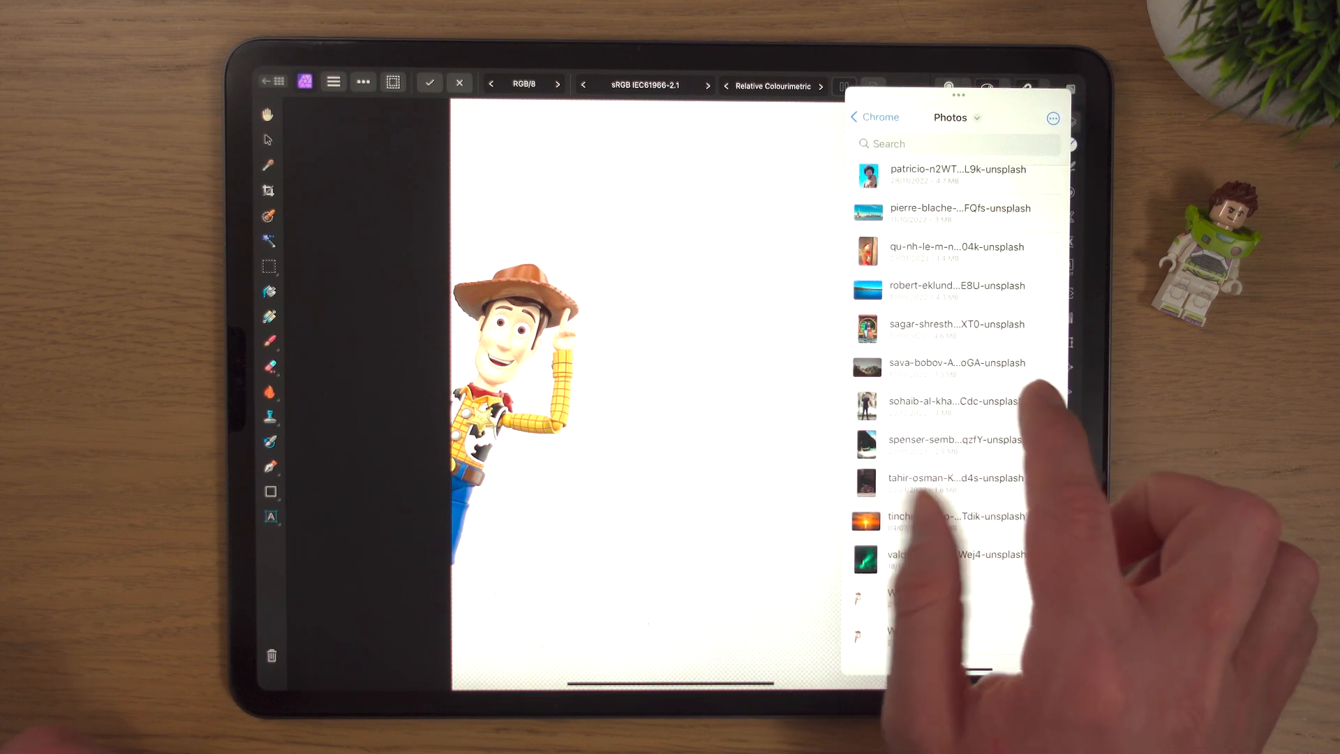
Browse the Files picker to the Photos folder to save Woody2.png there.
scroll(down, 3)
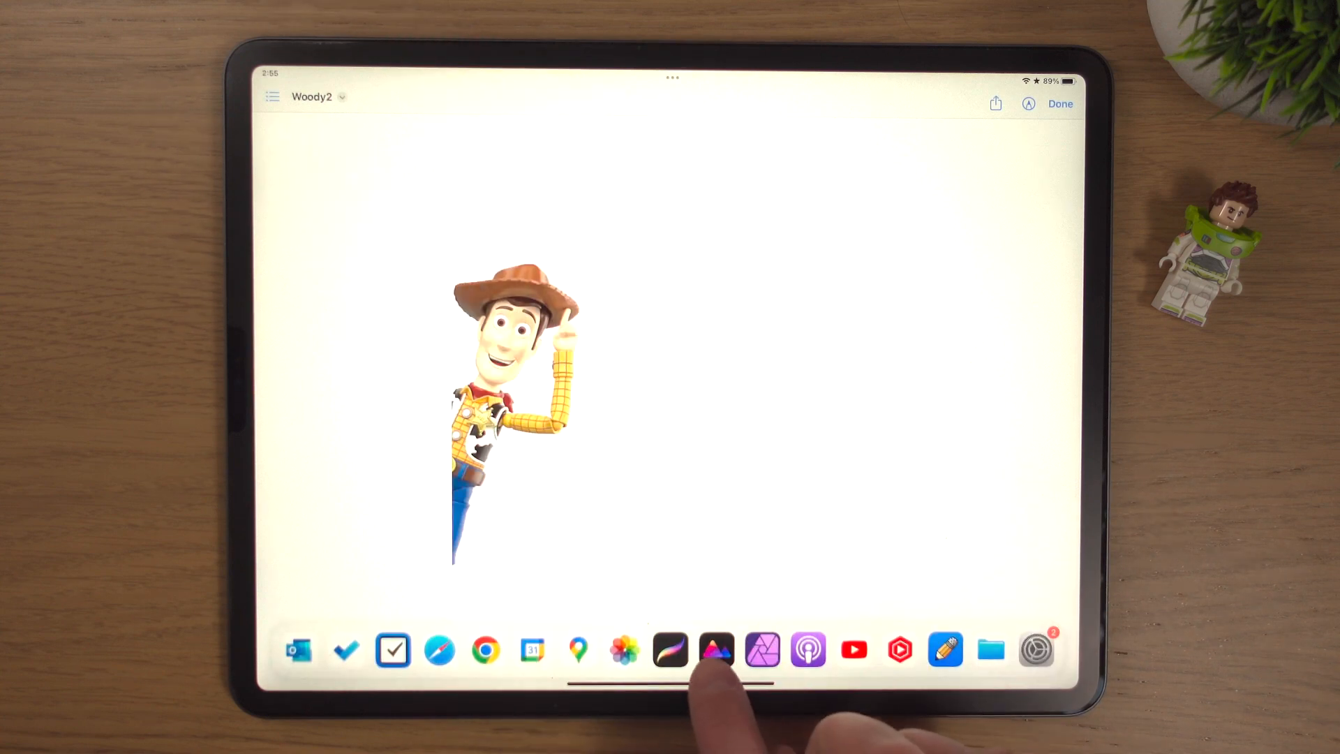
Switch back to Affinity Photo 2 from the Dock to reach the Lightyear poster.
click(716, 650)
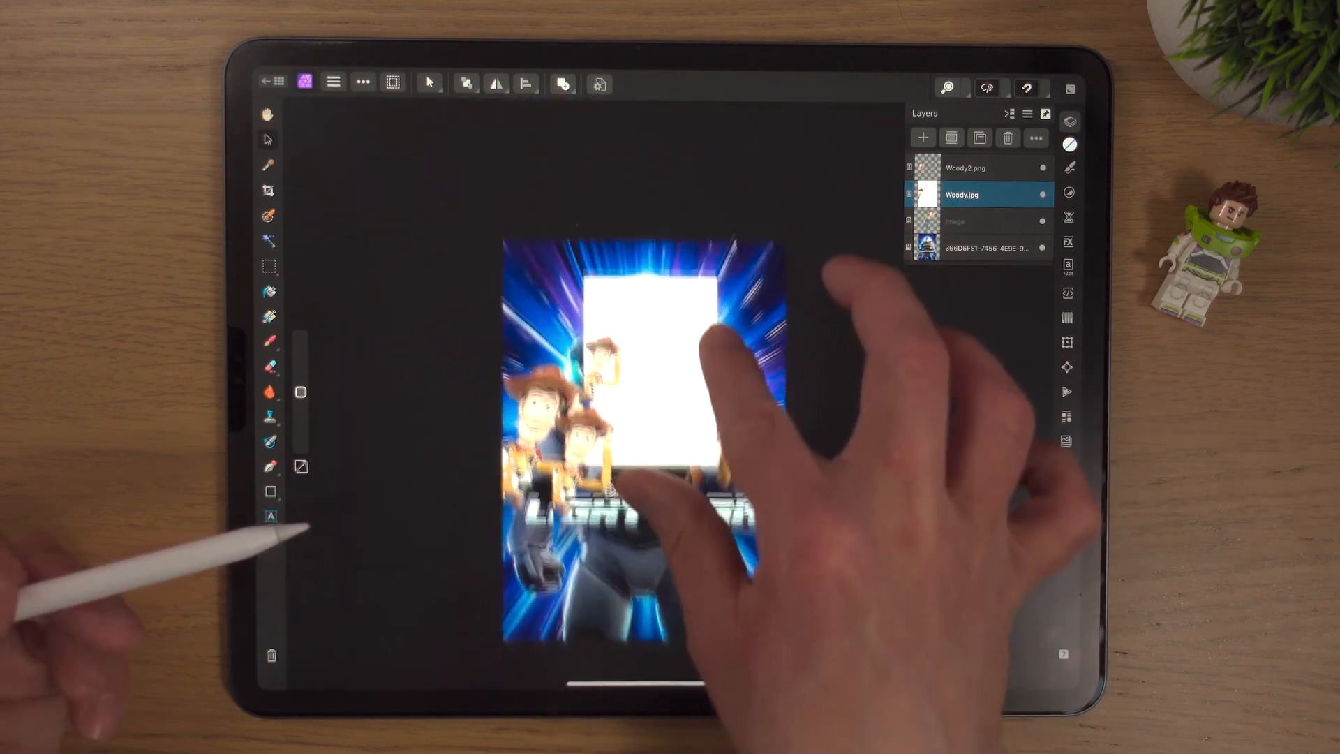
click(965, 168)
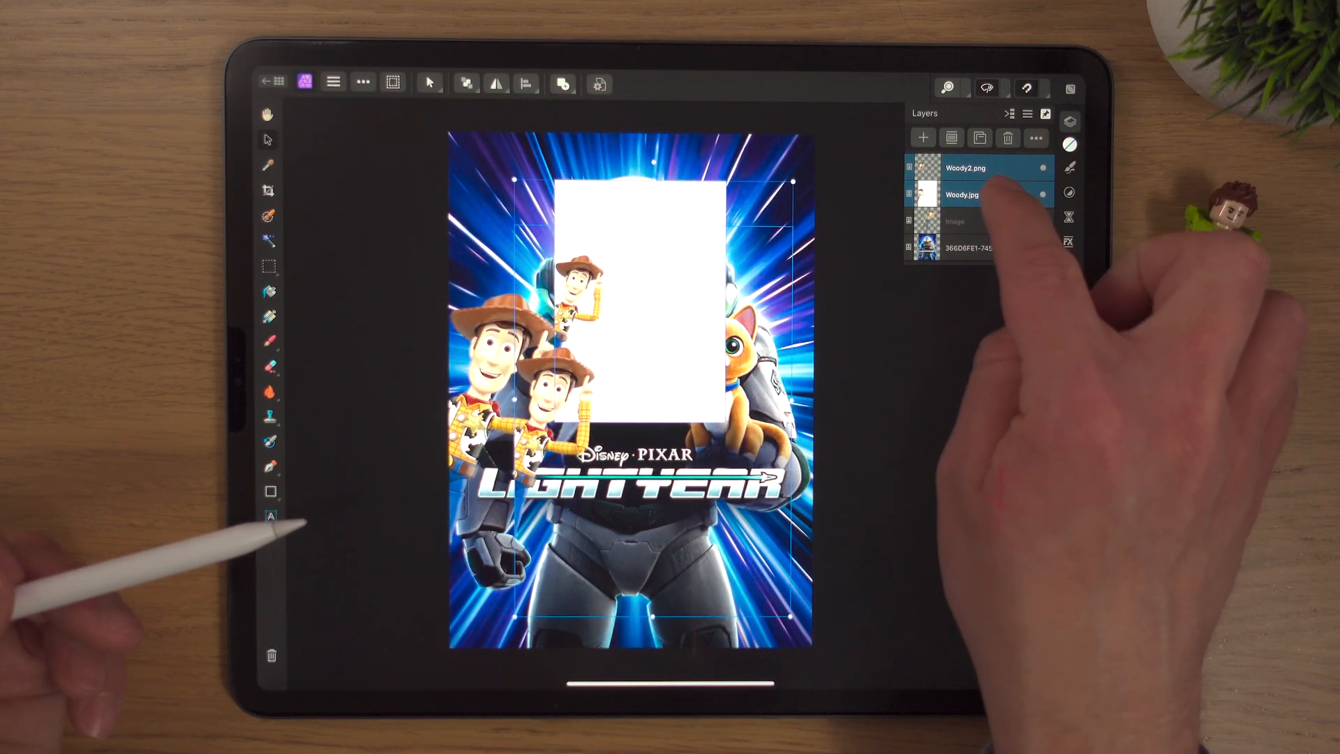
click(974, 195)
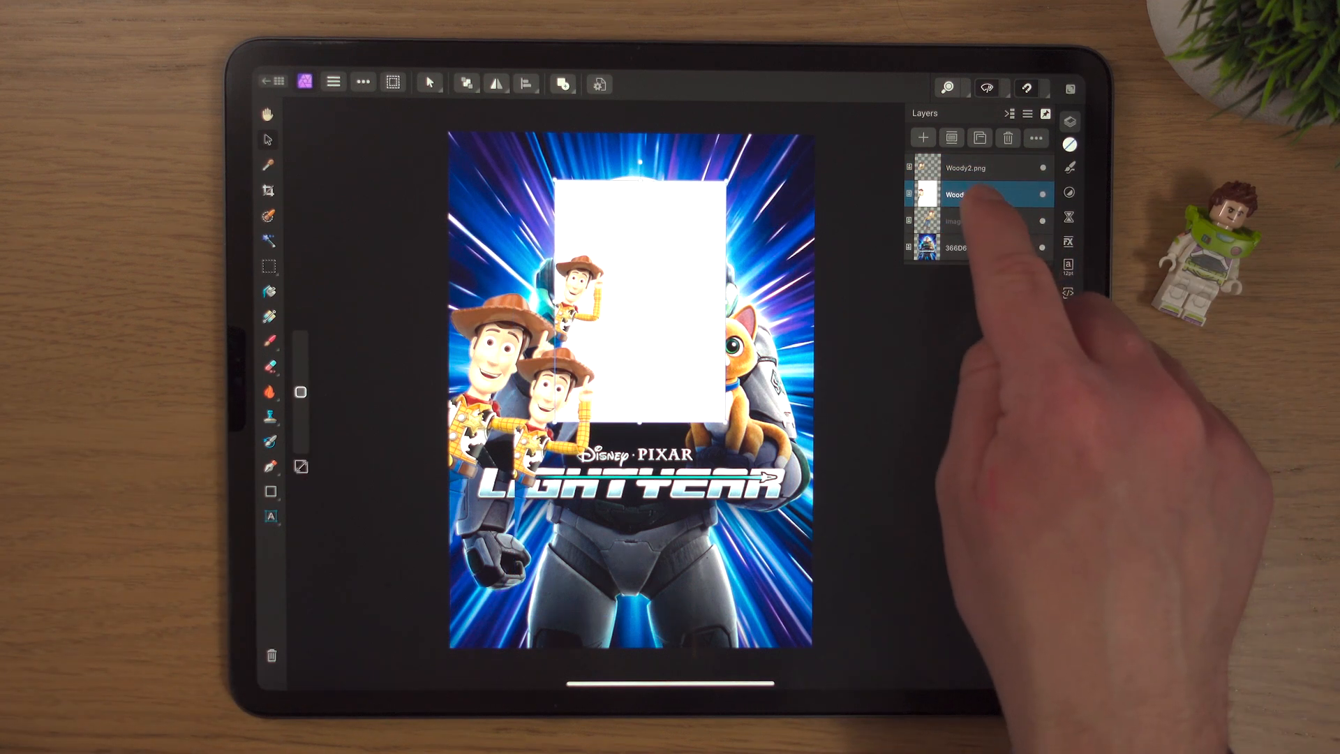
click(975, 168)
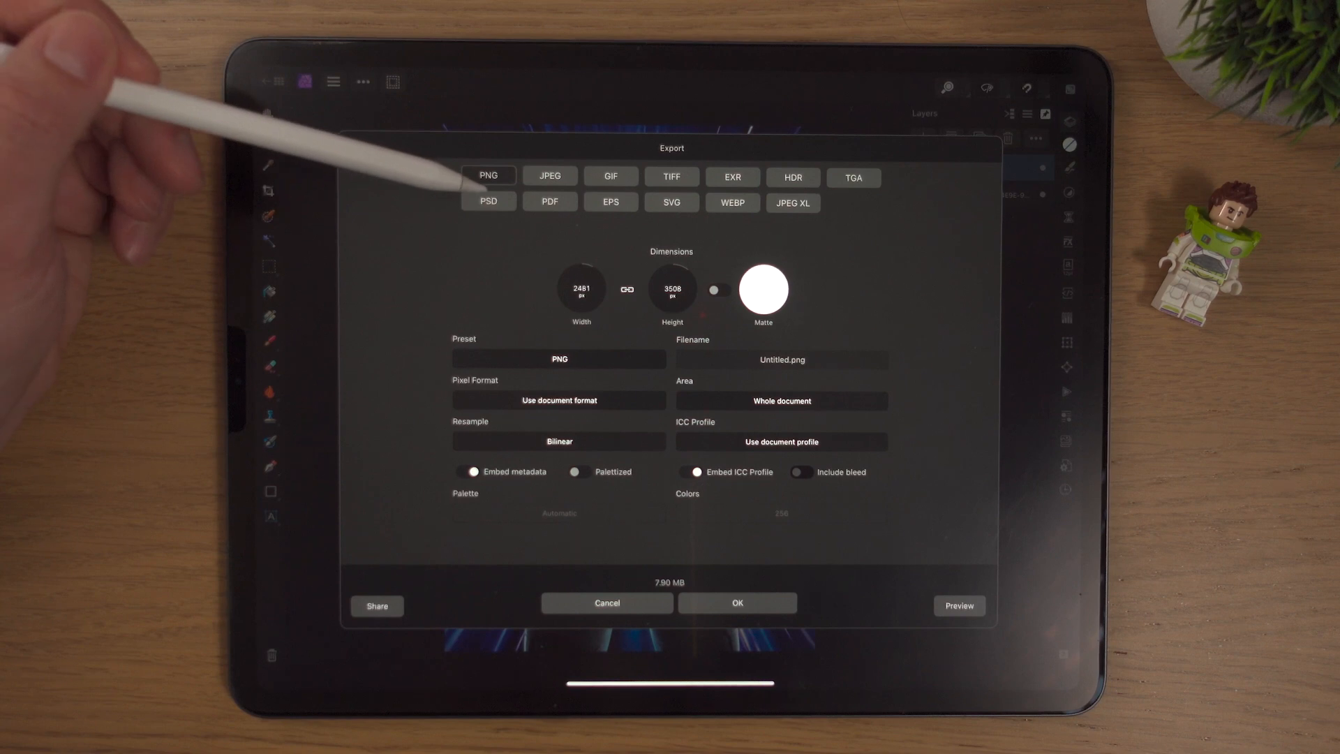
Review the PNG export settings, then move to the PDF (for print) options.
click(550, 176)
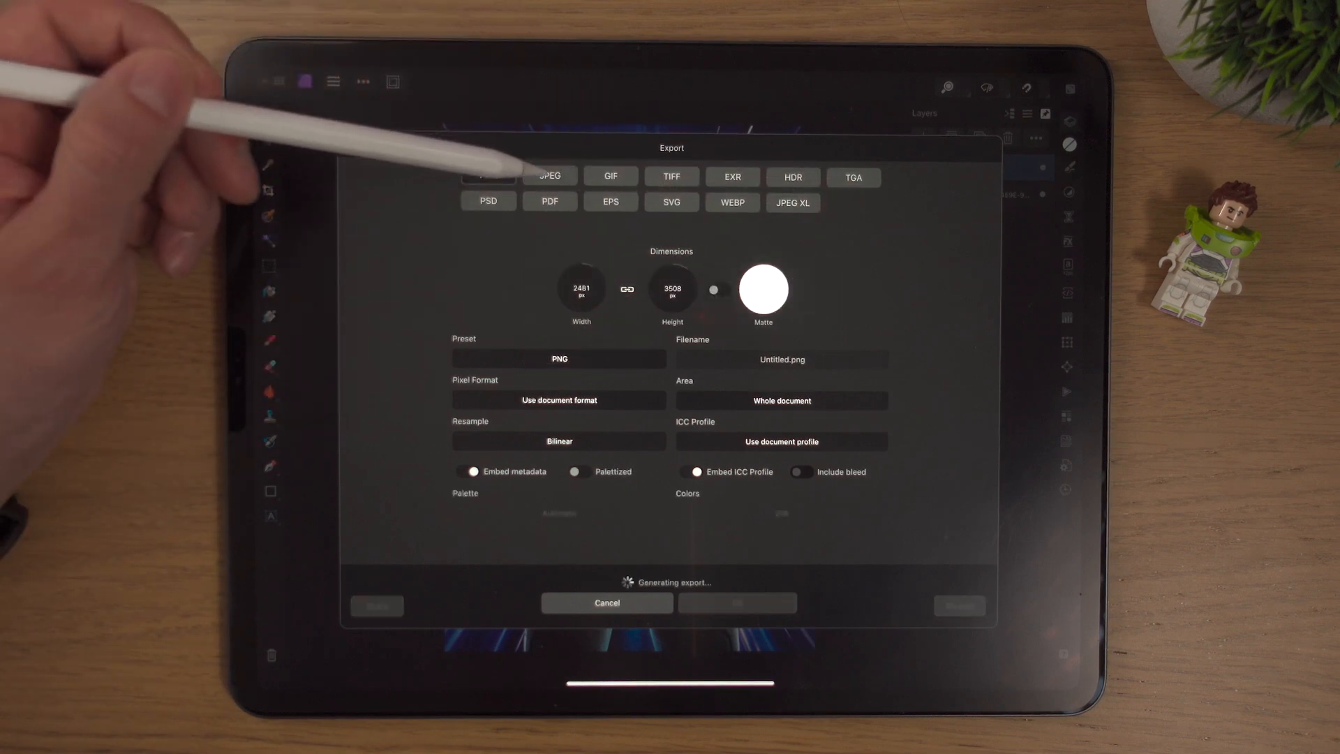
click(550, 201)
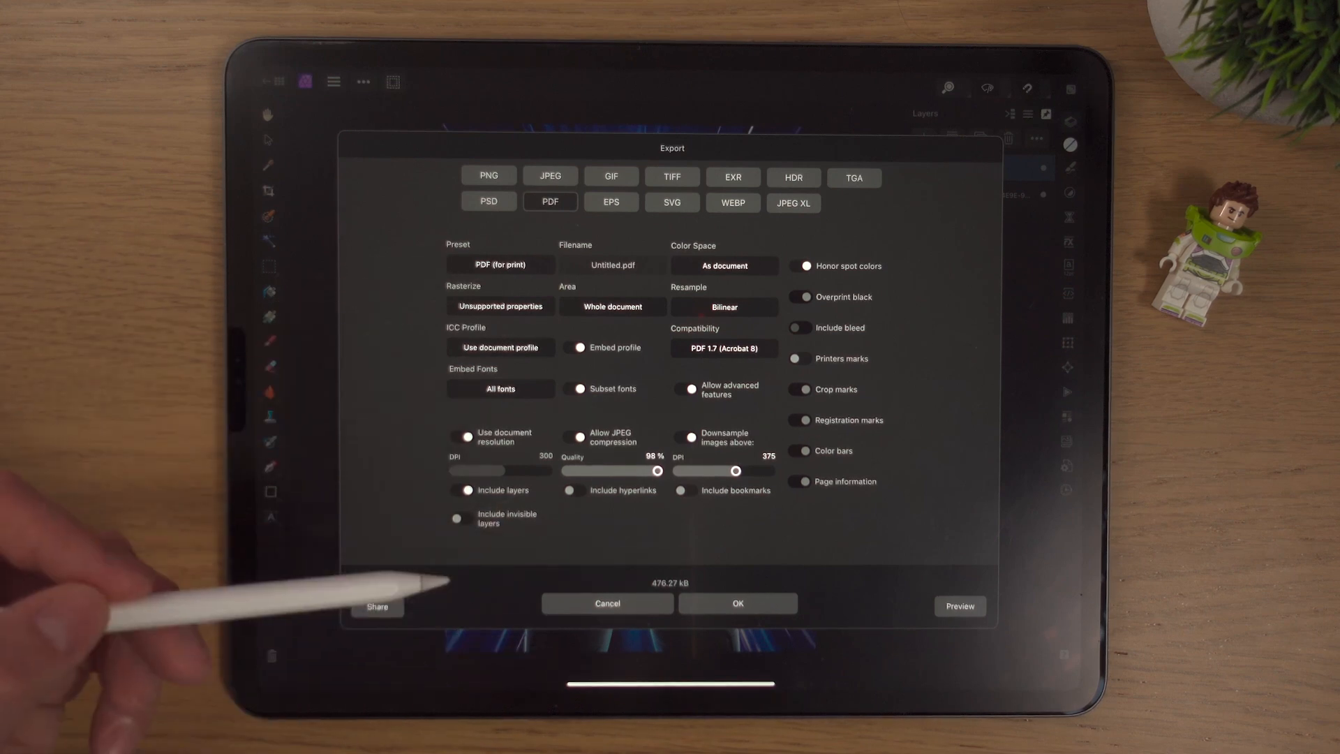
mouse_move(427, 564)
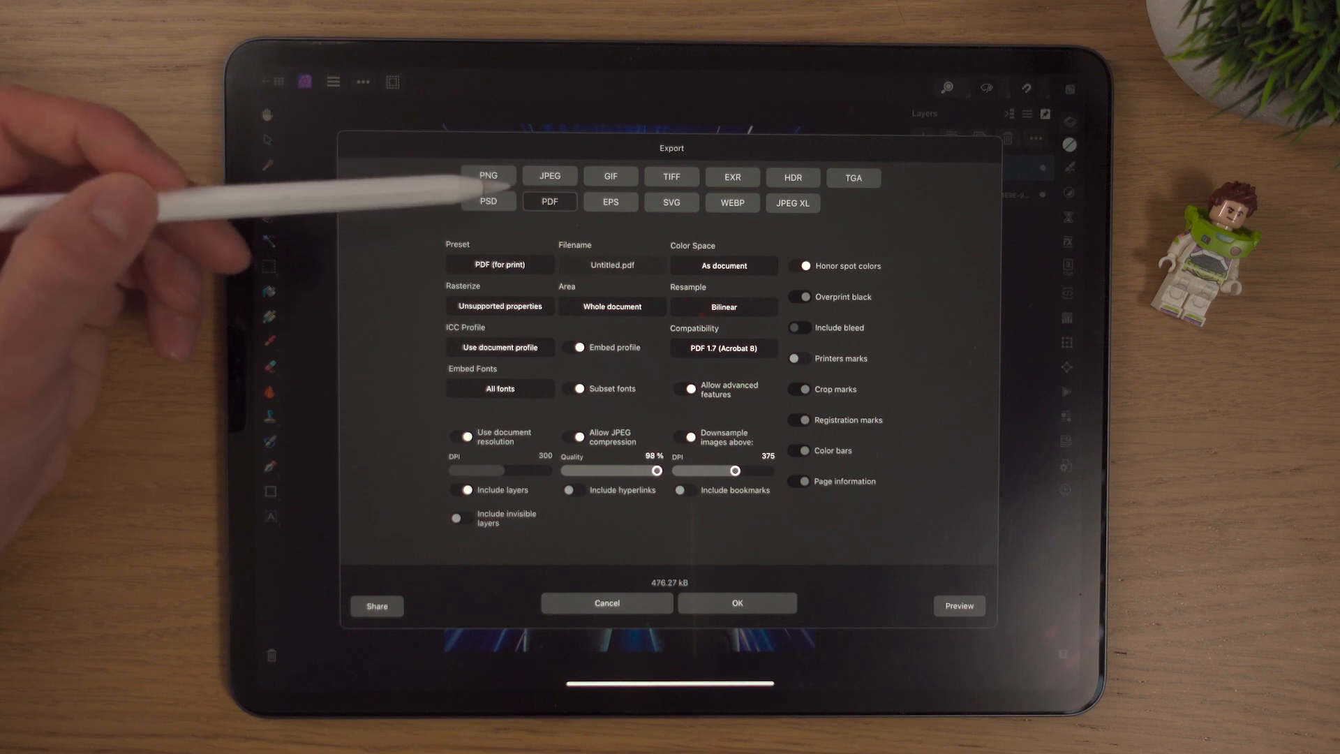
View the PSD export settings (44.25 MB), then the EPS settings (685.31 kB).
click(489, 201)
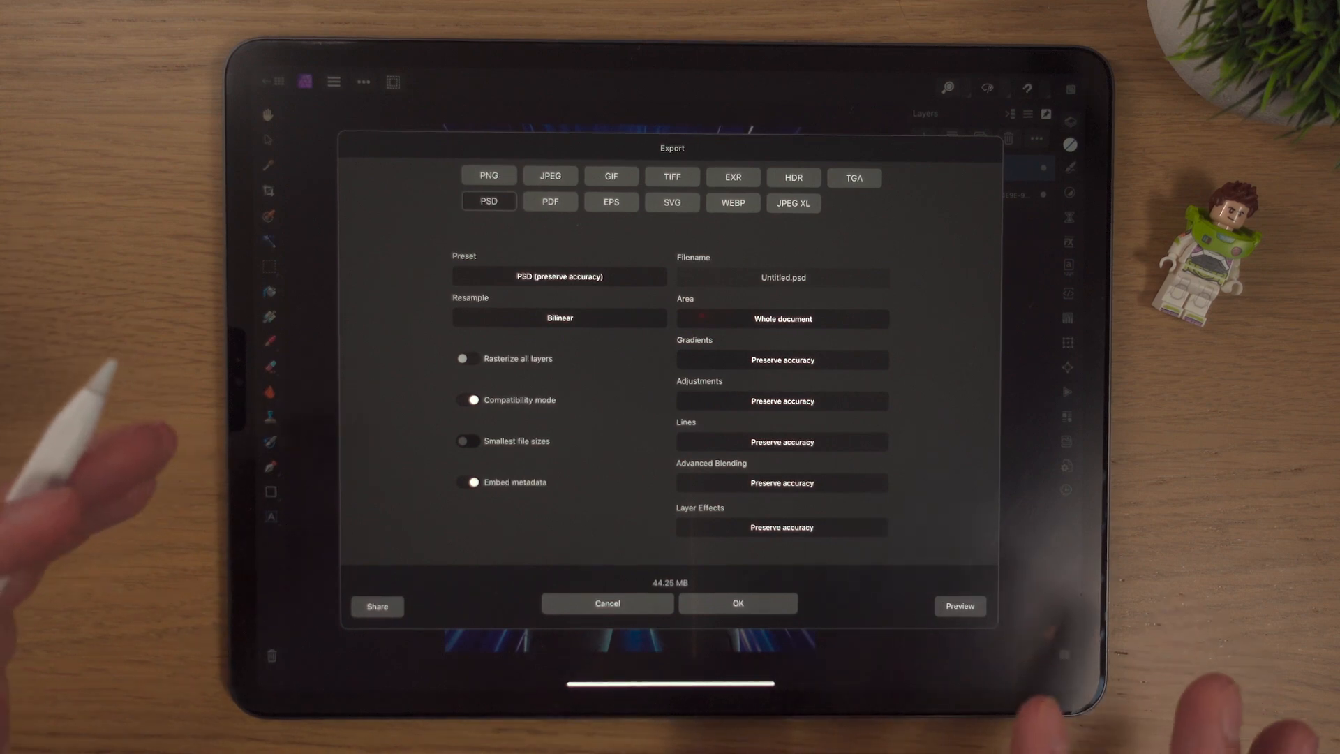
mouse_move(85, 495)
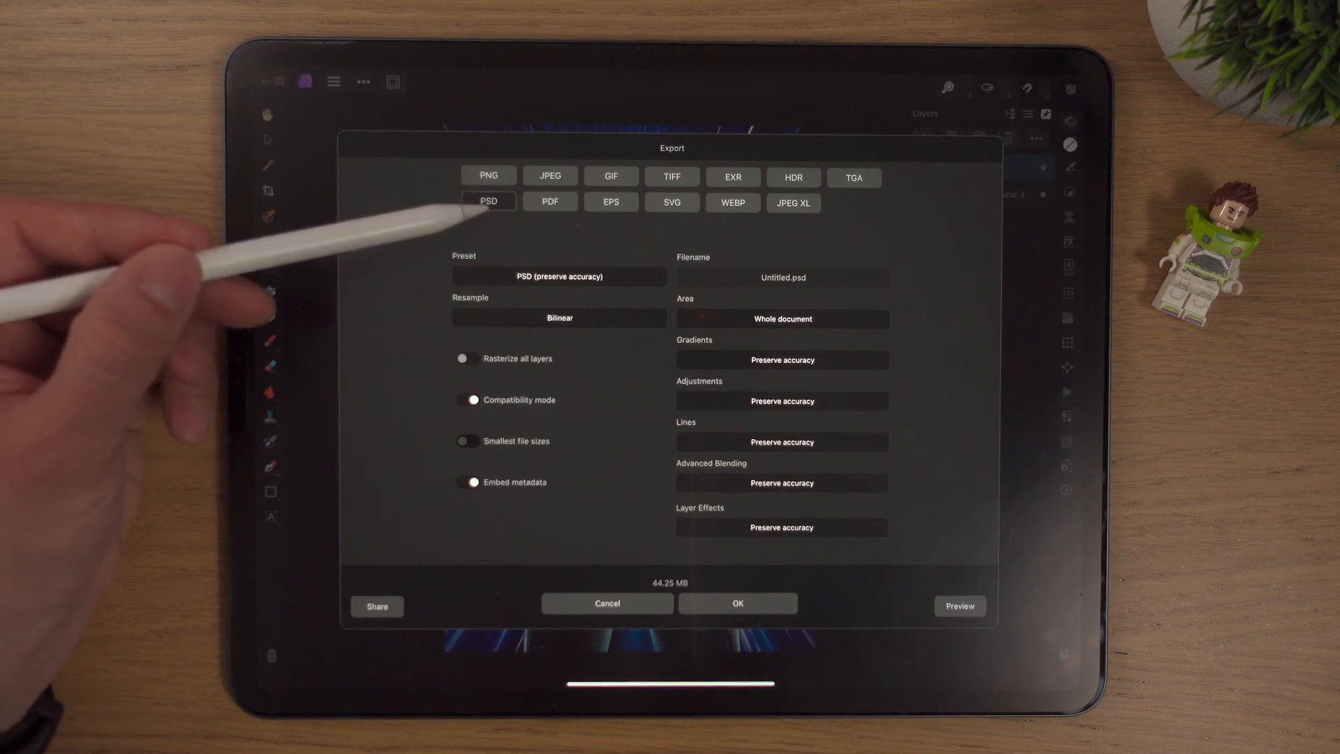
click(610, 203)
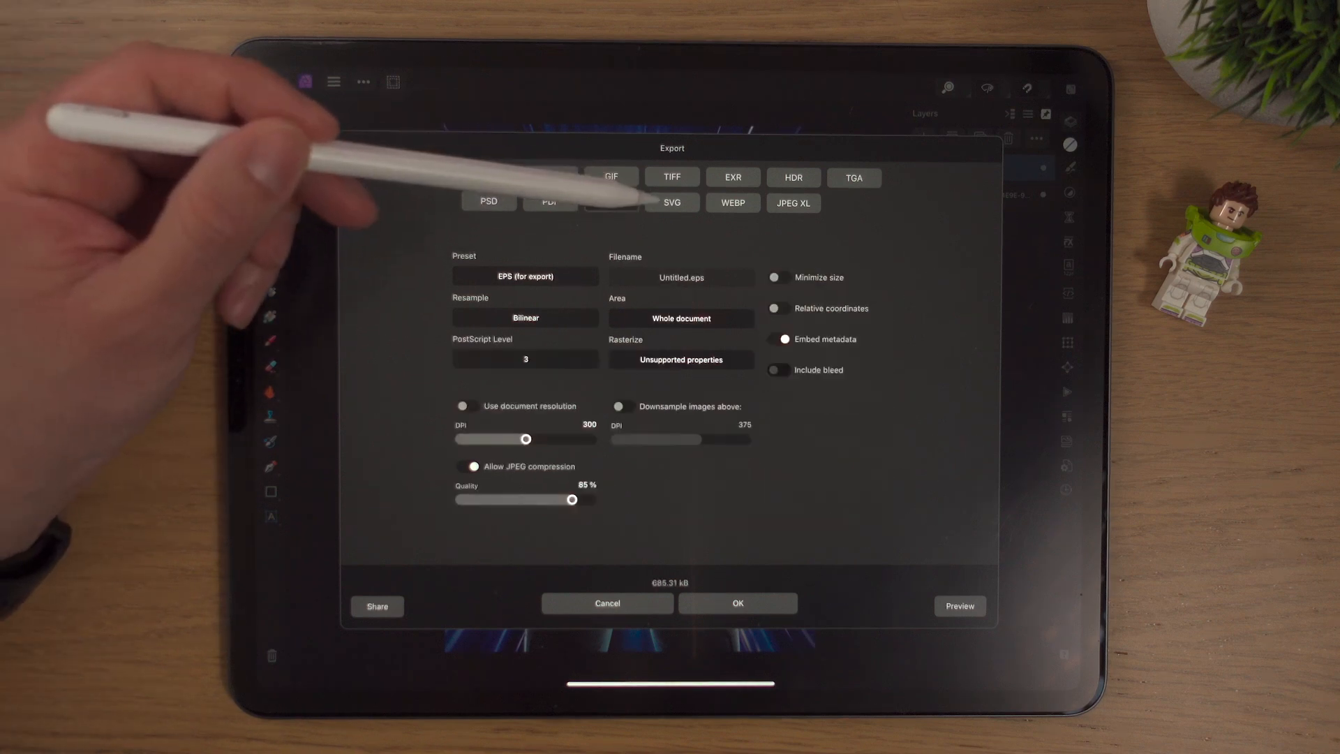
Check SVG and EPS export settings, then choose JPEG at best quality (4.30 MB).
click(671, 203)
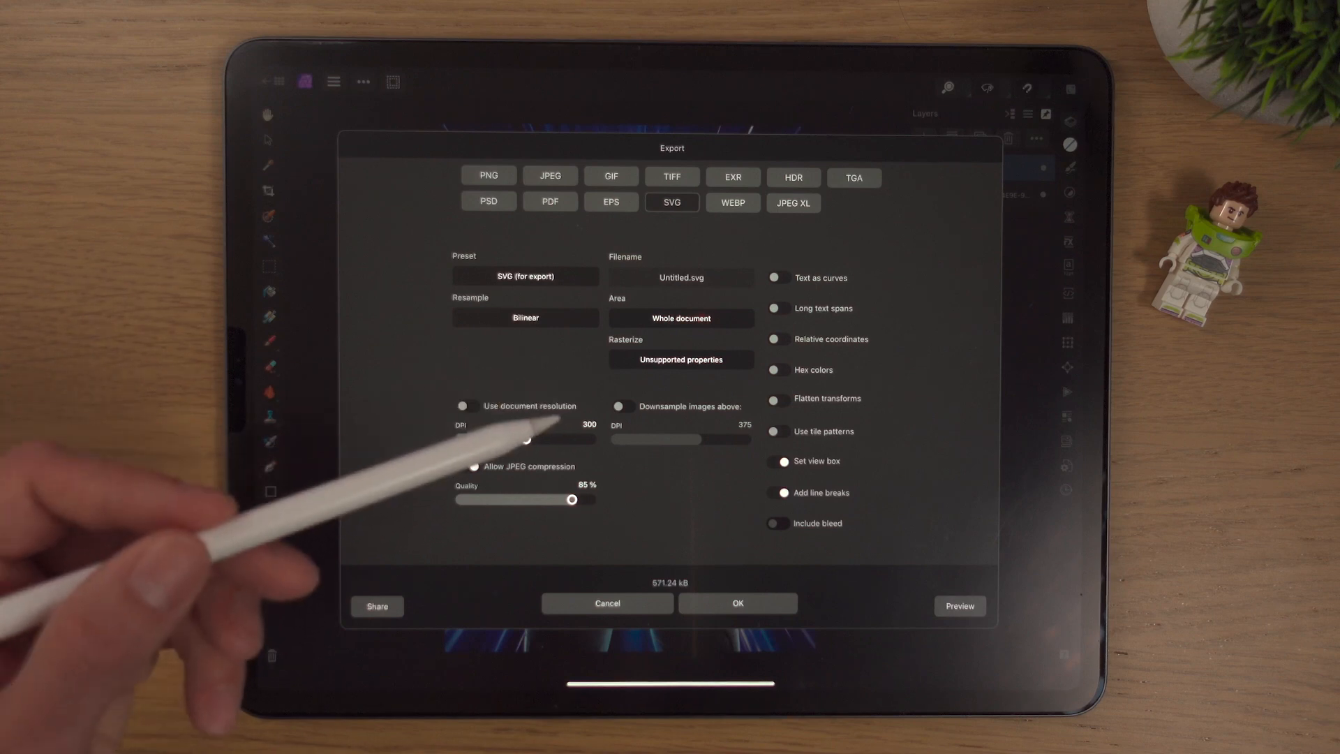
click(609, 203)
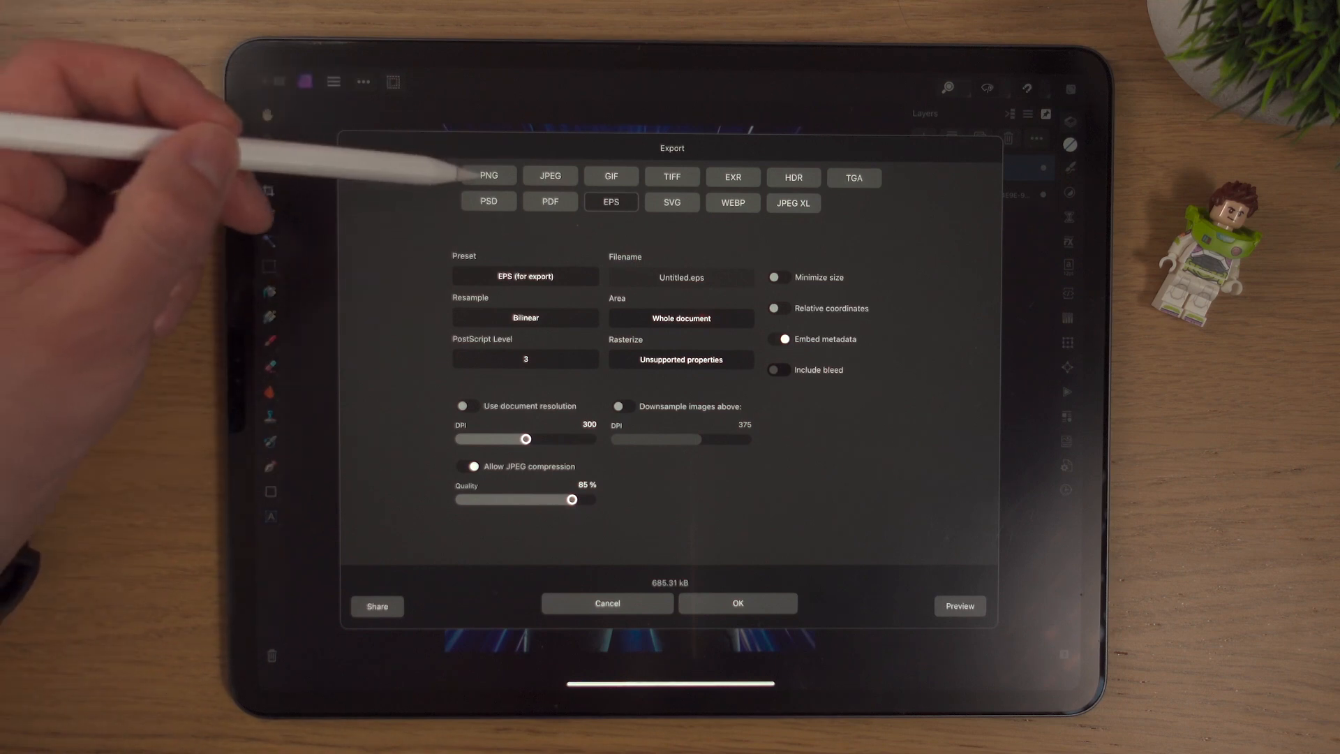
click(550, 176)
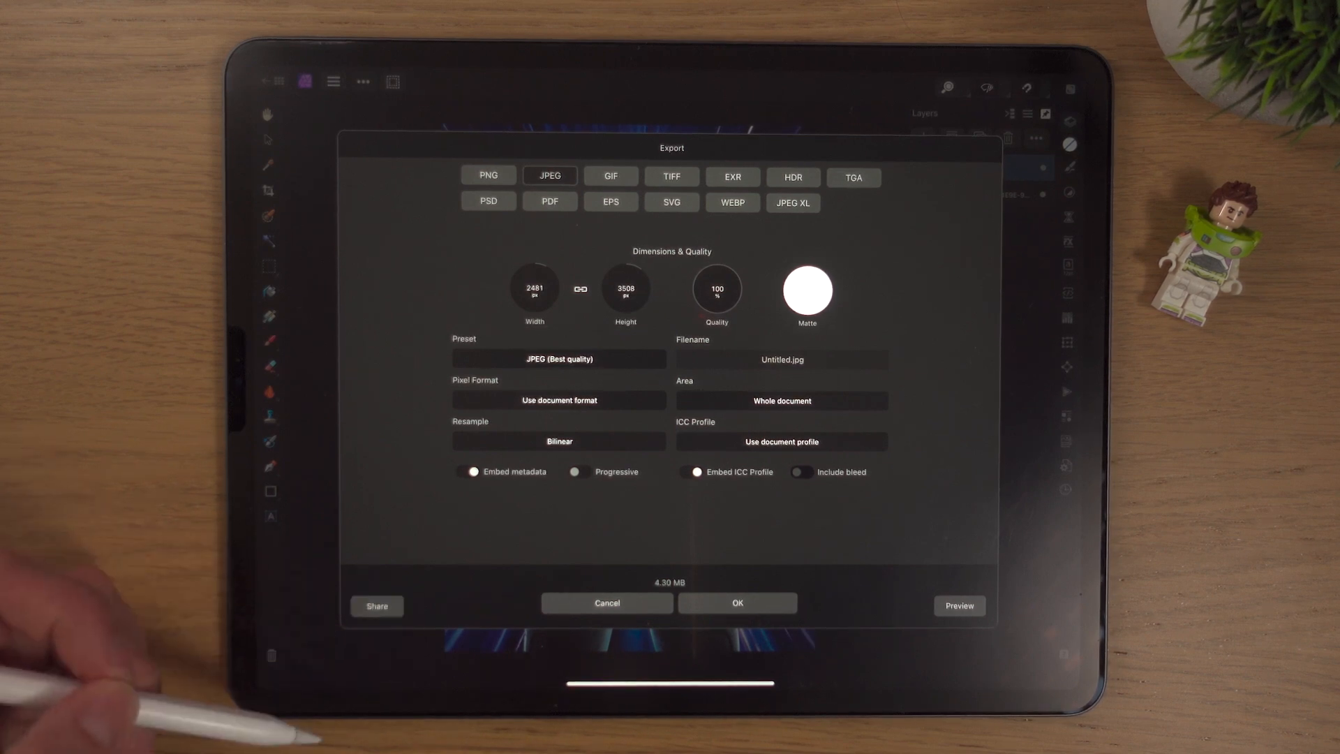
Show the exported Lightyear poster full-screen with Woody beside Buzz.
click(375, 604)
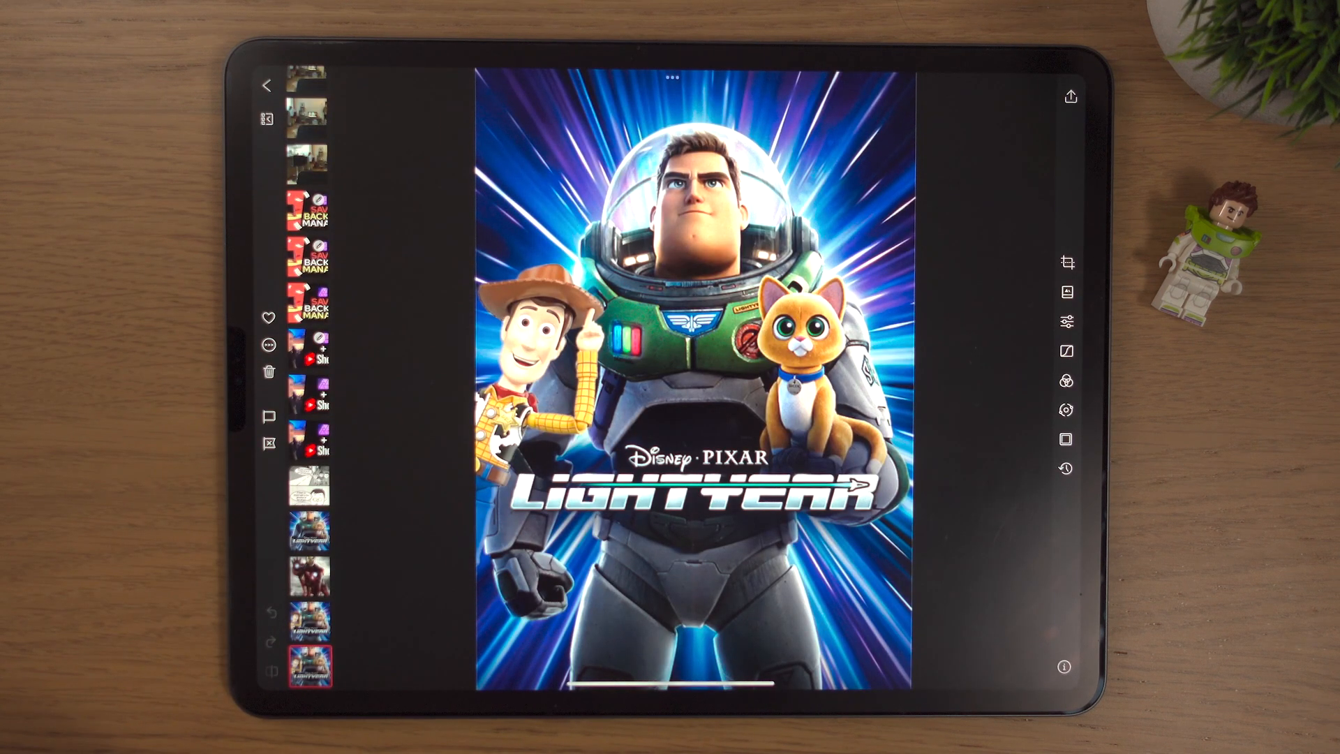
Return to the poster's JPEG export dialog at 2481 × 3508 px, 4.30 MB.
click(1065, 321)
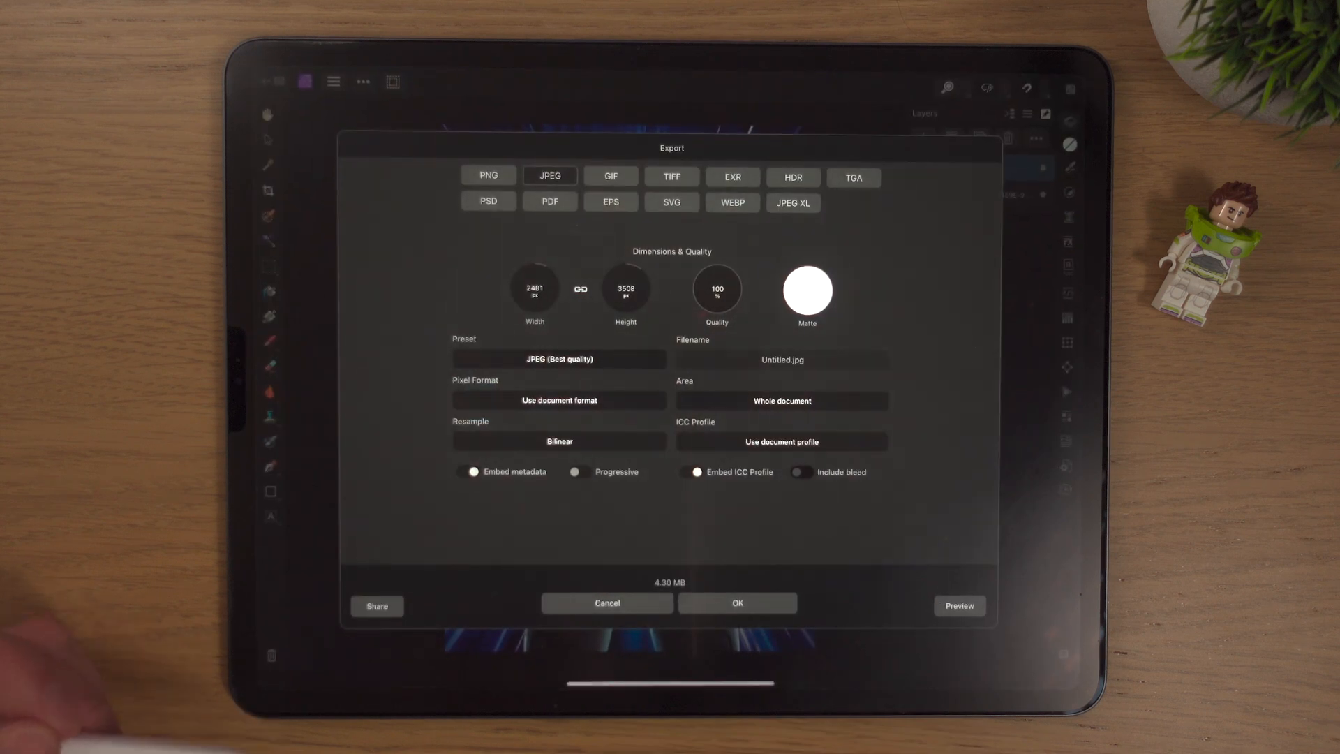
Share the poster as a 4.5 MB JPEG and browse the destination apps.
click(376, 604)
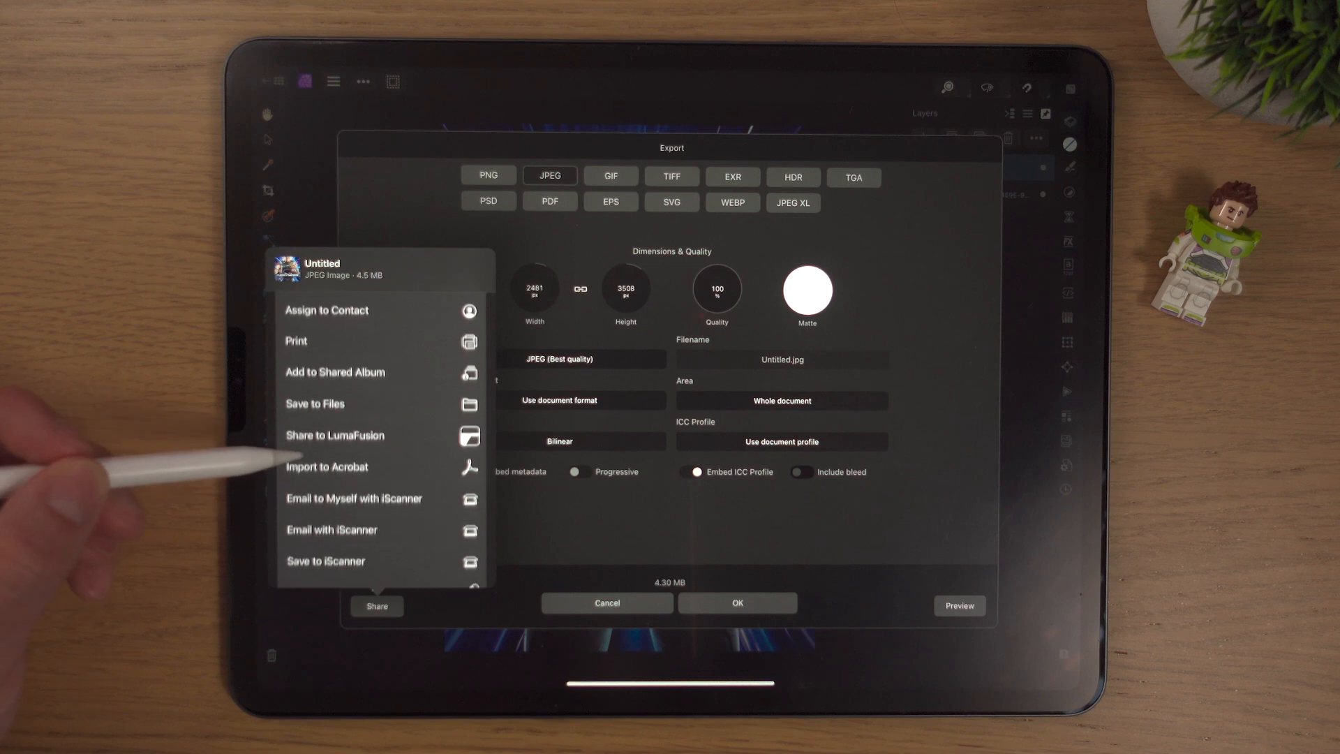
scroll(down, 3)
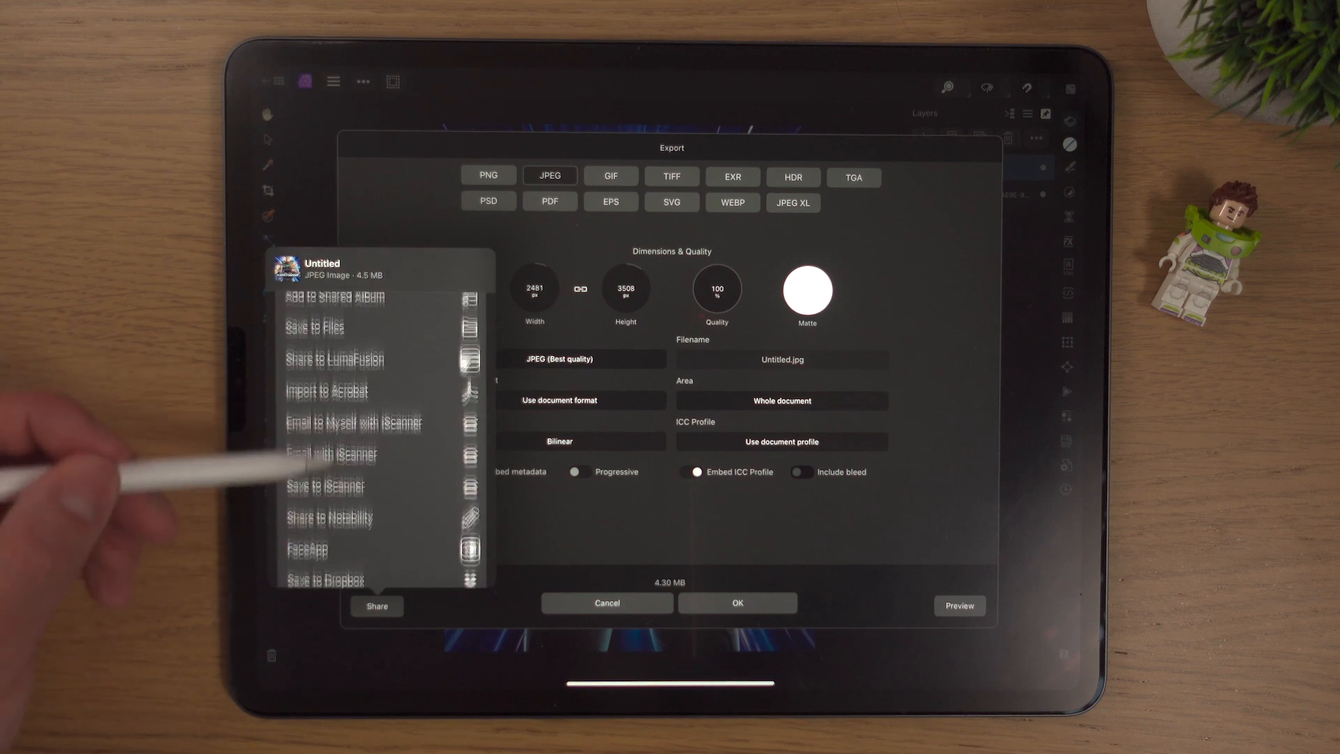